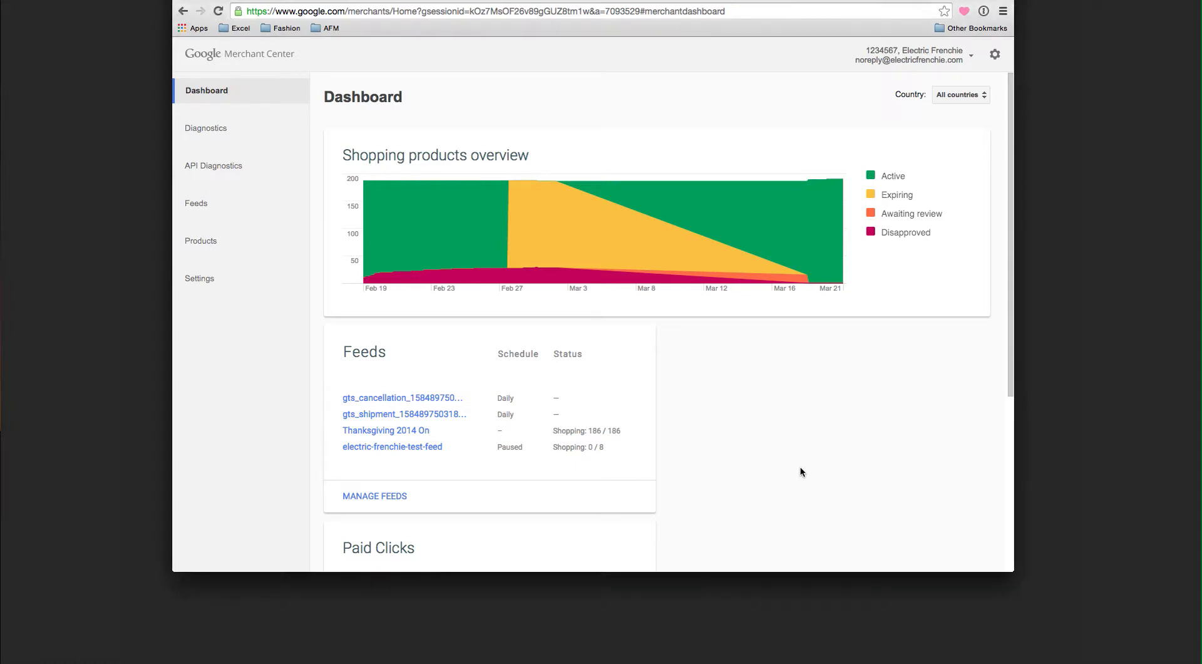
{"action": "mouse_move", "coordinate": [537, 165]}
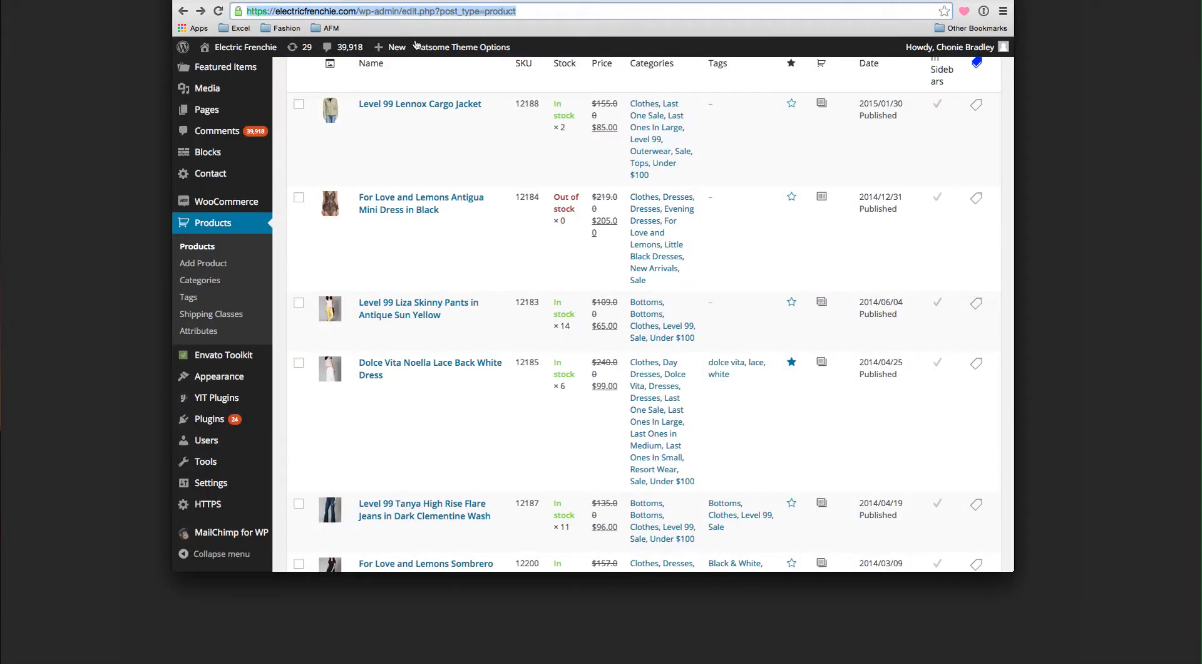
{"action": "mouse_move", "coordinate": [420, 104]}
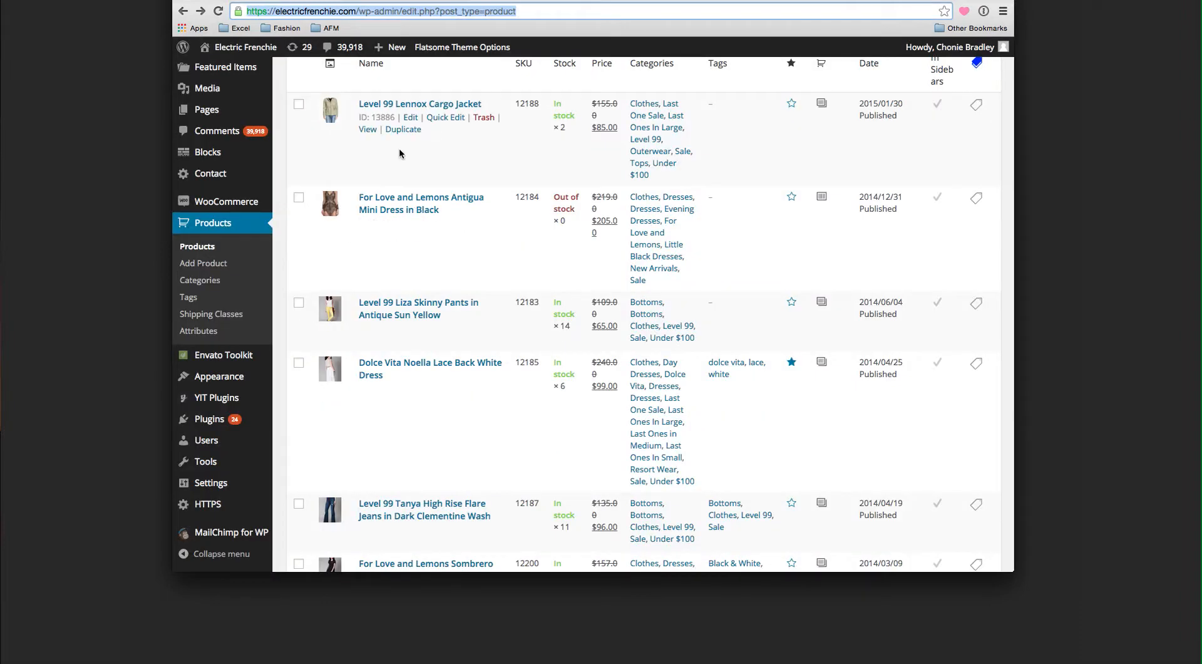
{"action": "mouse_move", "coordinate": [524, 218]}
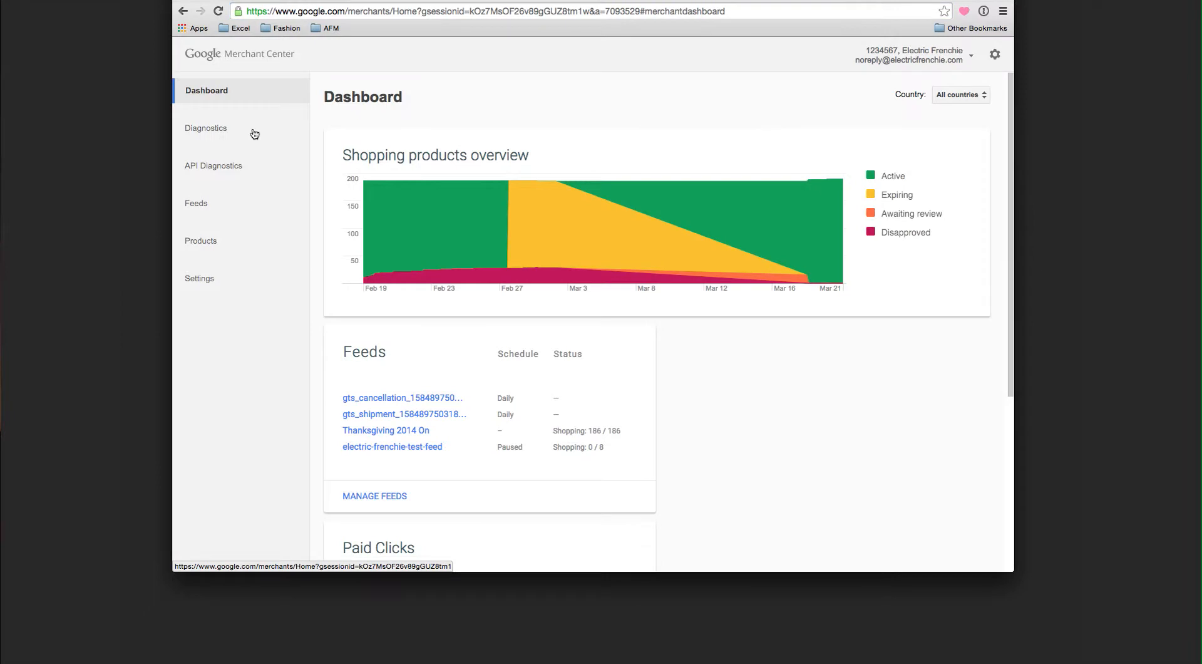
Step: Enter the Merchant ID, application name, client ID and secret in Google Shopping API settings, then save
{"action": "left_click", "coordinate": [200, 239]}
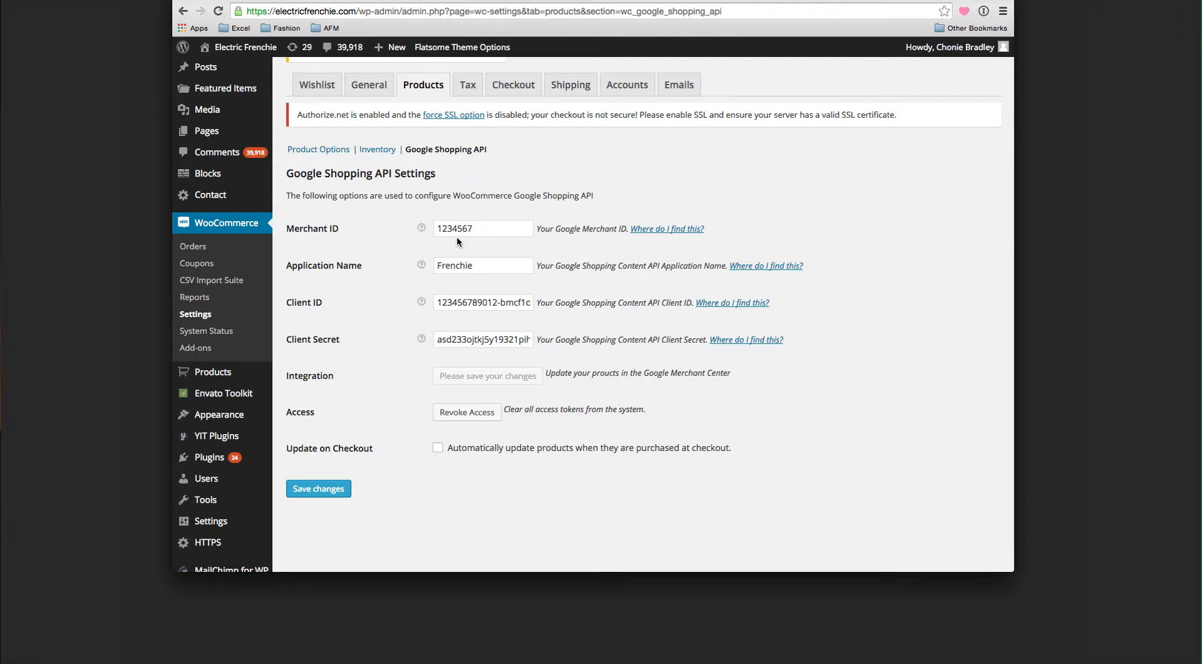
{"action": "mouse_move", "coordinate": [550, 357]}
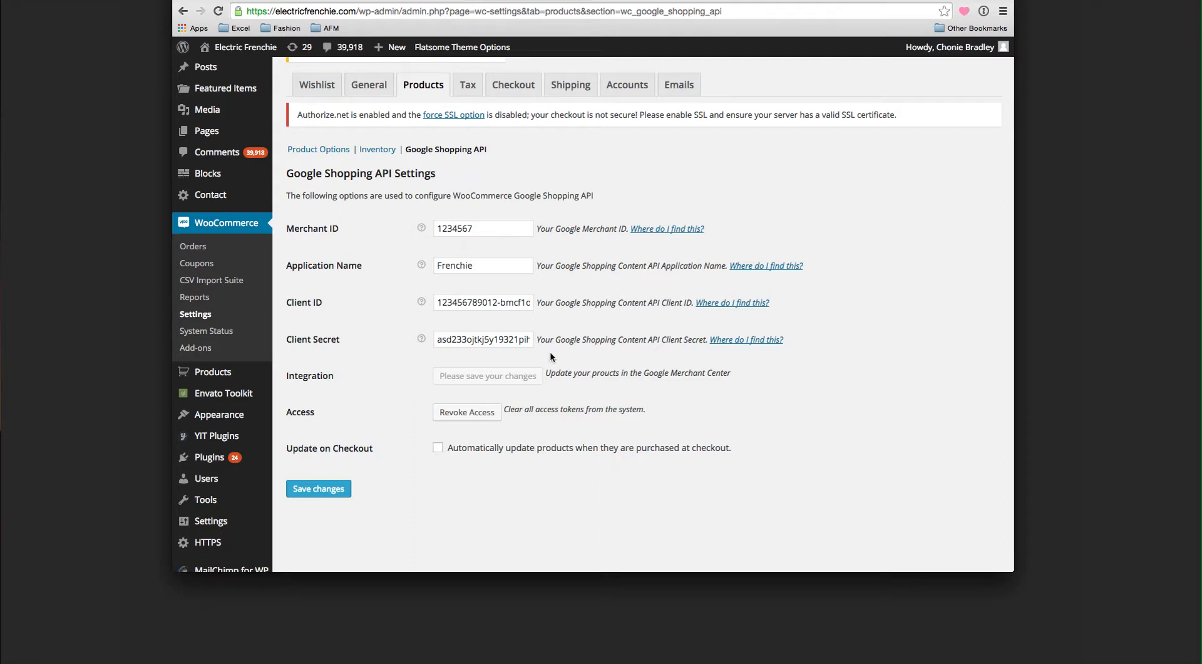
{"action": "mouse_move", "coordinate": [549, 359]}
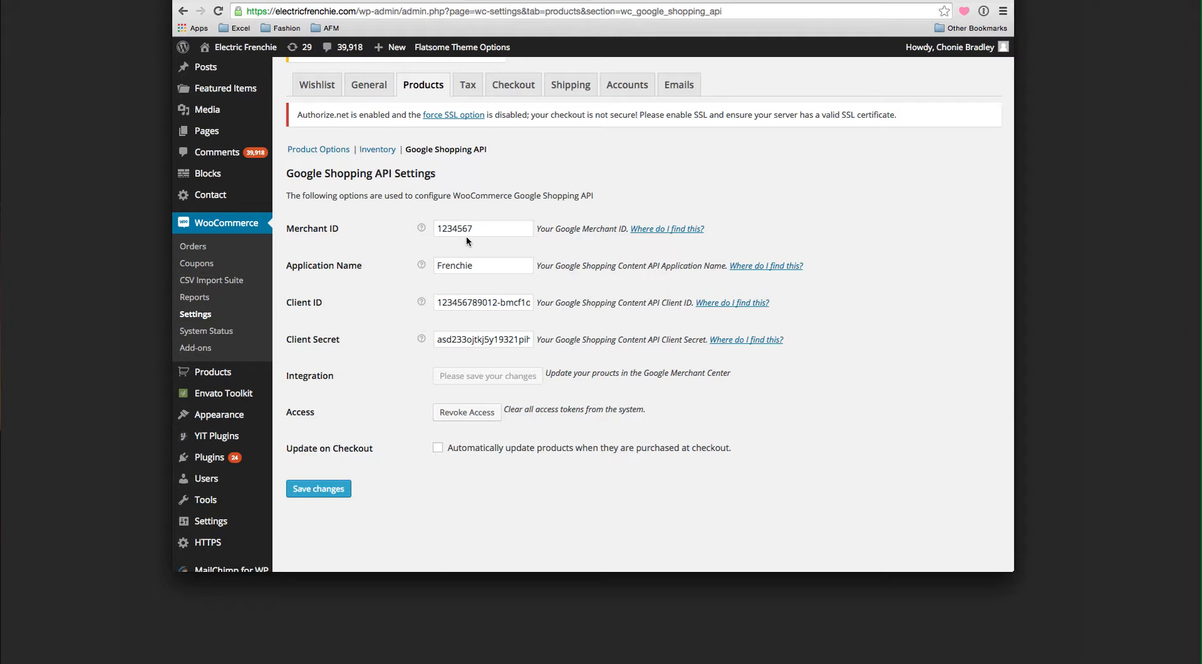
{"action": "left_click", "coordinate": [482, 228]}
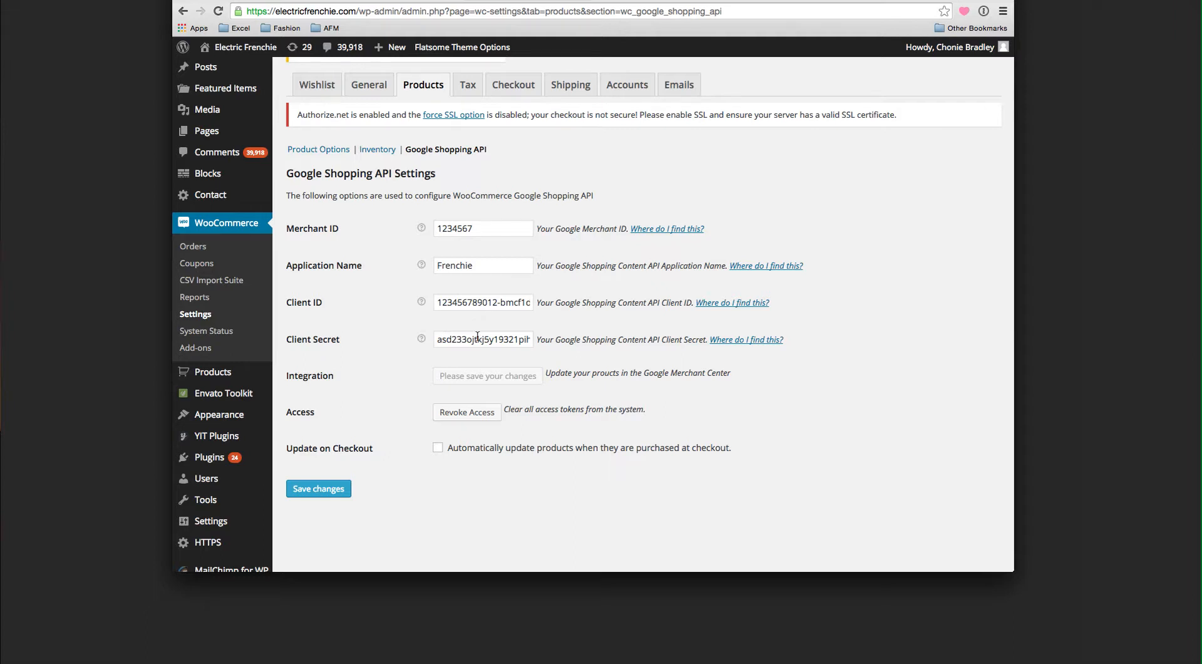
{"action": "mouse_move", "coordinate": [460, 266]}
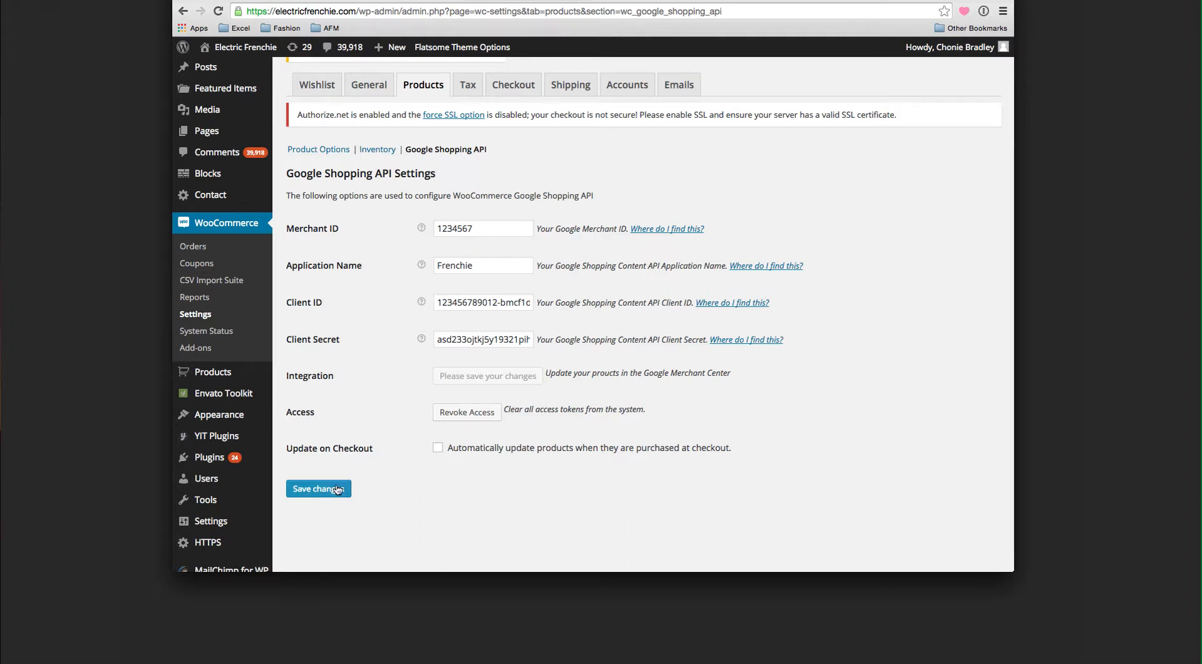
{"action": "left_click", "coordinate": [318, 488]}
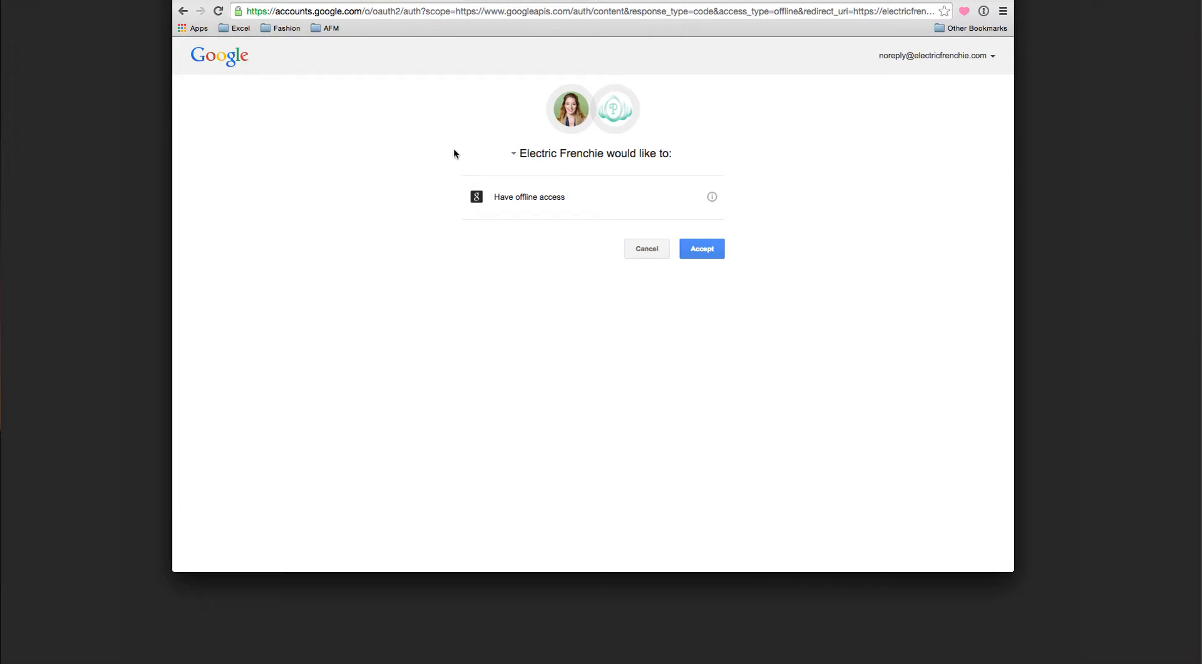
{"action": "mouse_move", "coordinate": [649, 312]}
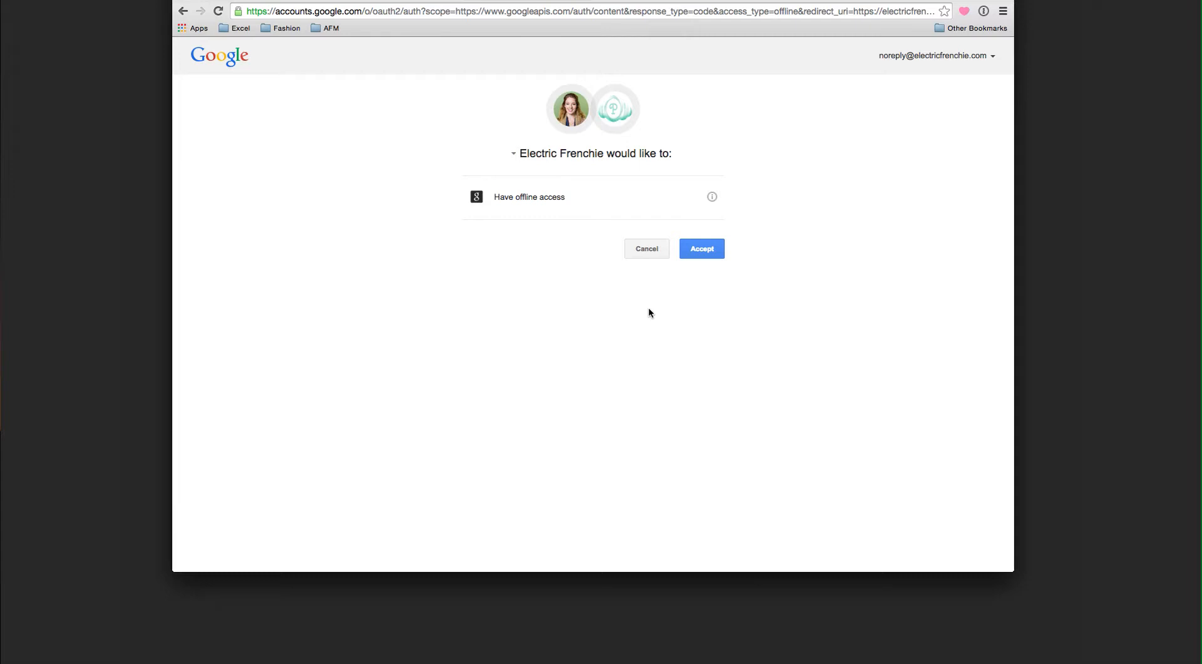
{"action": "mouse_move", "coordinate": [442, 251]}
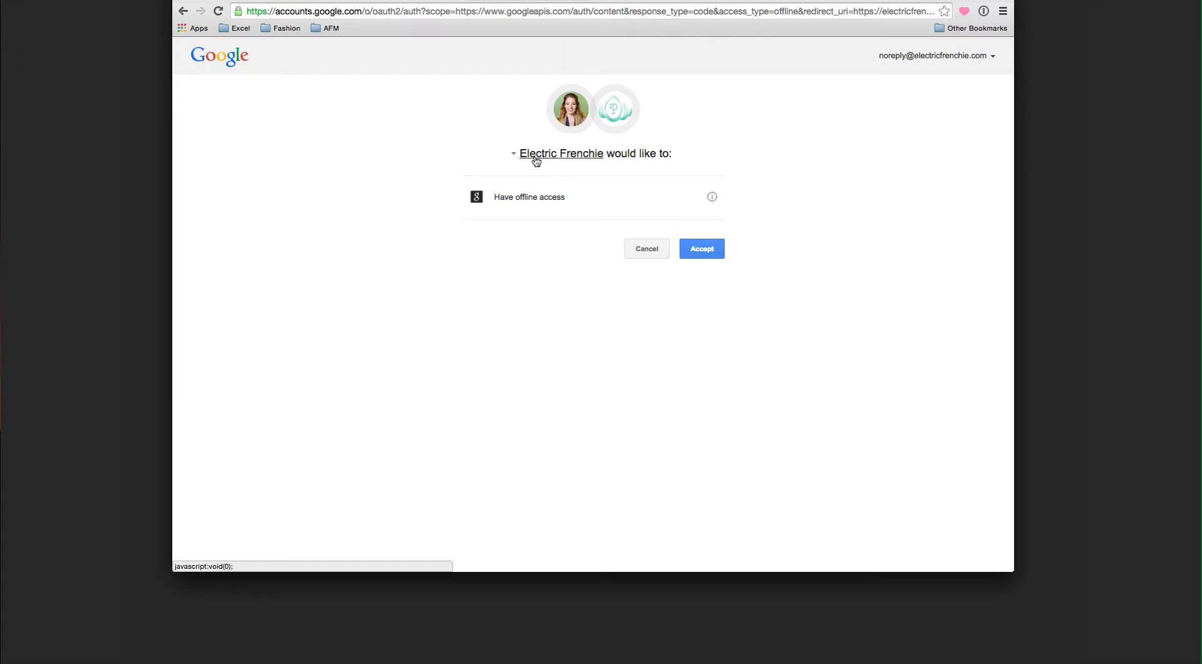
{"action": "mouse_move", "coordinate": [470, 151]}
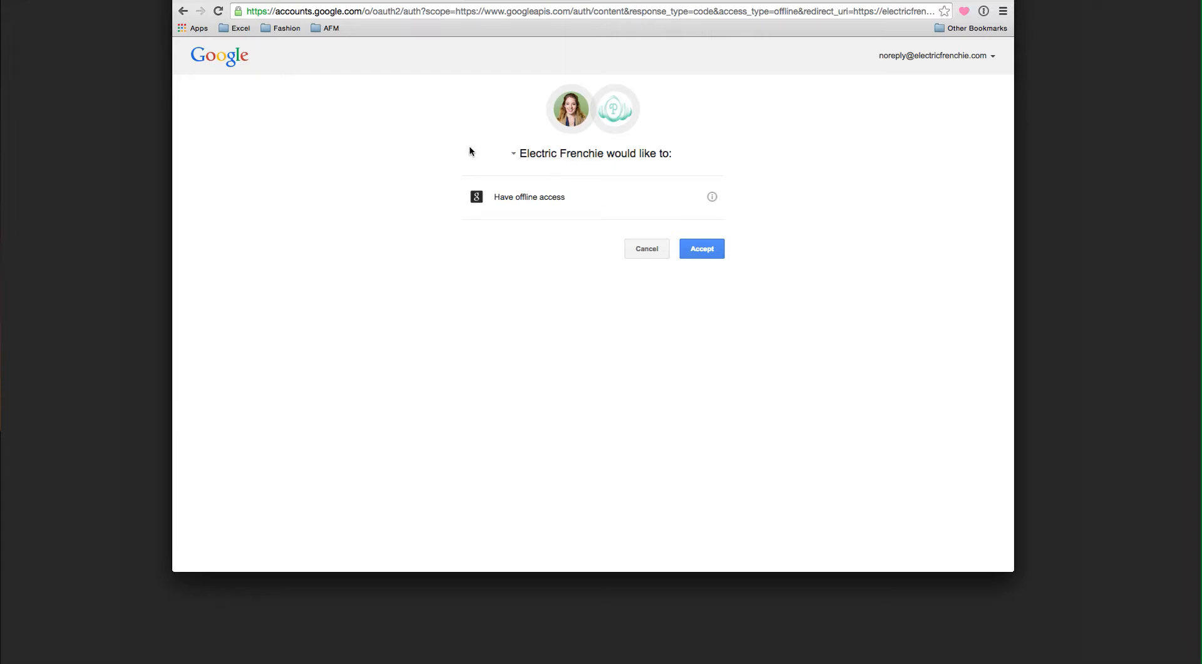
{"action": "mouse_move", "coordinate": [673, 127]}
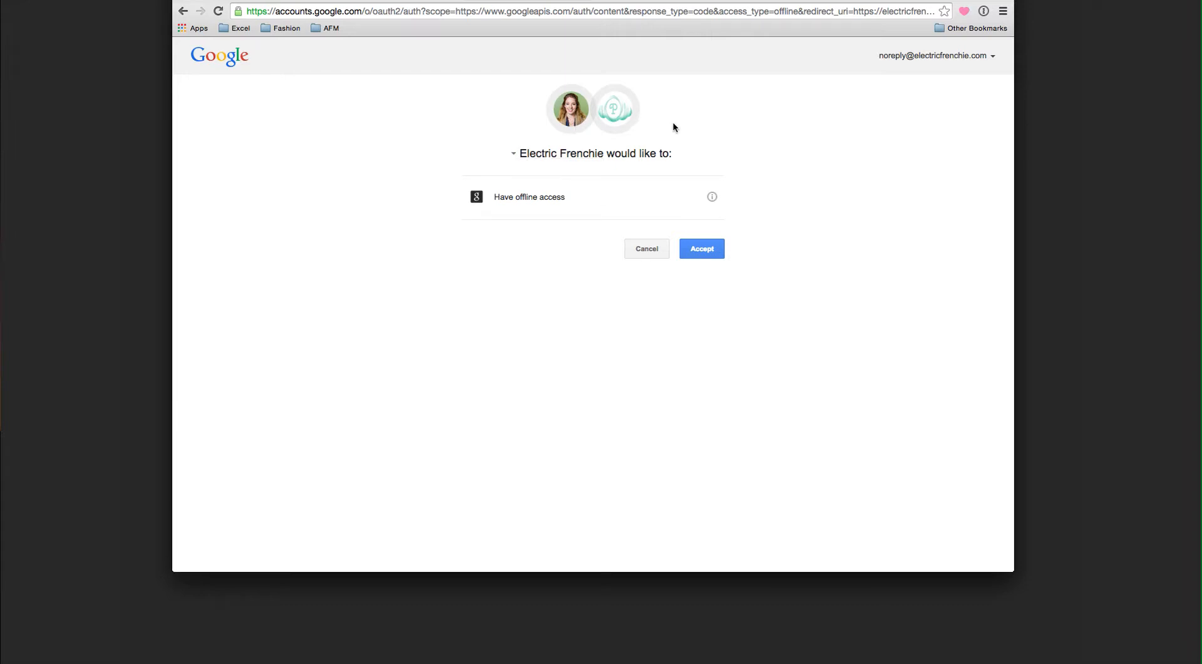
{"action": "mouse_move", "coordinate": [598, 122]}
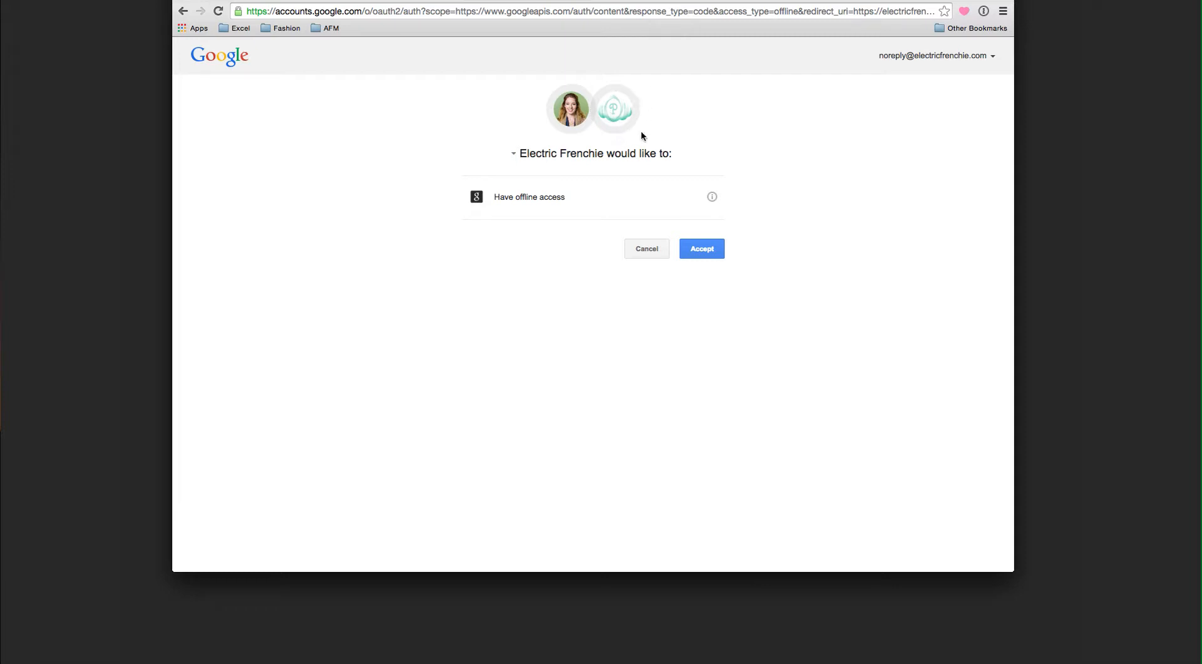
{"action": "mouse_move", "coordinate": [648, 114]}
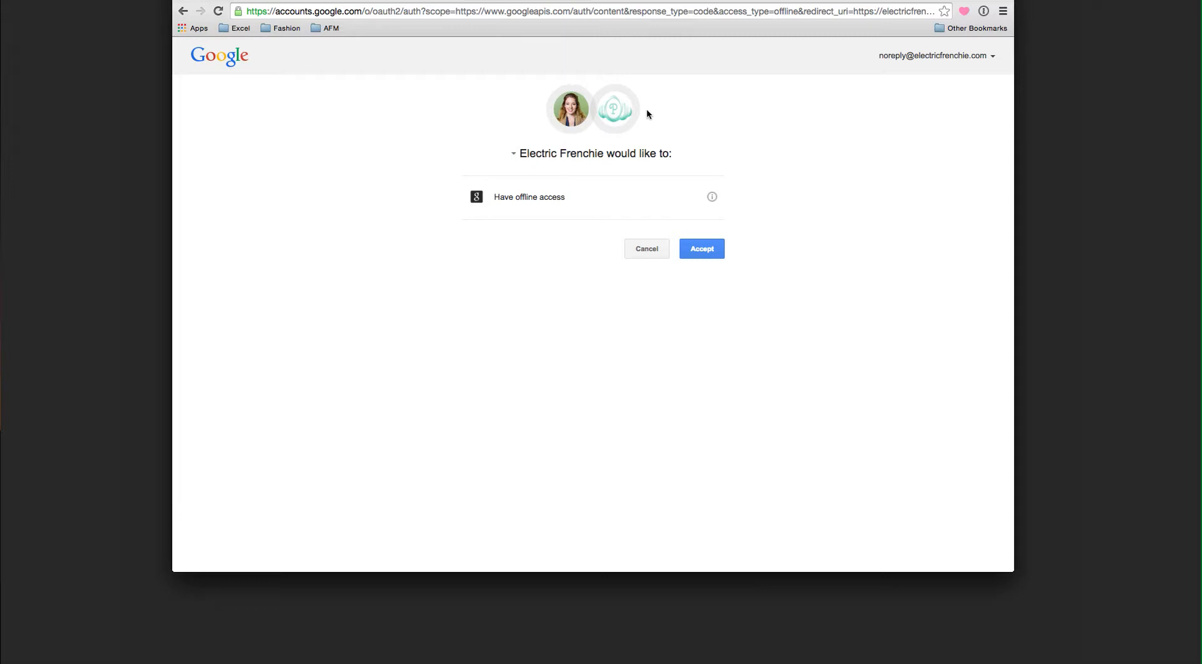
{"action": "mouse_move", "coordinate": [641, 94]}
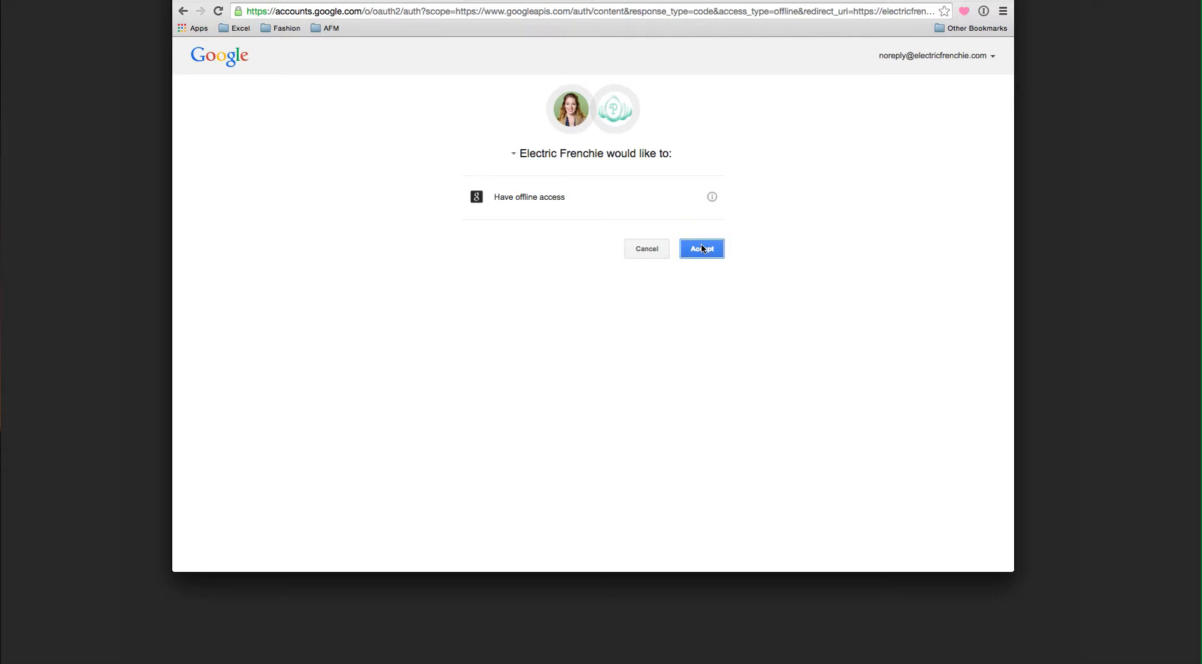
Step: Accept the Google consent prompt giving Electric Frenchie offline access
{"action": "left_click", "coordinate": [701, 249]}
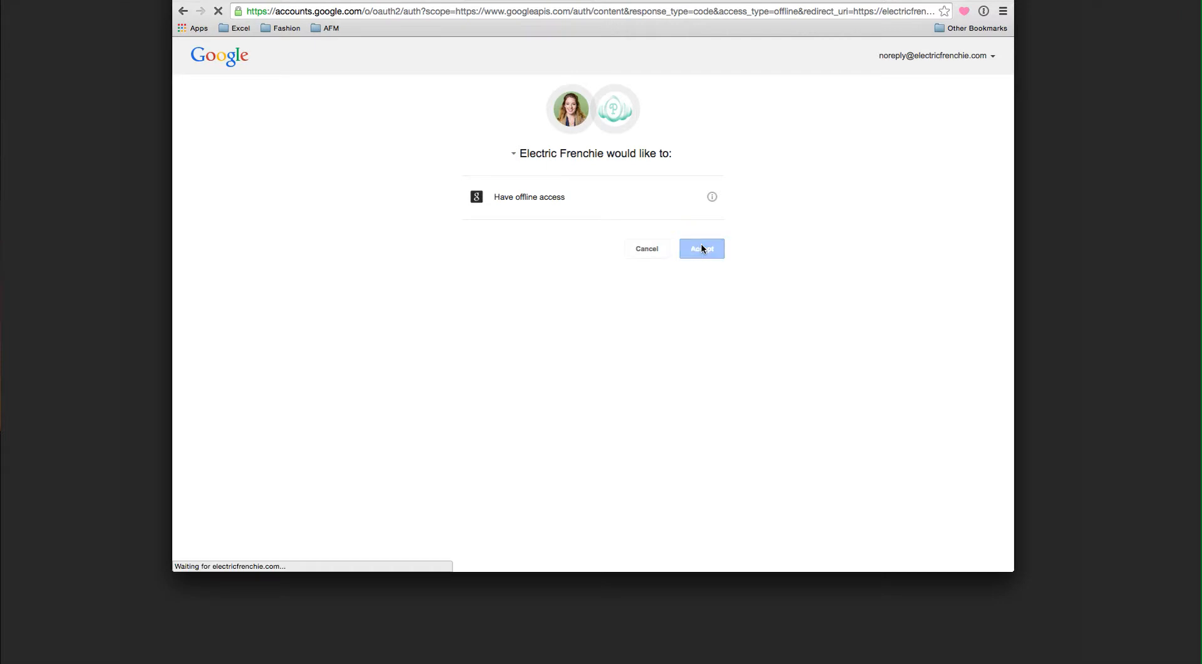
{"action": "left_click", "coordinate": [700, 248]}
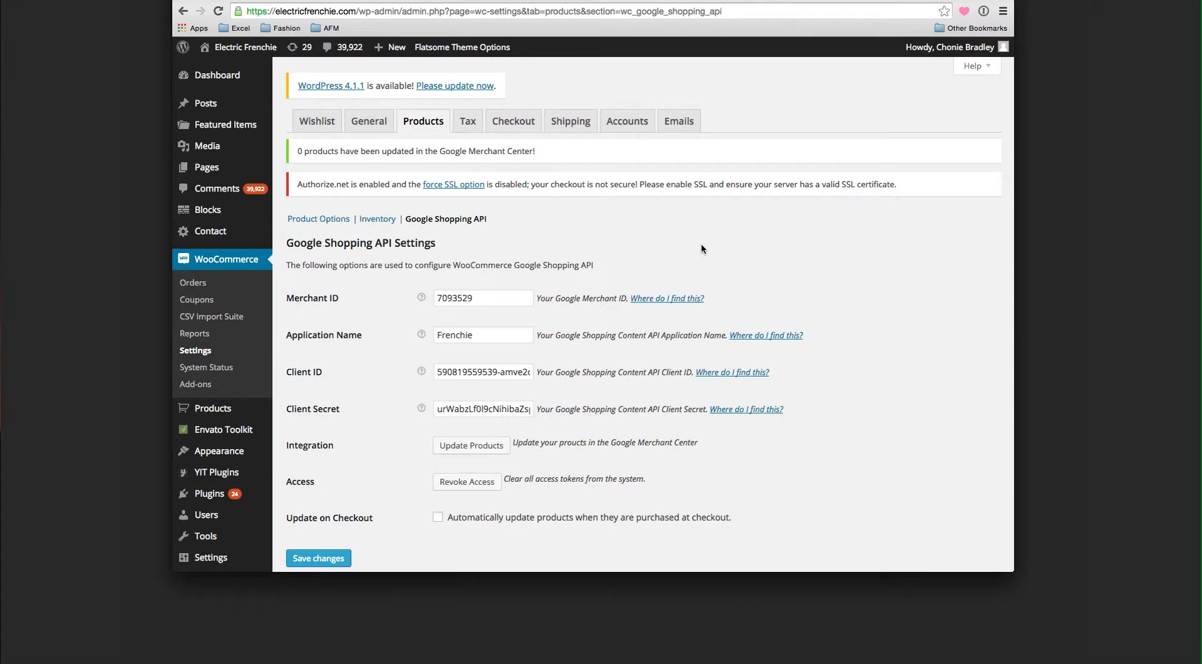
{"action": "mouse_move", "coordinate": [652, 228]}
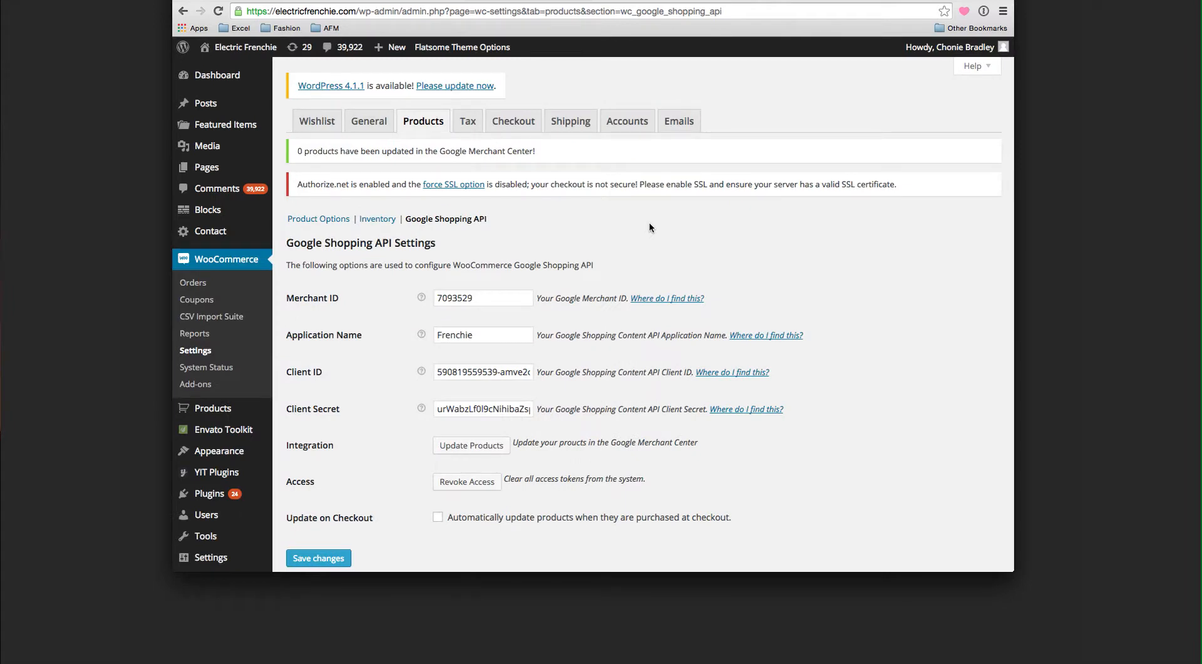
{"action": "mouse_move", "coordinate": [518, 151]}
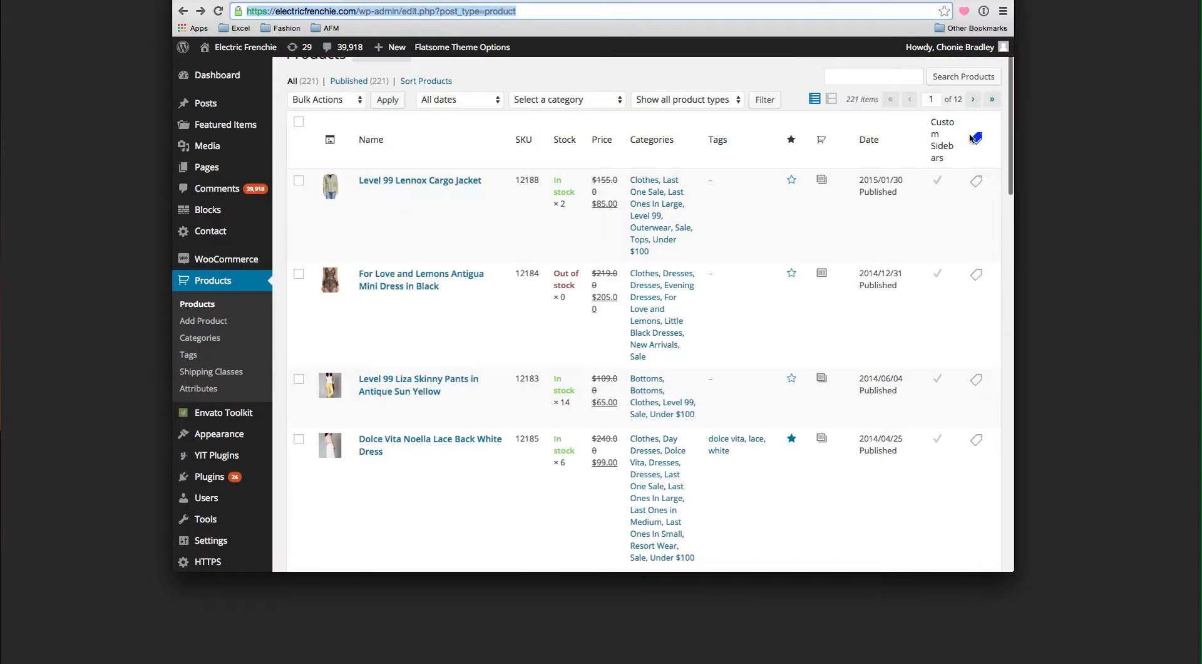
{"action": "mouse_move", "coordinate": [421, 280]}
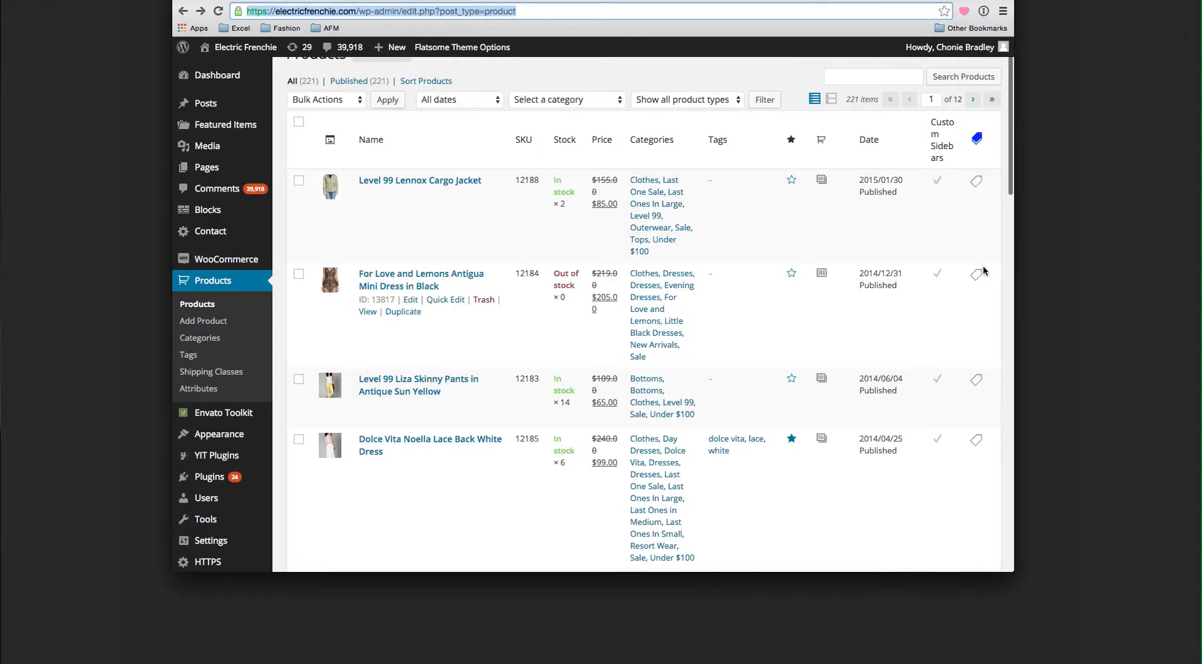
Step: Scroll the product list and edit the Dolce Vita Noella Lace Back White Dress
{"action": "scroll", "scroll_direction": "down", "scroll_amount": 3}
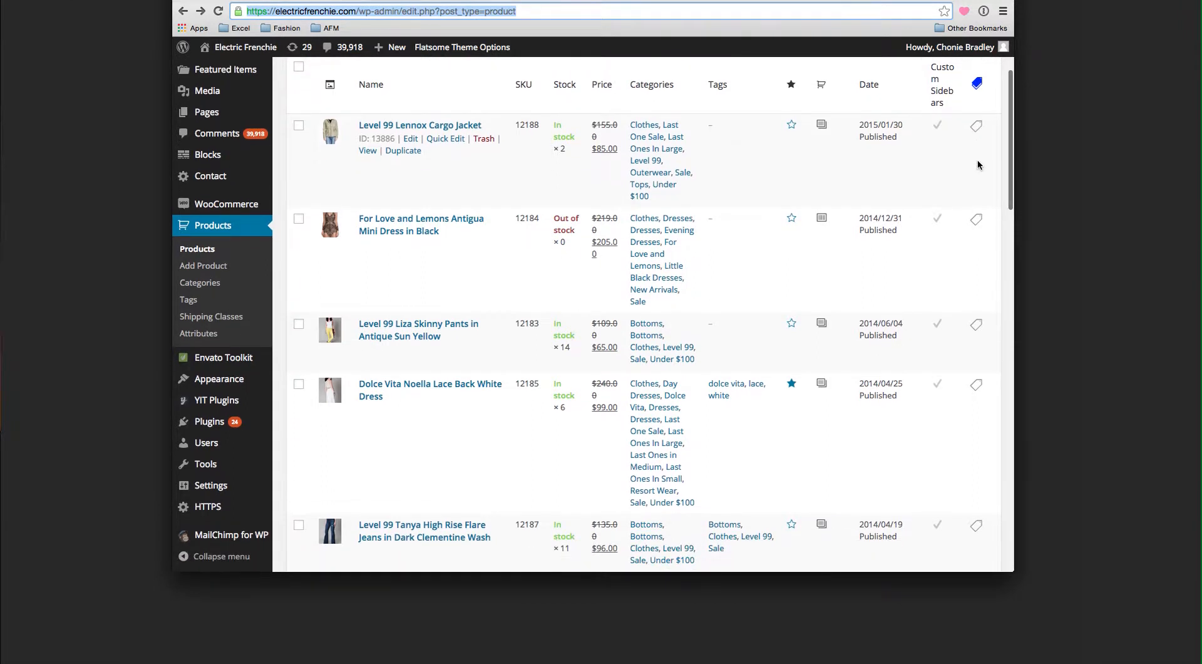
{"action": "scroll", "scroll_direction": "down", "scroll_amount": 3}
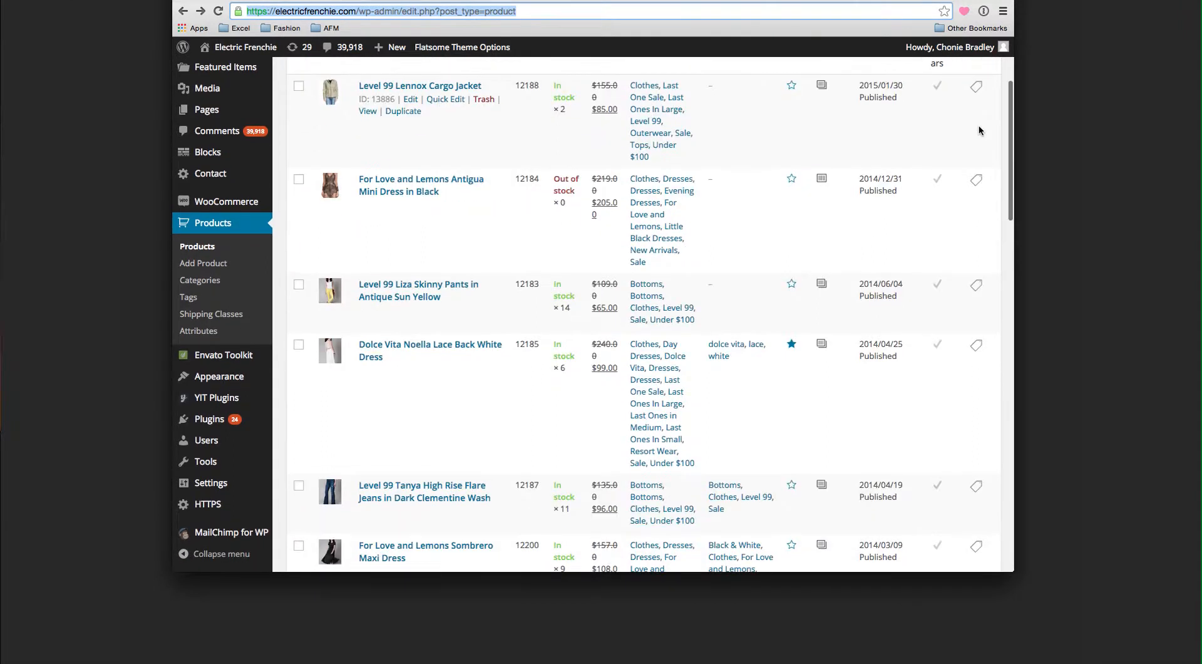
{"action": "scroll", "scroll_direction": "down", "scroll_amount": 3}
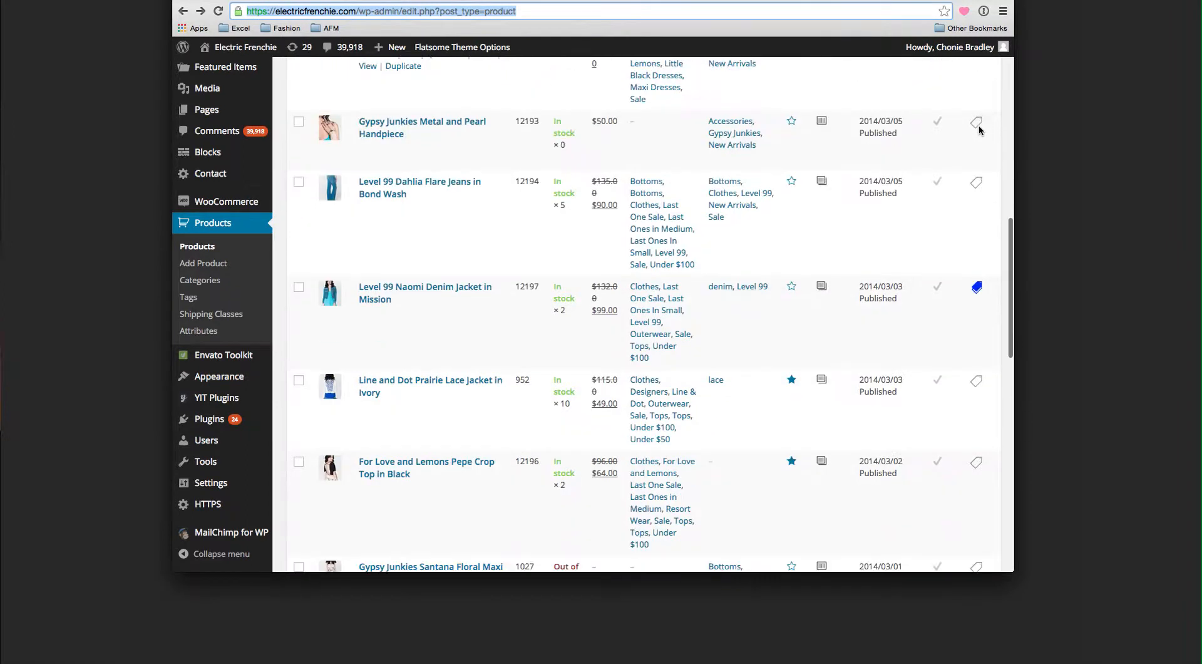
{"action": "scroll", "scroll_direction": "down", "scroll_amount": 3}
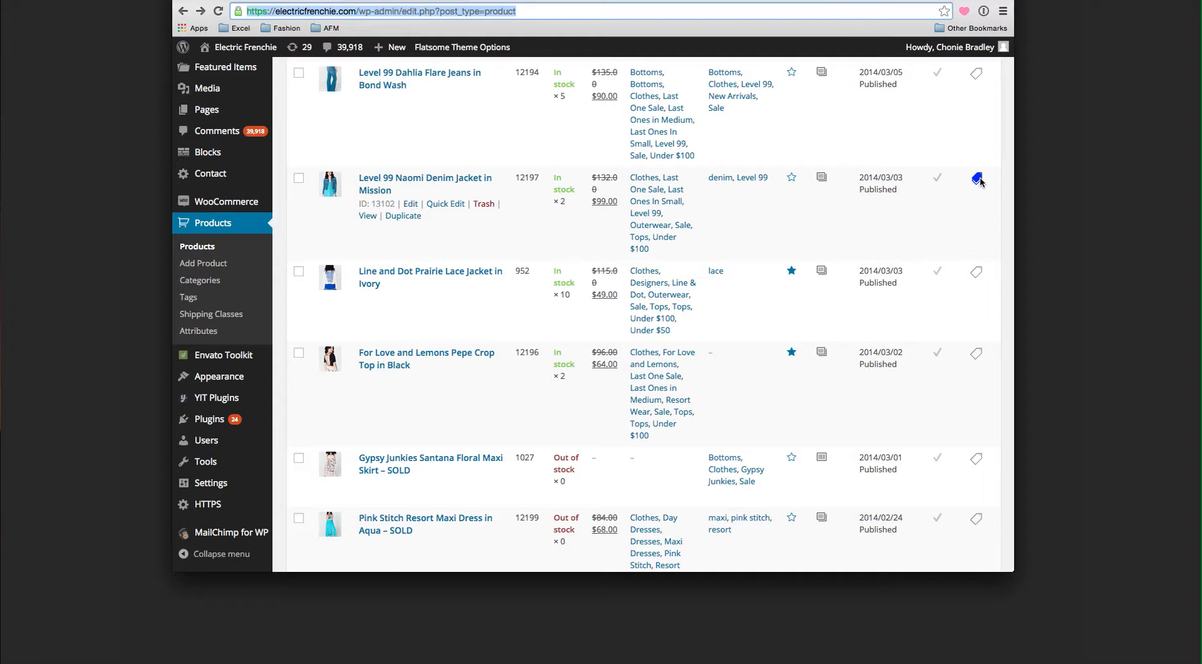
{"action": "mouse_move", "coordinate": [885, 190]}
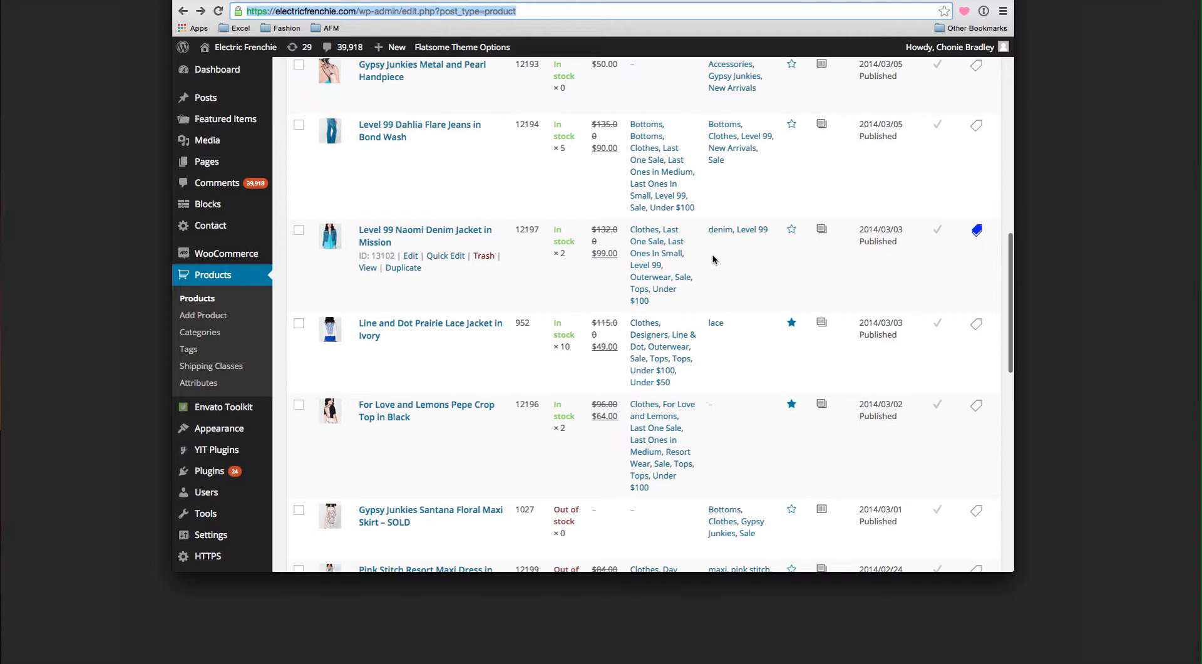
{"action": "scroll", "scroll_direction": "down", "scroll_amount": 3}
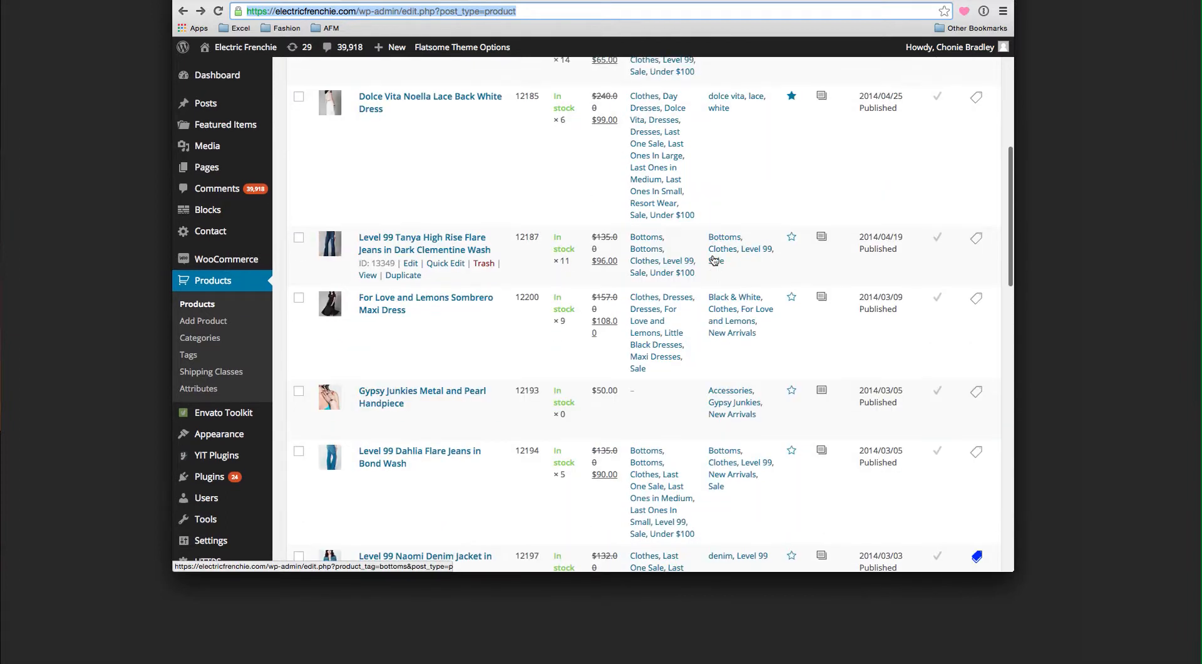
{"action": "scroll", "scroll_direction": "up", "scroll_amount": 3}
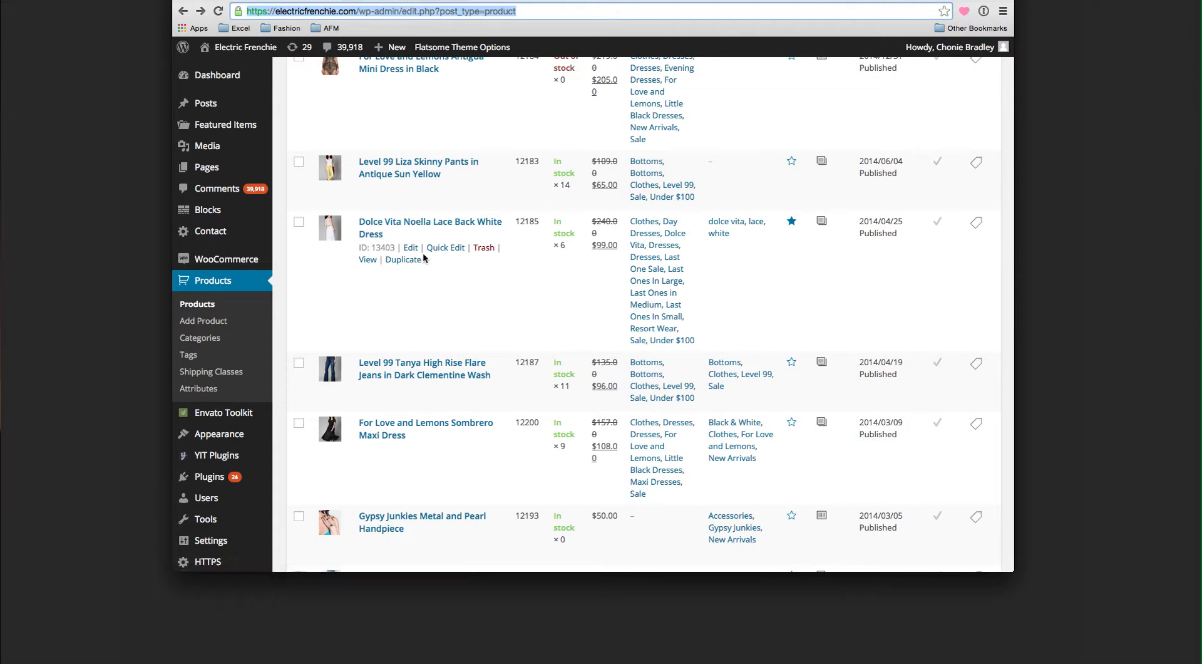
{"action": "left_click", "coordinate": [411, 246]}
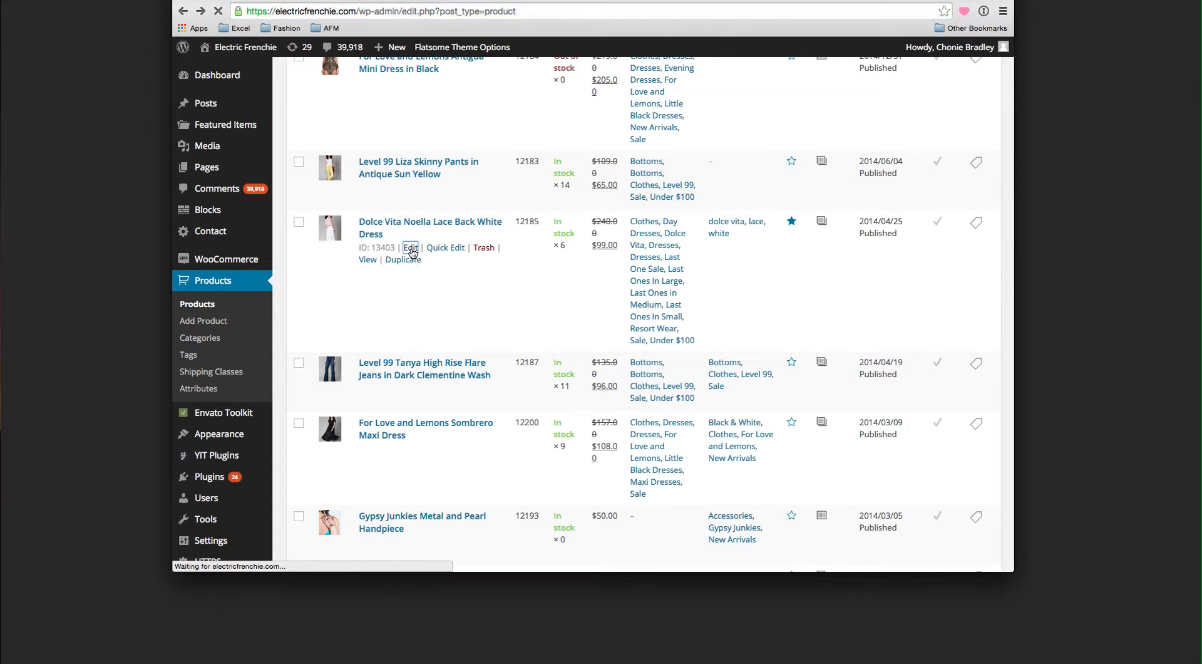
Step: Tick Enable Google Shopping in the dress's Google Shopping product-data tab
{"action": "left_click", "coordinate": [411, 247]}
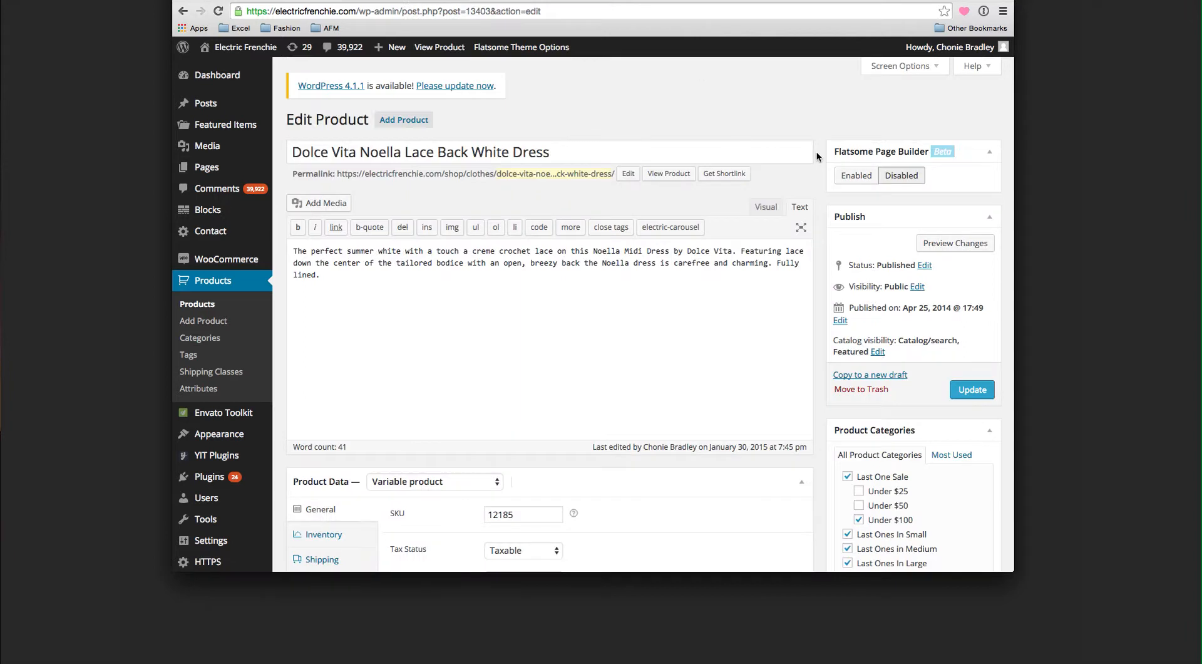
{"action": "scroll", "scroll_direction": "down", "scroll_amount": 3}
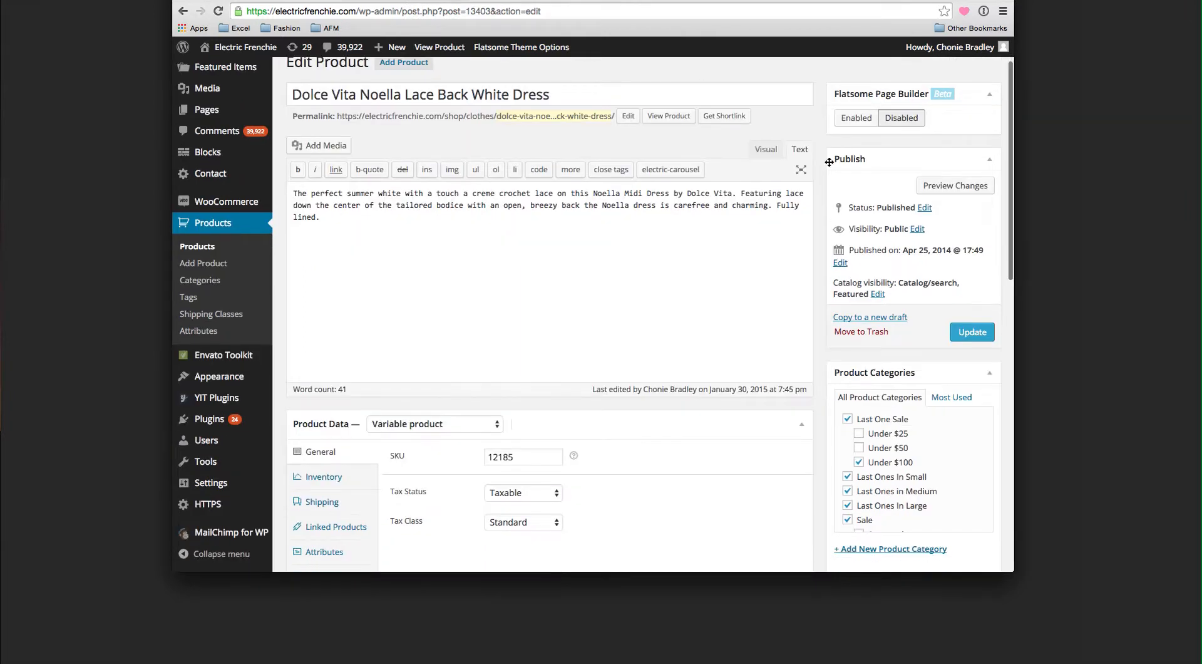
{"action": "scroll", "scroll_direction": "down", "scroll_amount": 3}
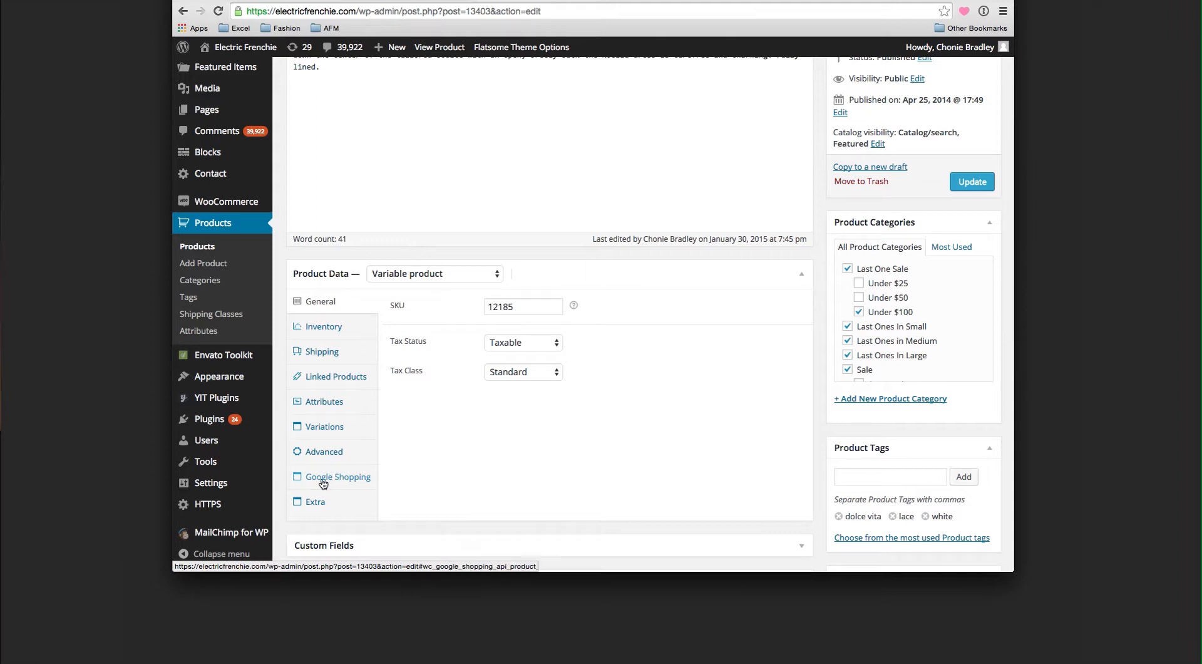
{"action": "left_click", "coordinate": [336, 476]}
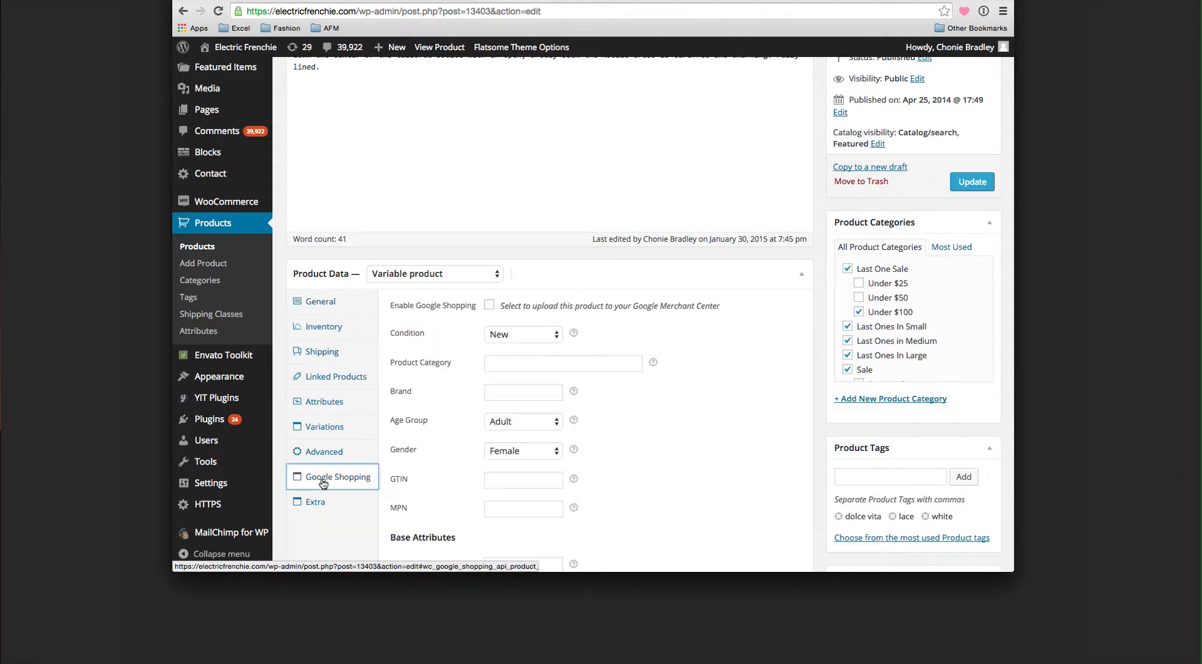
{"action": "scroll", "scroll_direction": "down", "scroll_amount": 3}
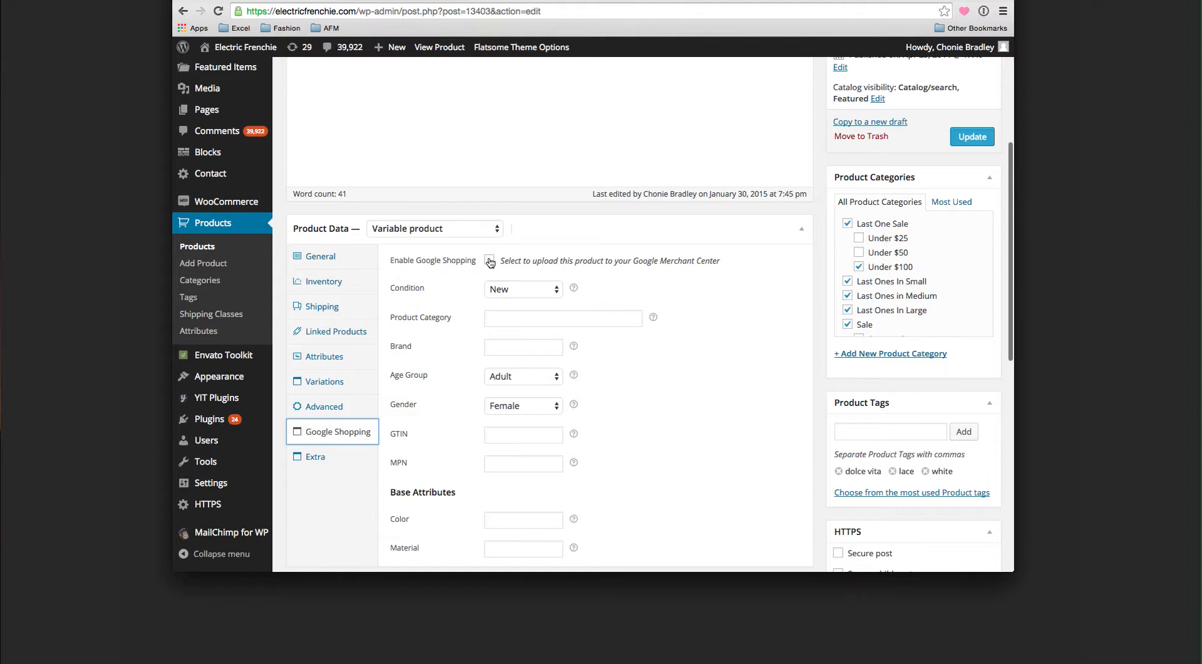
{"action": "left_click", "coordinate": [489, 261]}
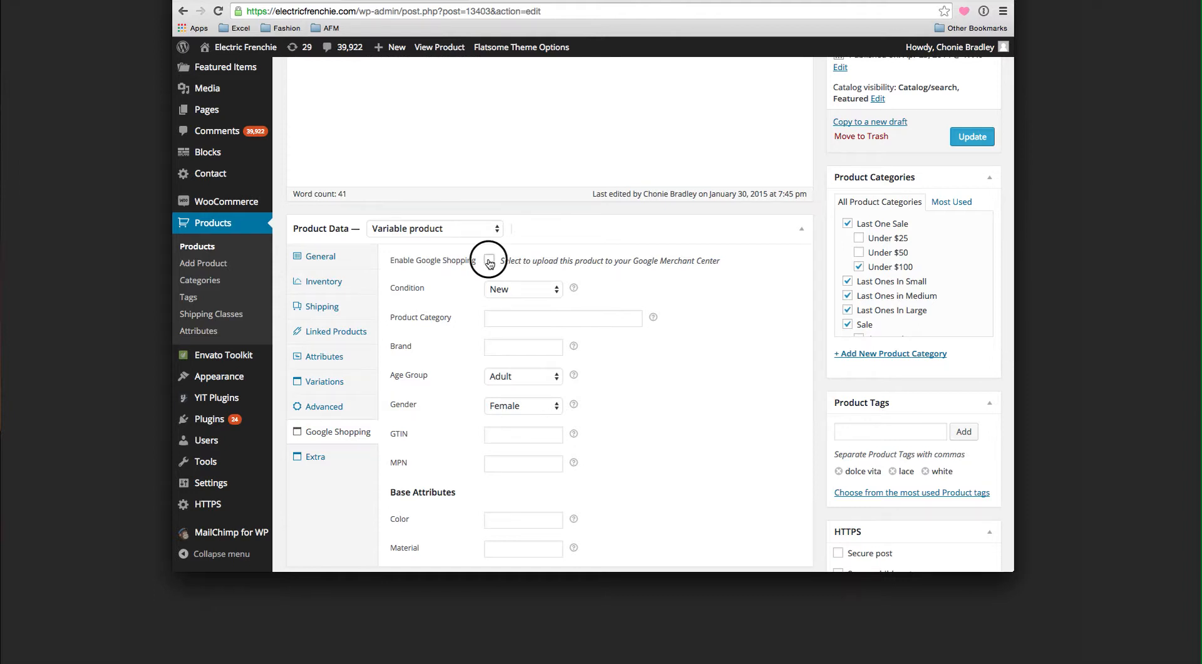
{"action": "left_click", "coordinate": [489, 260]}
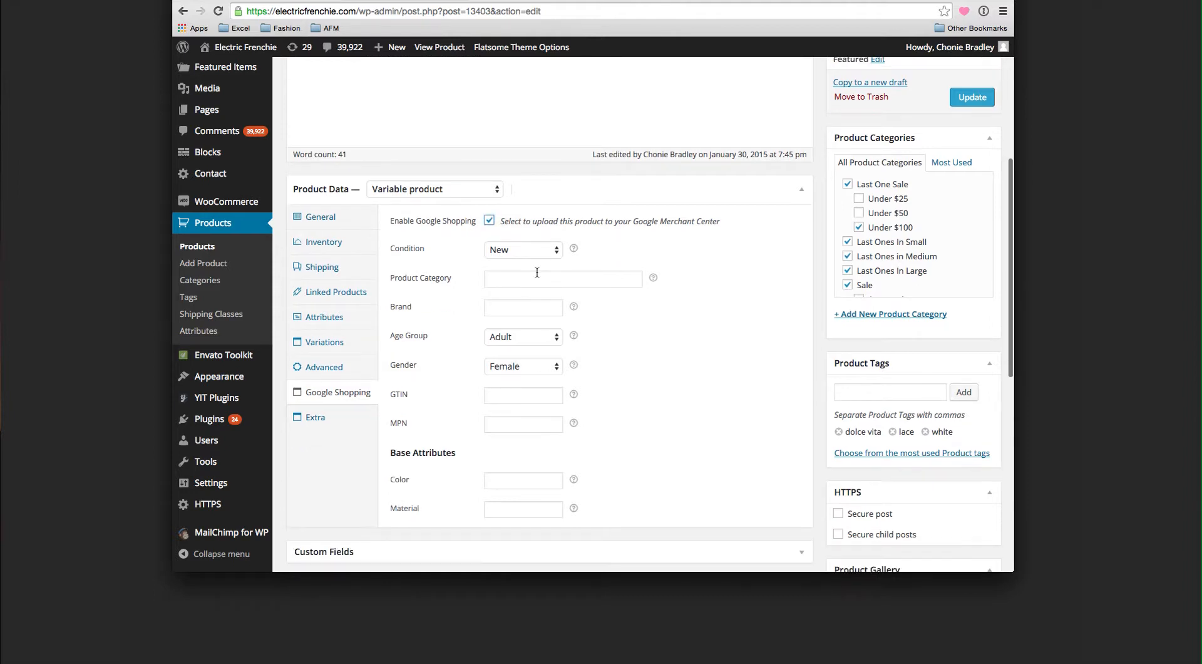
{"action": "scroll", "scroll_direction": "down", "scroll_amount": 3}
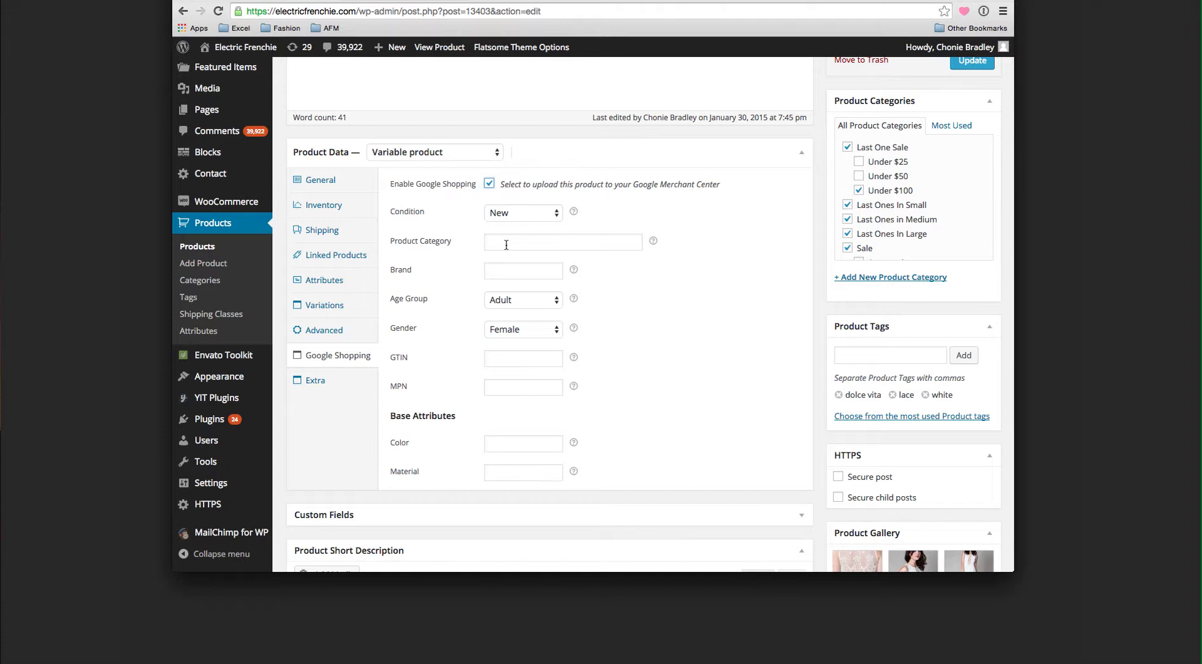
{"action": "mouse_move", "coordinate": [562, 353]}
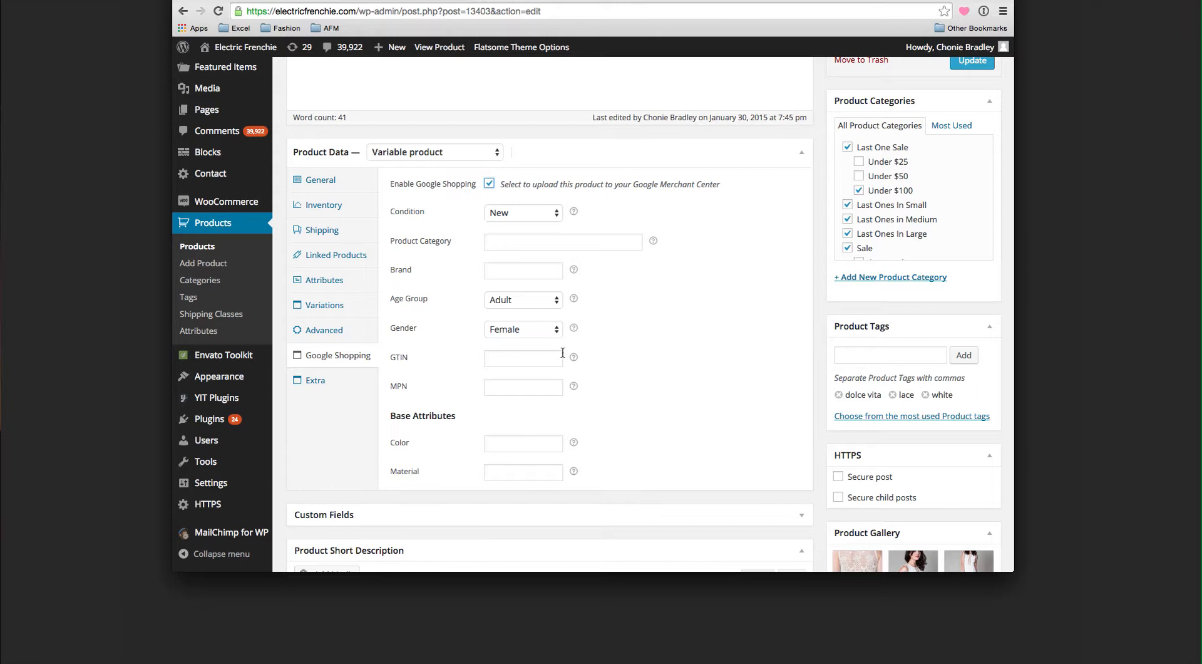
{"action": "mouse_move", "coordinate": [506, 237]}
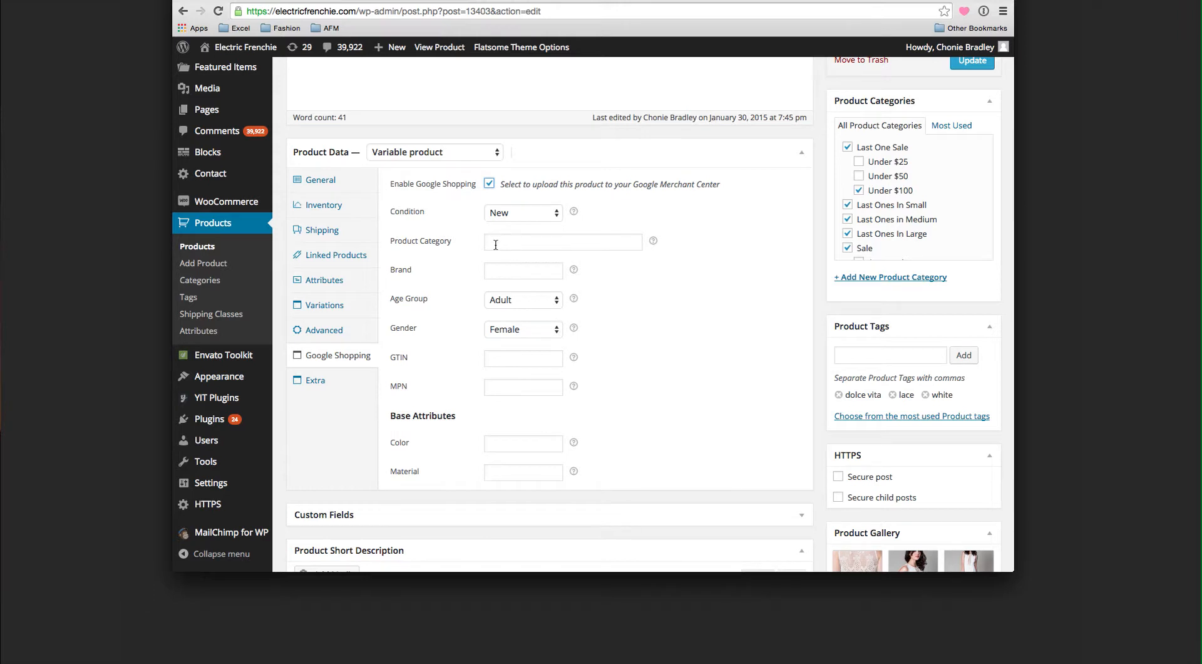
Step: Pick a dress clothing category and enter brand Dolce Vita
{"action": "left_click", "coordinate": [563, 242]}
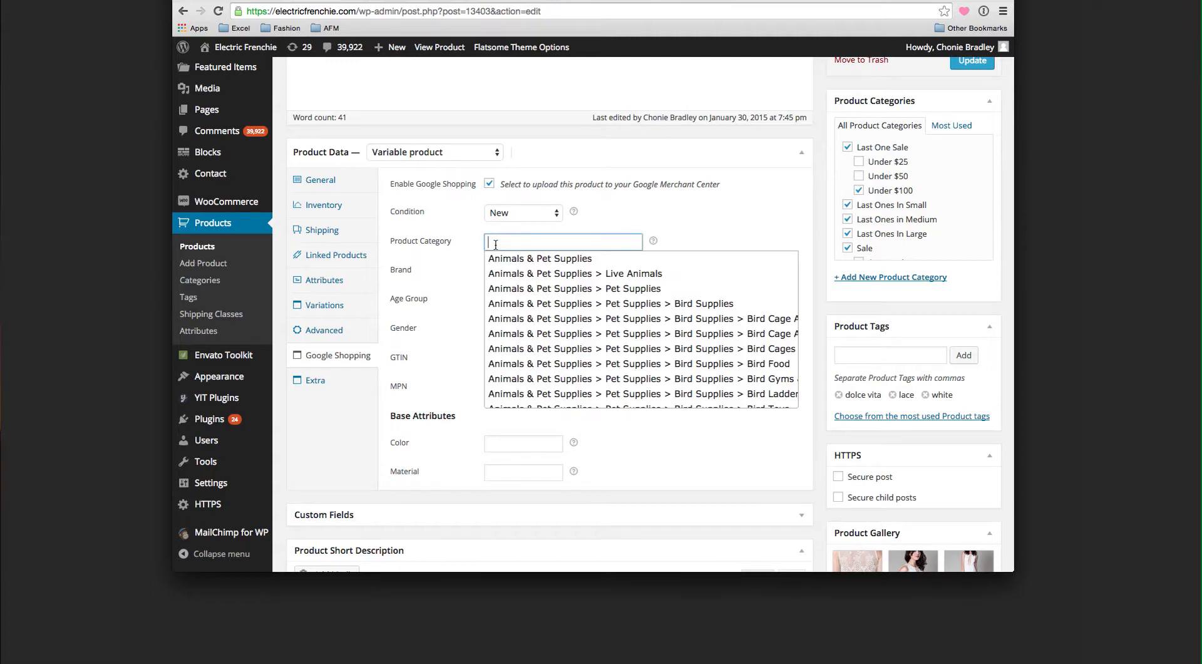
{"action": "type", "text": "dress"}
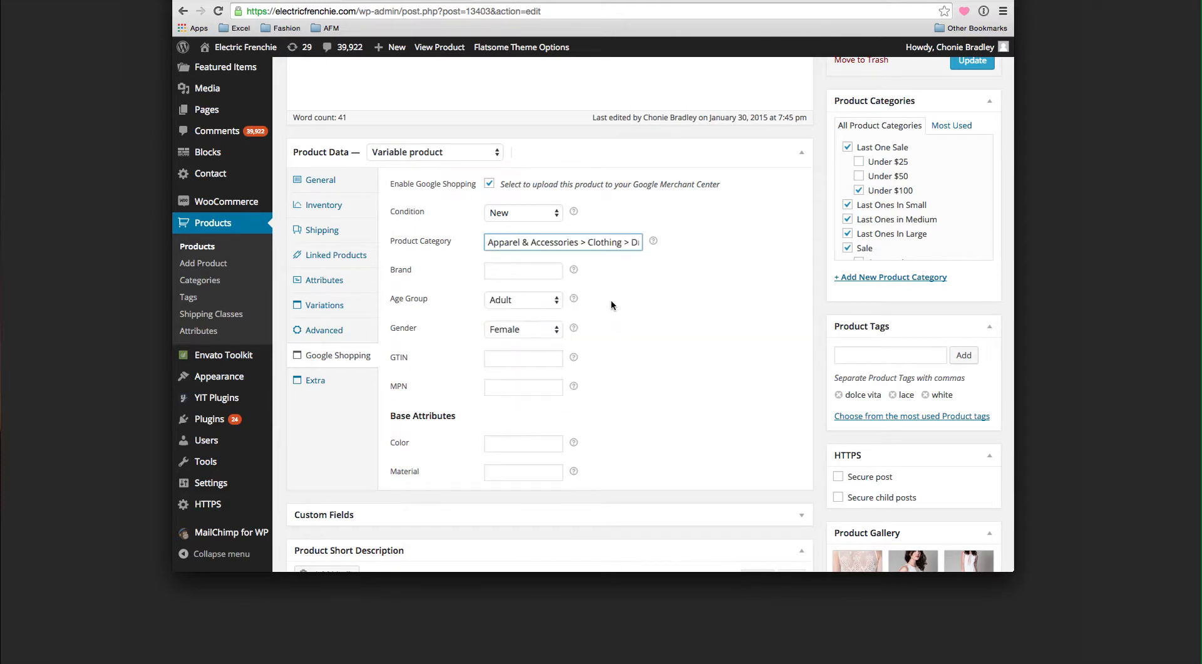
{"action": "left_click", "coordinate": [523, 270]}
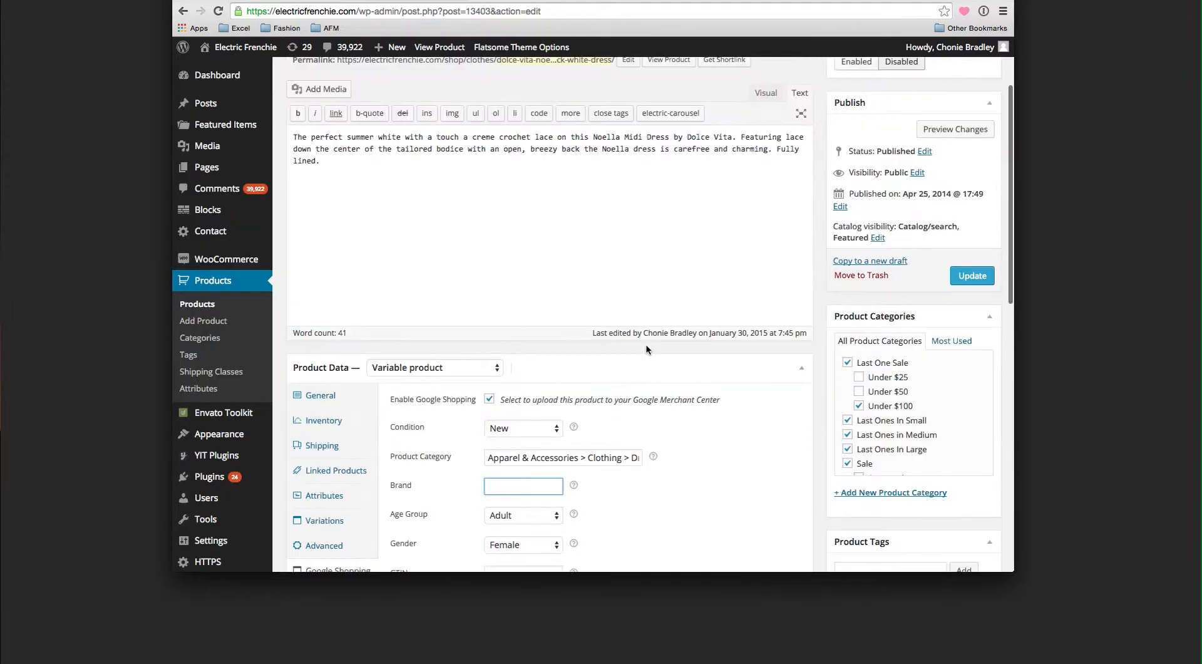
{"action": "type", "text": "Dolce Vita"}
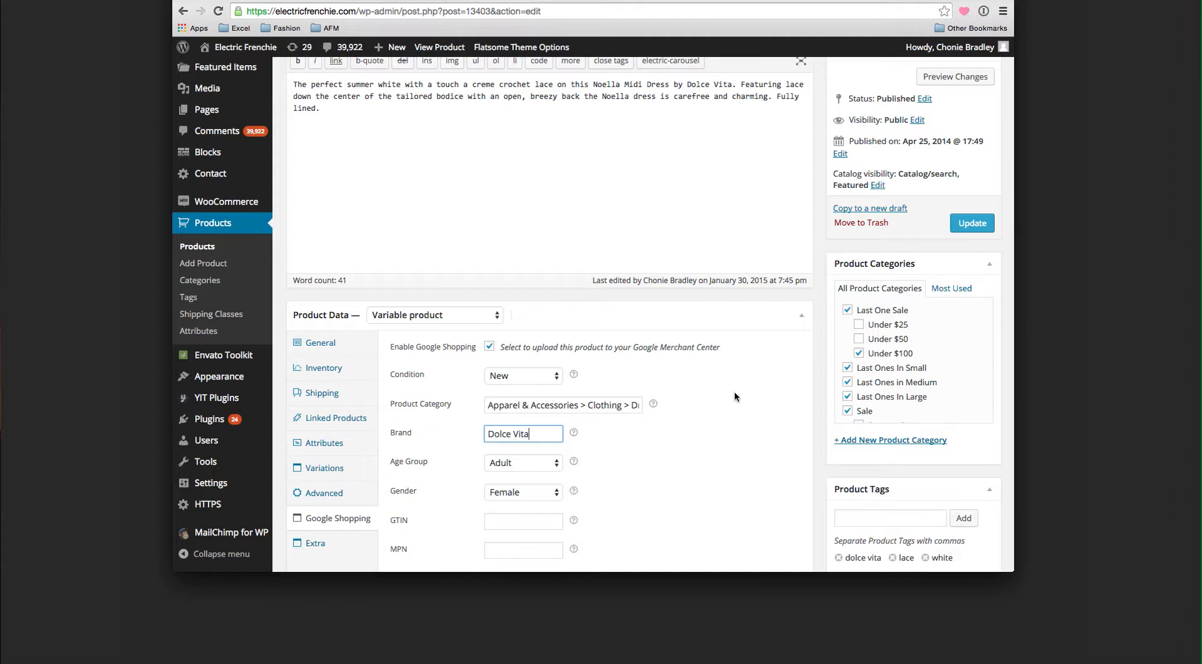
Step: Keep the age group as Adult and gender as Female
{"action": "scroll", "scroll_direction": "down", "scroll_amount": 3}
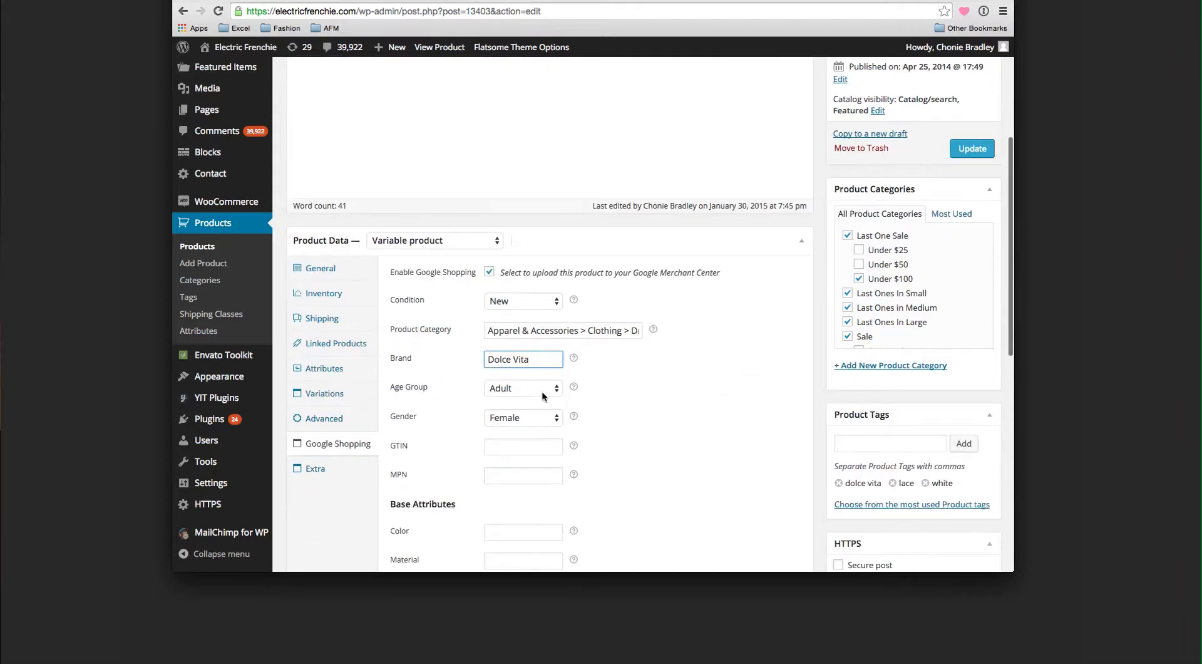
{"action": "left_click", "coordinate": [523, 388]}
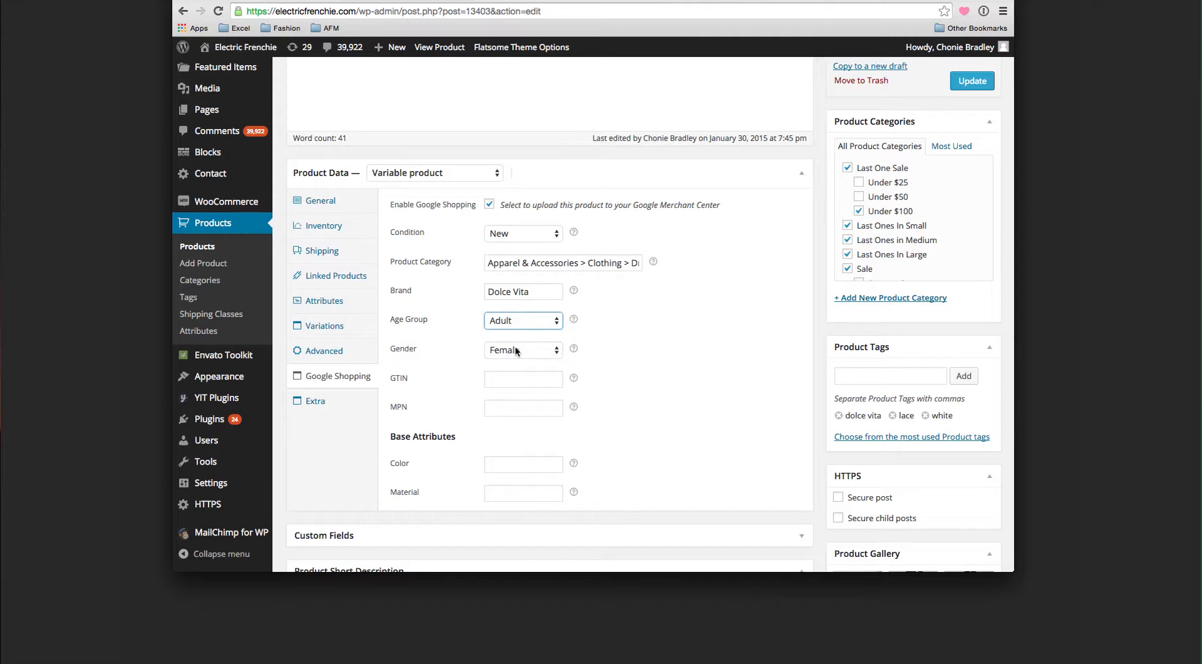
{"action": "left_click", "coordinate": [522, 350]}
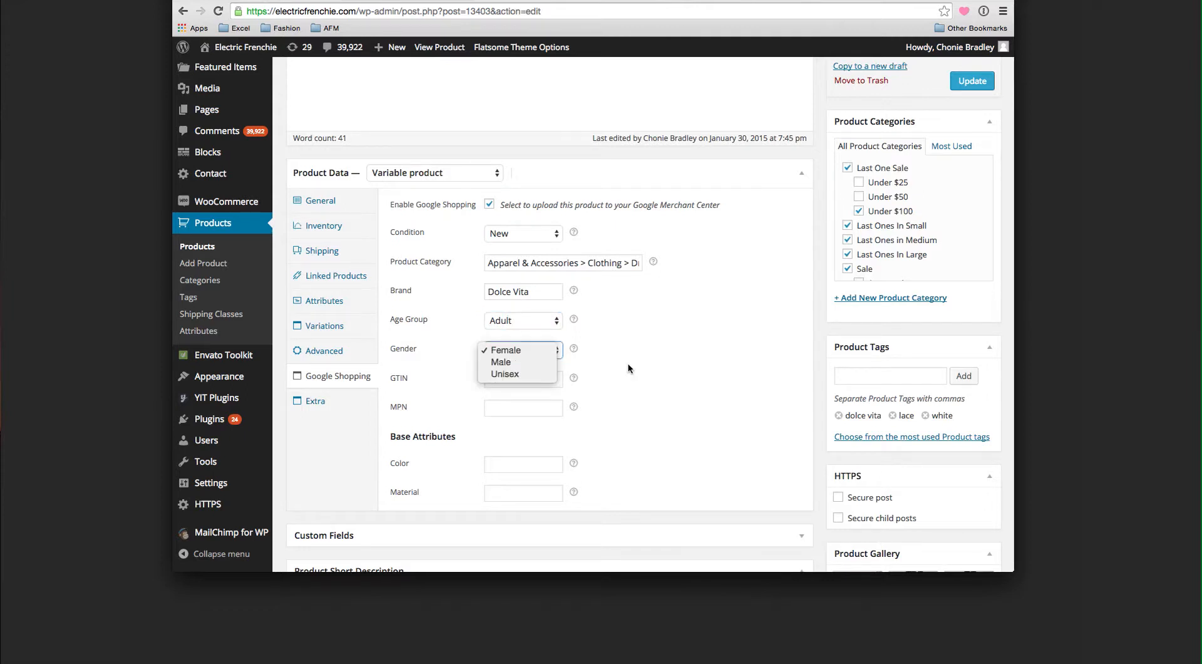
{"action": "left_click", "coordinate": [505, 350]}
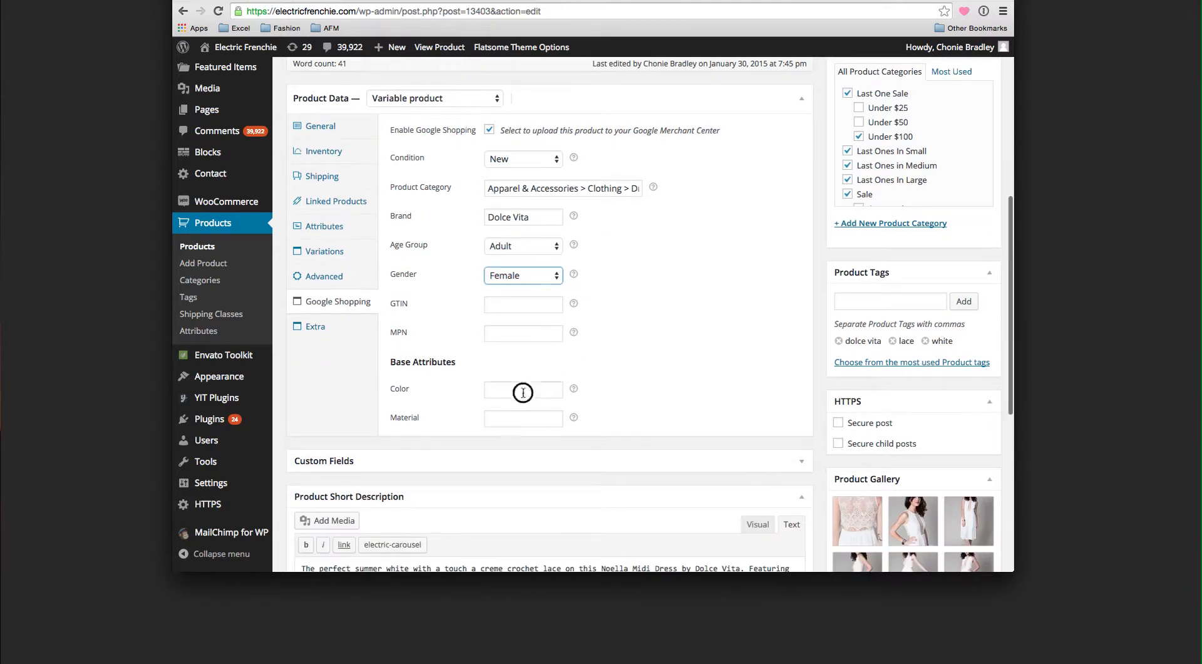
Step: Set the colour to white and the material to cotton
{"action": "left_click", "coordinate": [523, 389]}
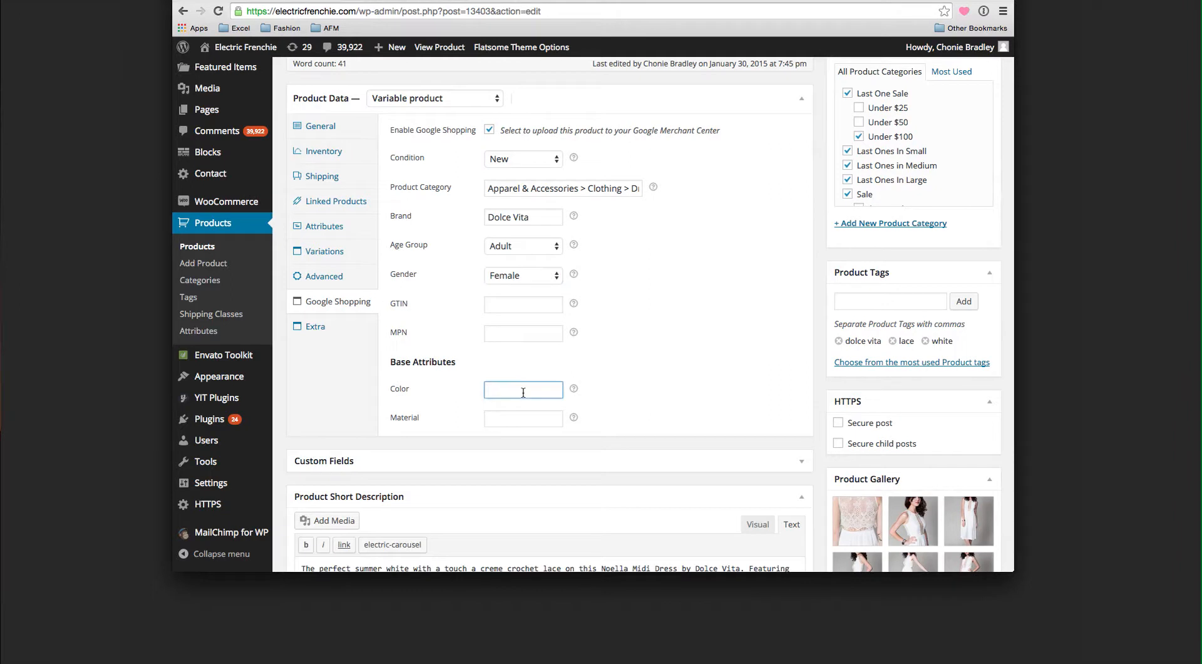
{"action": "type", "text": "white"}
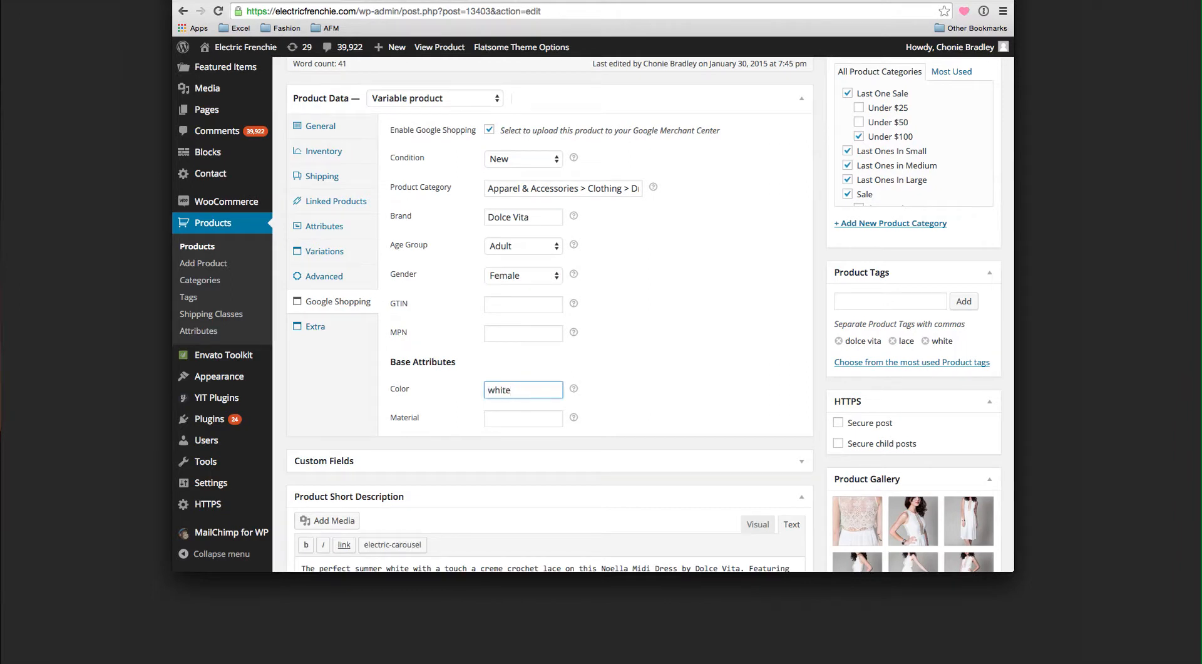
{"action": "left_click", "coordinate": [523, 418]}
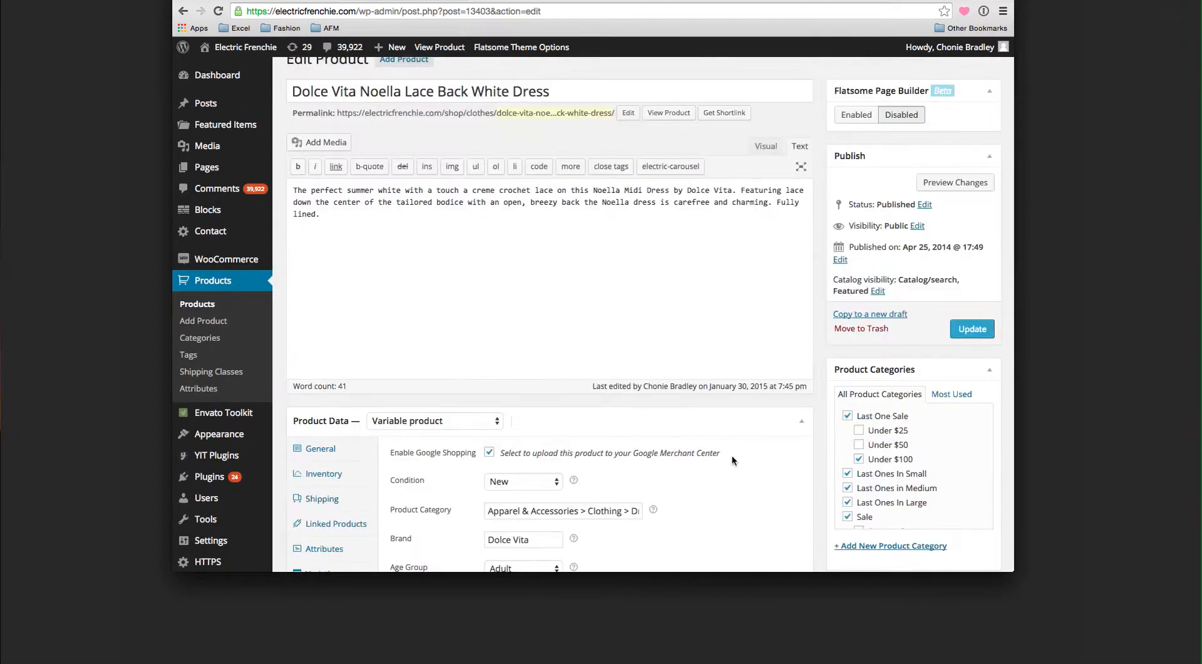
{"action": "scroll", "scroll_direction": "down", "scroll_amount": 3}
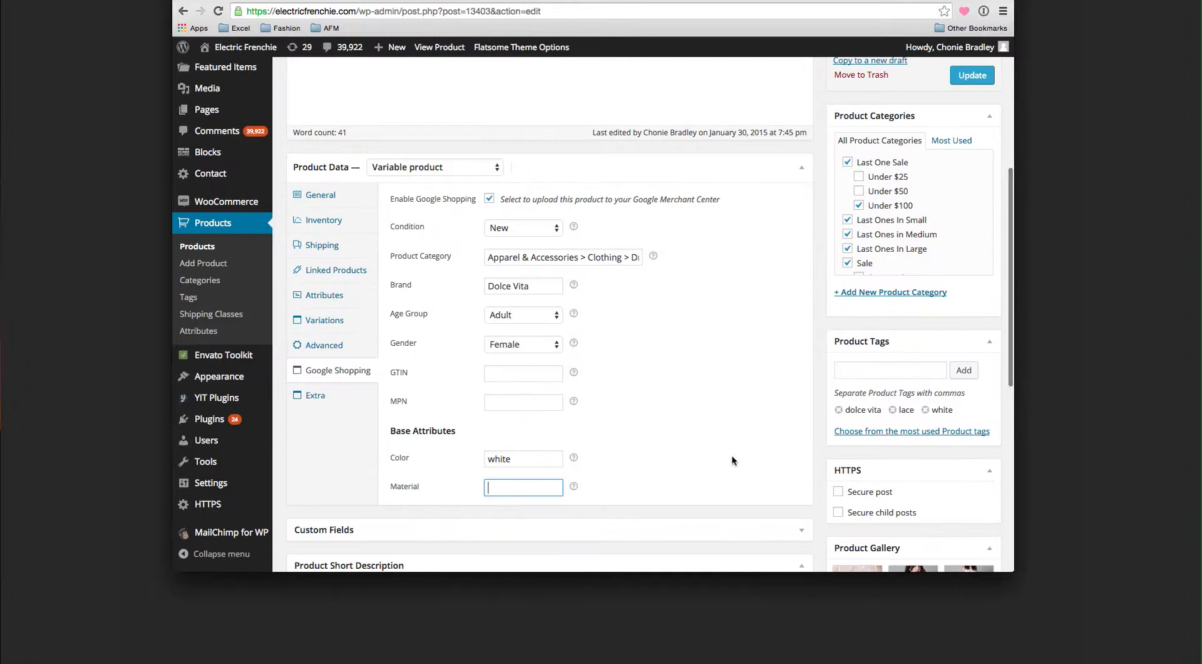
{"action": "type", "text": "CO"}
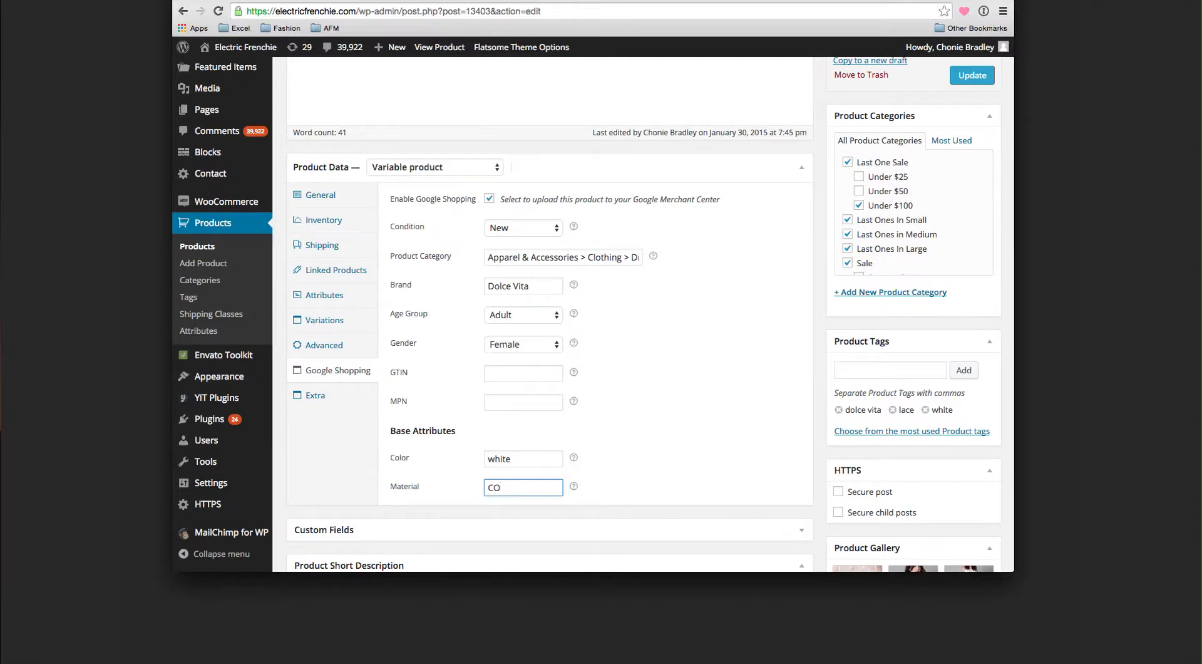
{"action": "type", "text": "cott"}
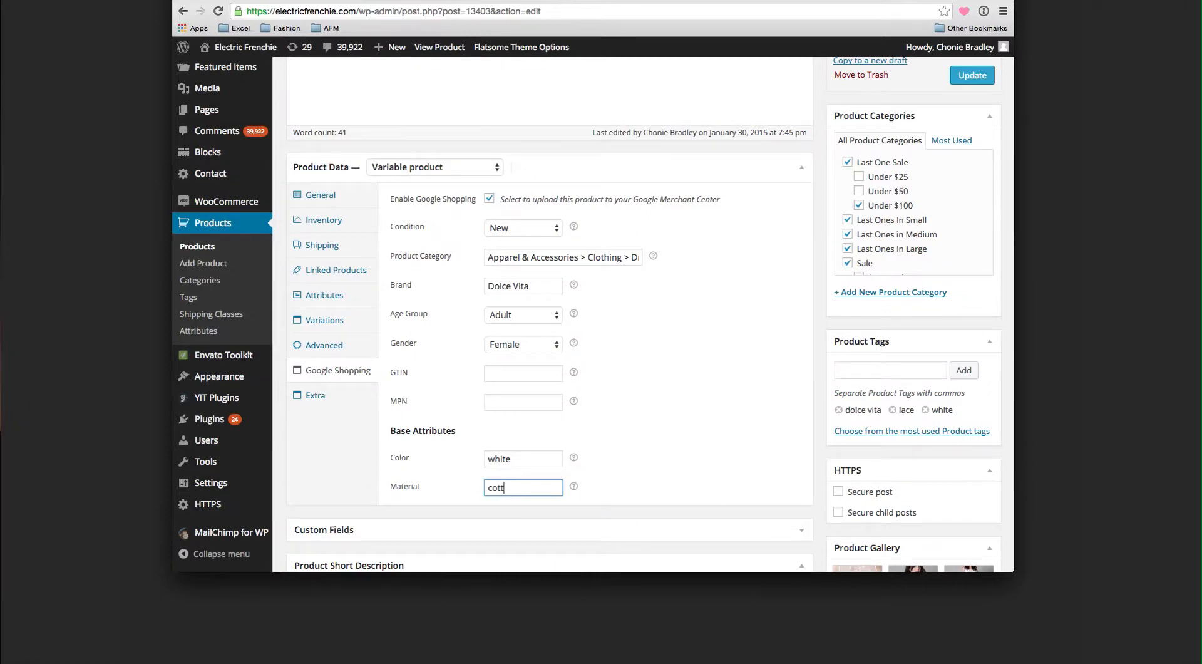
{"action": "type", "text": "on"}
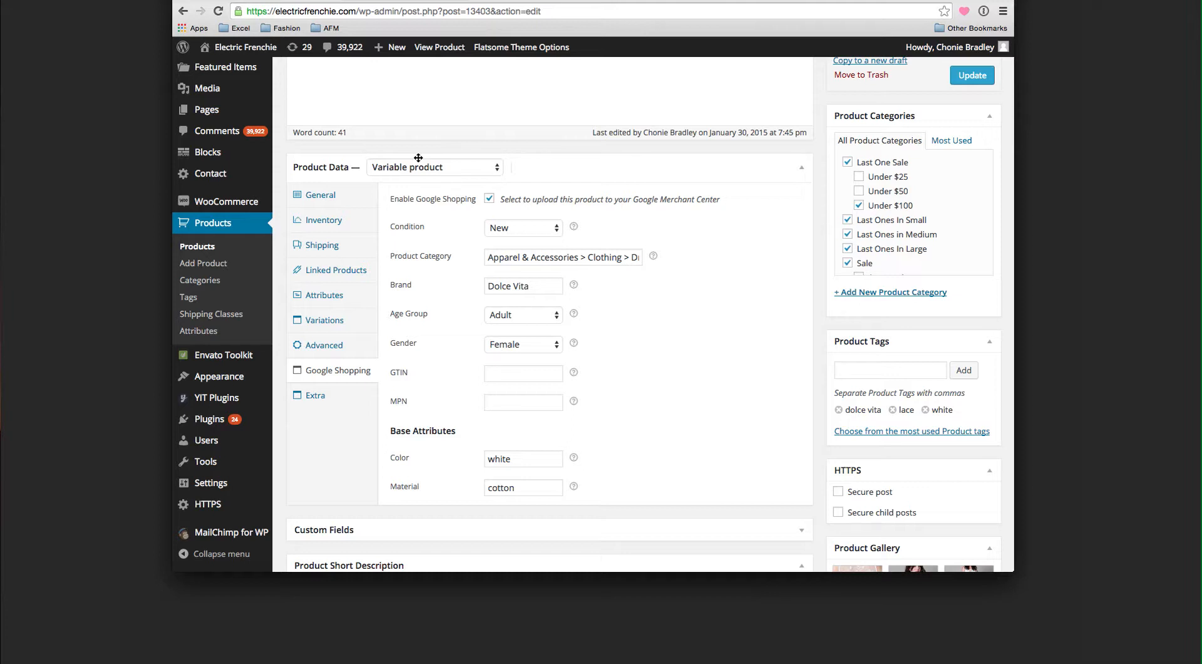
{"action": "mouse_move", "coordinate": [691, 412]}
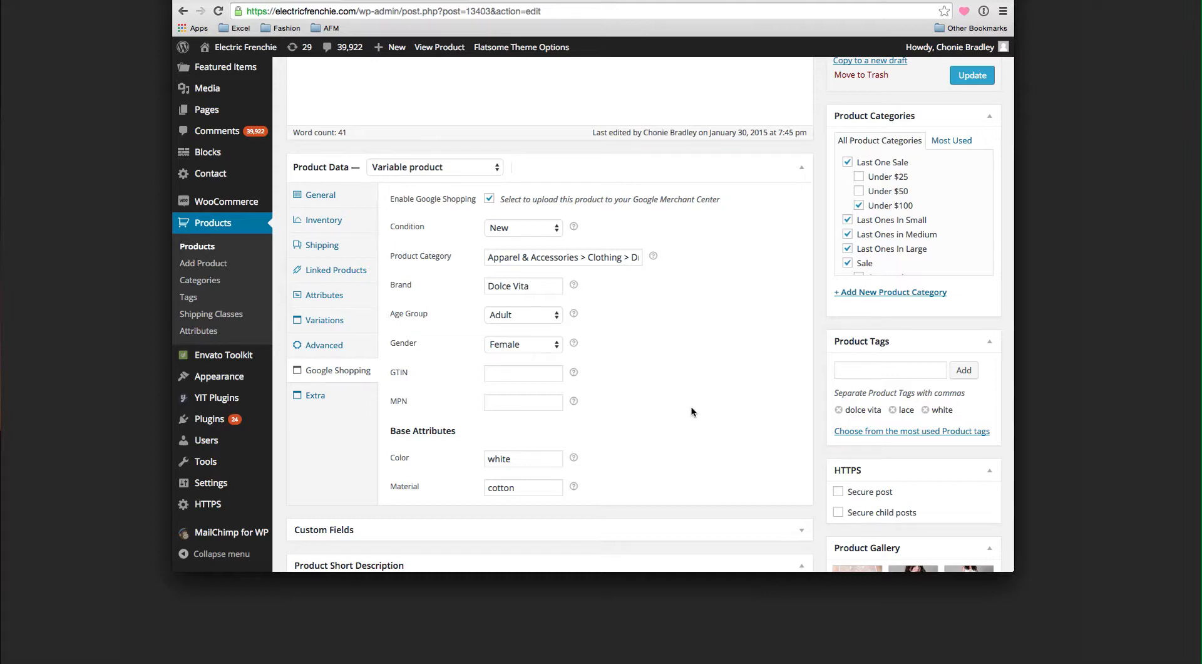
Step: Show the General data with SKU 12185, taxable status and standard tax class
{"action": "scroll", "scroll_direction": "down", "scroll_amount": 3}
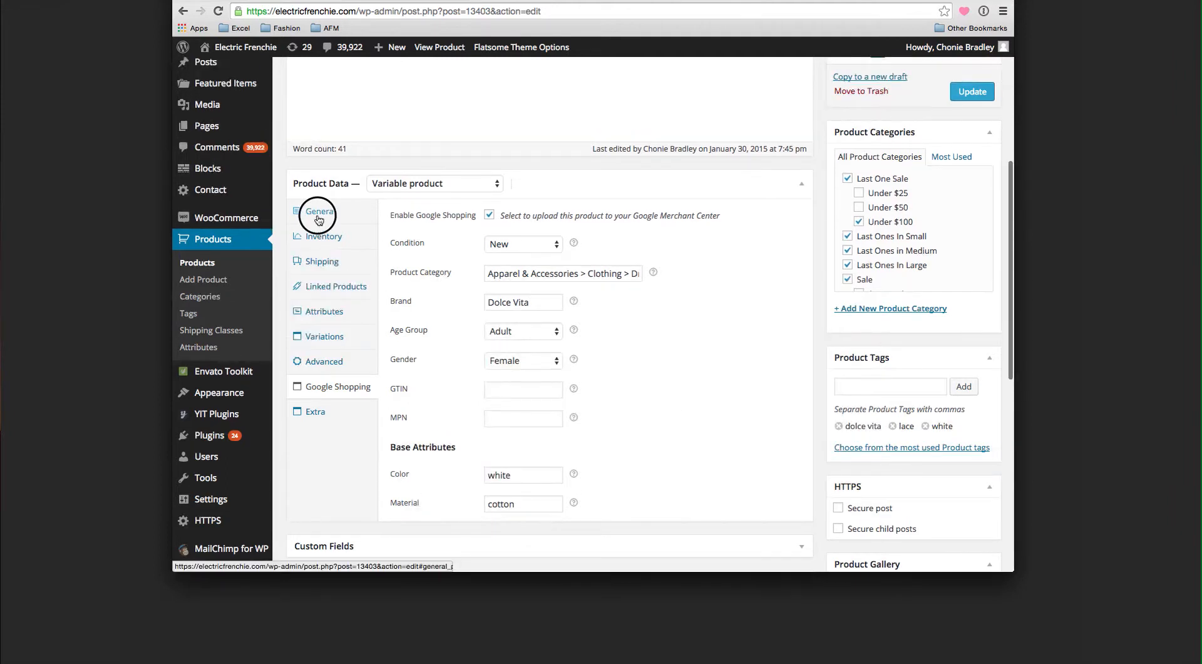
{"action": "left_click", "coordinate": [319, 211]}
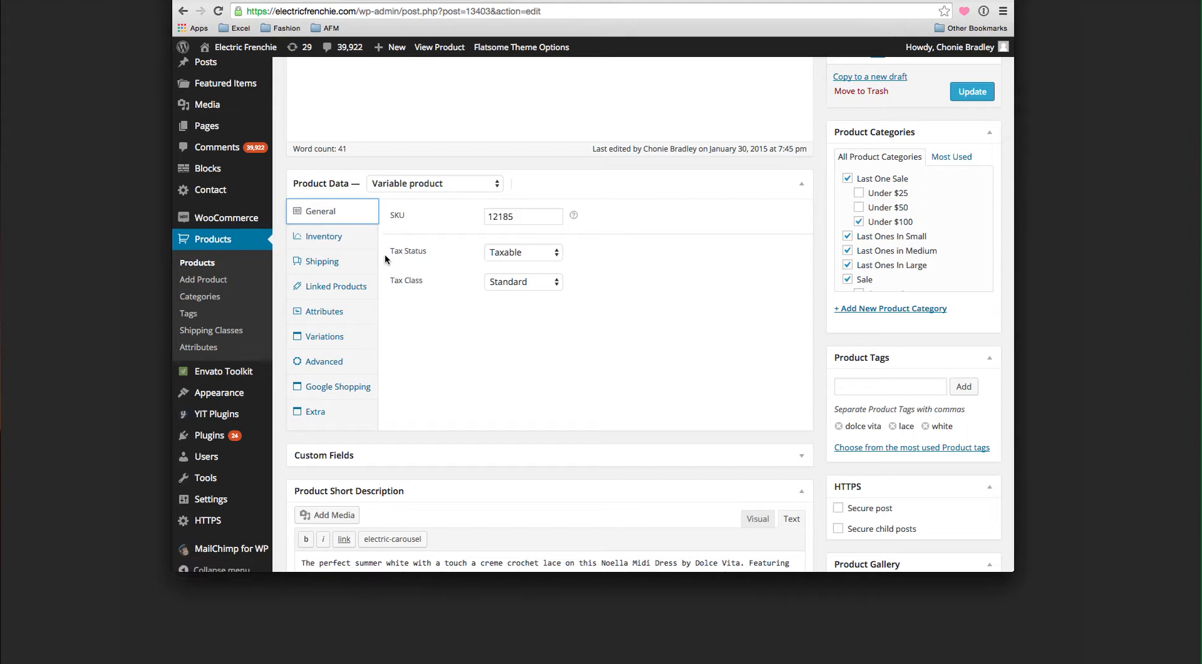
{"action": "mouse_move", "coordinate": [481, 219]}
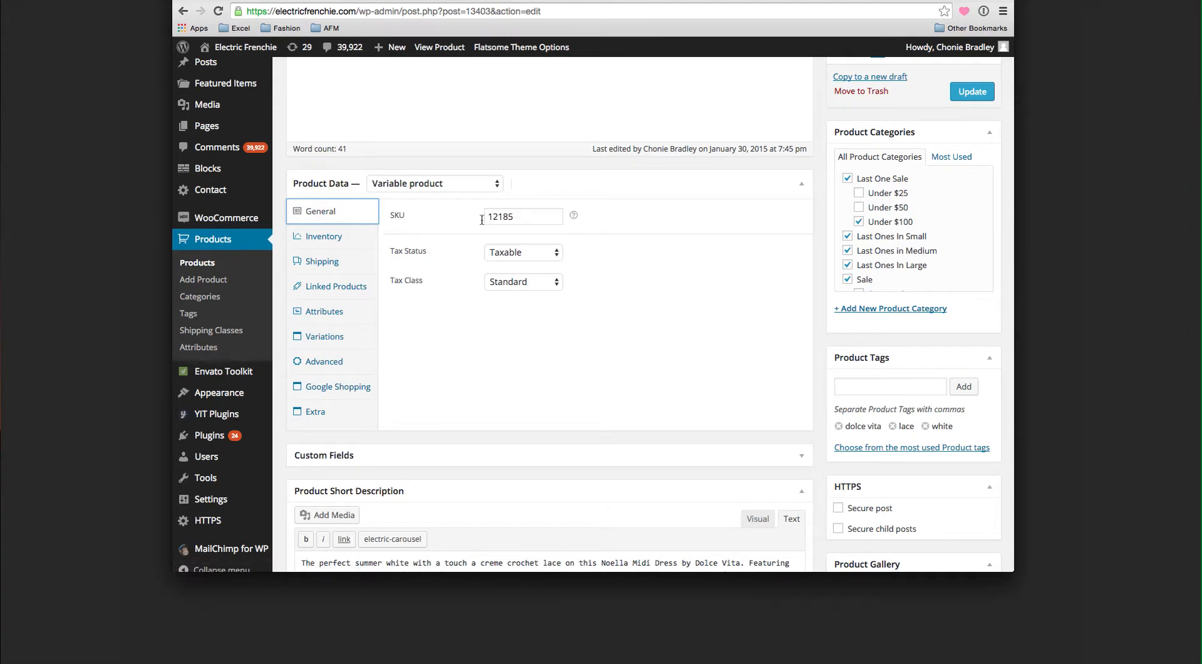
{"action": "mouse_move", "coordinate": [467, 248]}
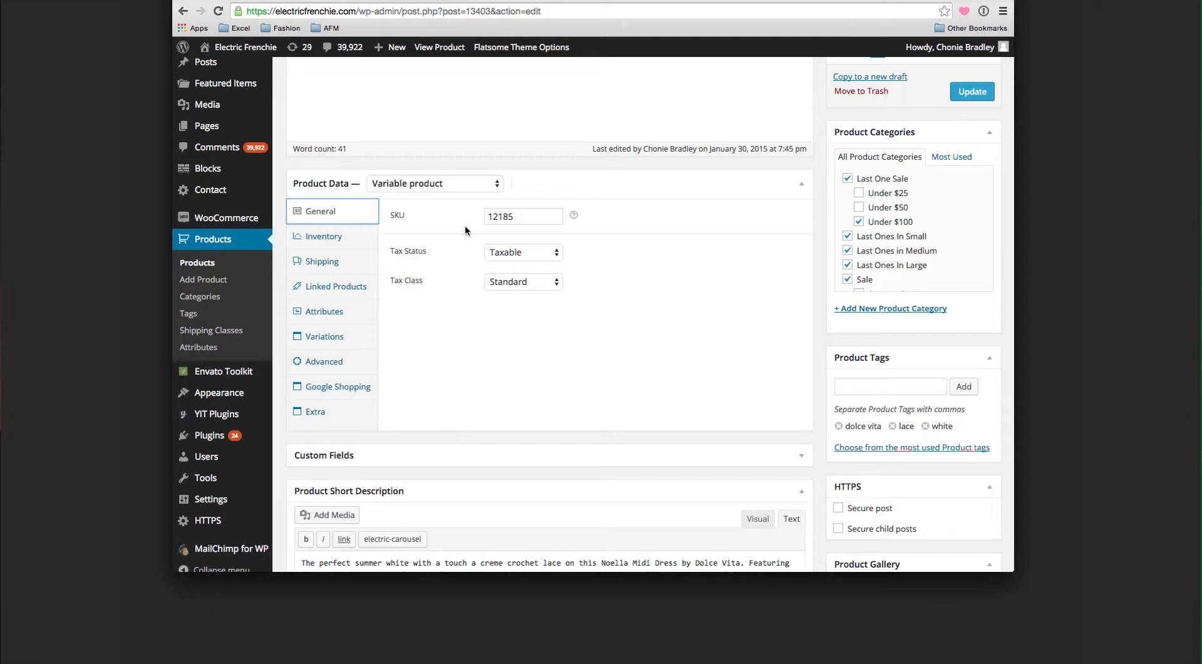
{"action": "mouse_move", "coordinate": [421, 161]}
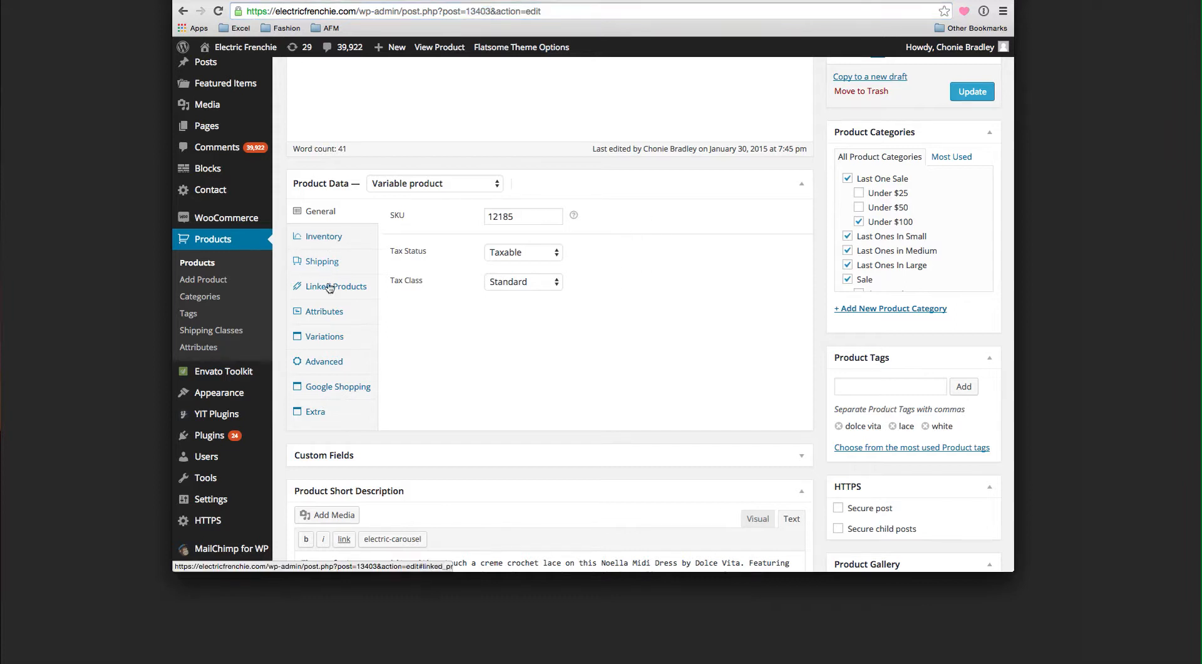
Step: Expand all size variations to review SKUs, $240 regular and $99 sale prices
{"action": "left_click", "coordinate": [324, 336]}
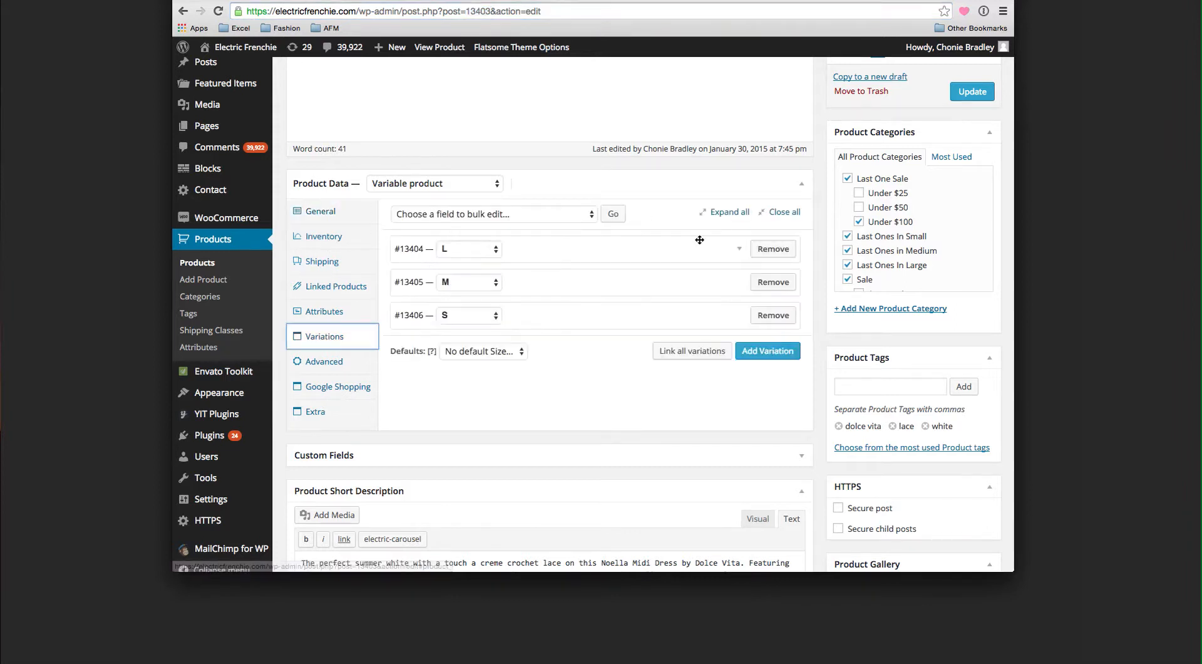
{"action": "left_click", "coordinate": [728, 211]}
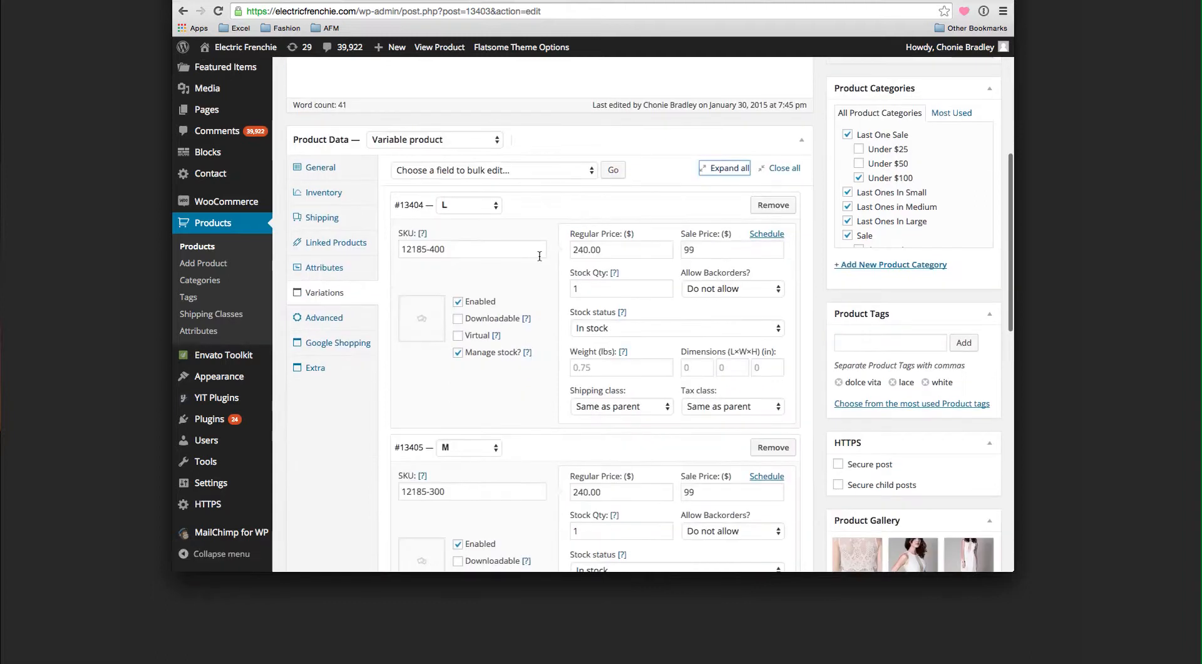
{"action": "scroll", "scroll_direction": "down", "scroll_amount": 3}
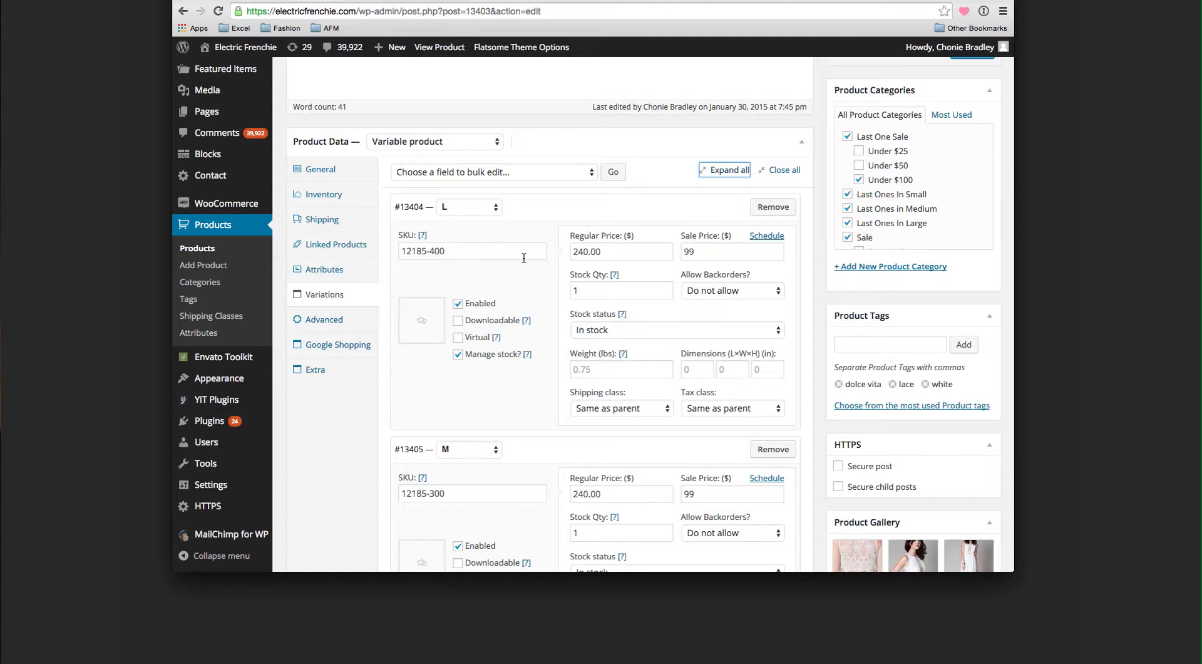
{"action": "scroll", "scroll_direction": "down", "scroll_amount": 3}
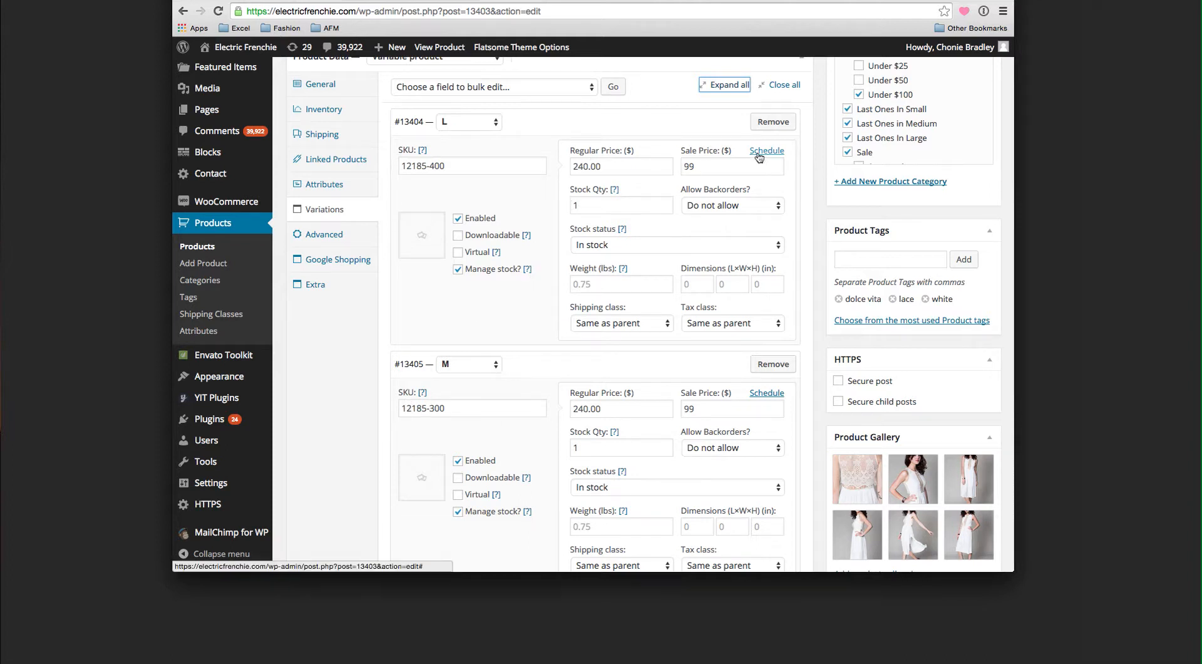
Step: Schedule the variation sale from 2015-03-01 to 2015-12-31 with the date picker
{"action": "left_click", "coordinate": [767, 150]}
{"action": "type", "text": "2015-03-01"}
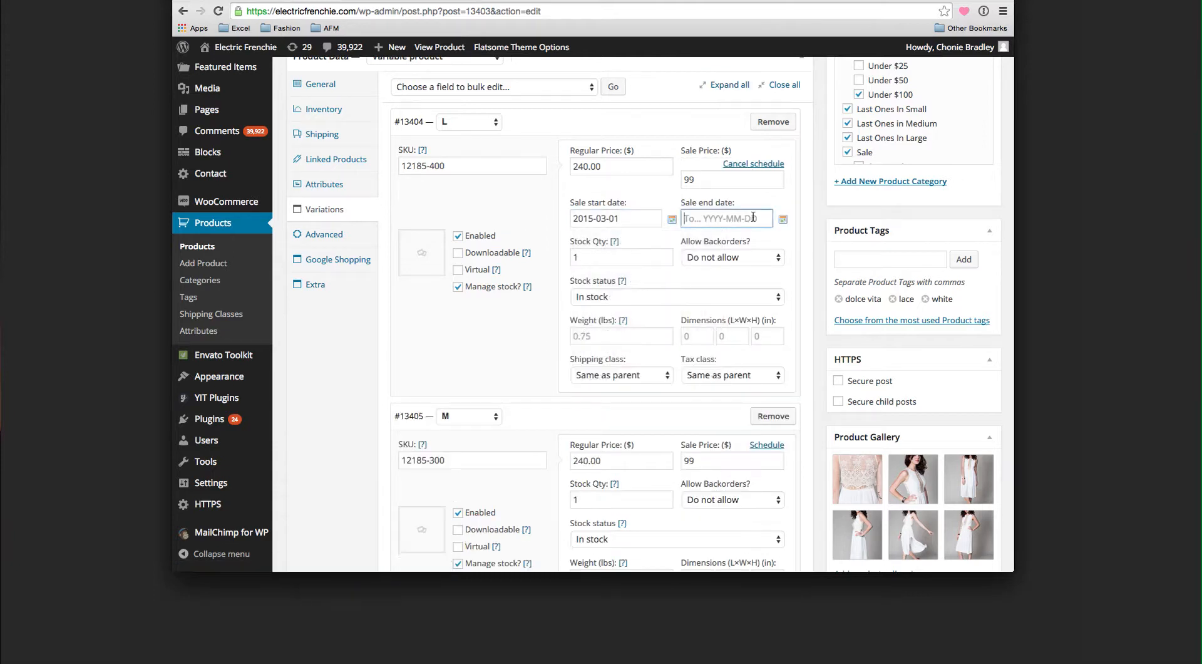
{"action": "left_click", "coordinate": [725, 218]}
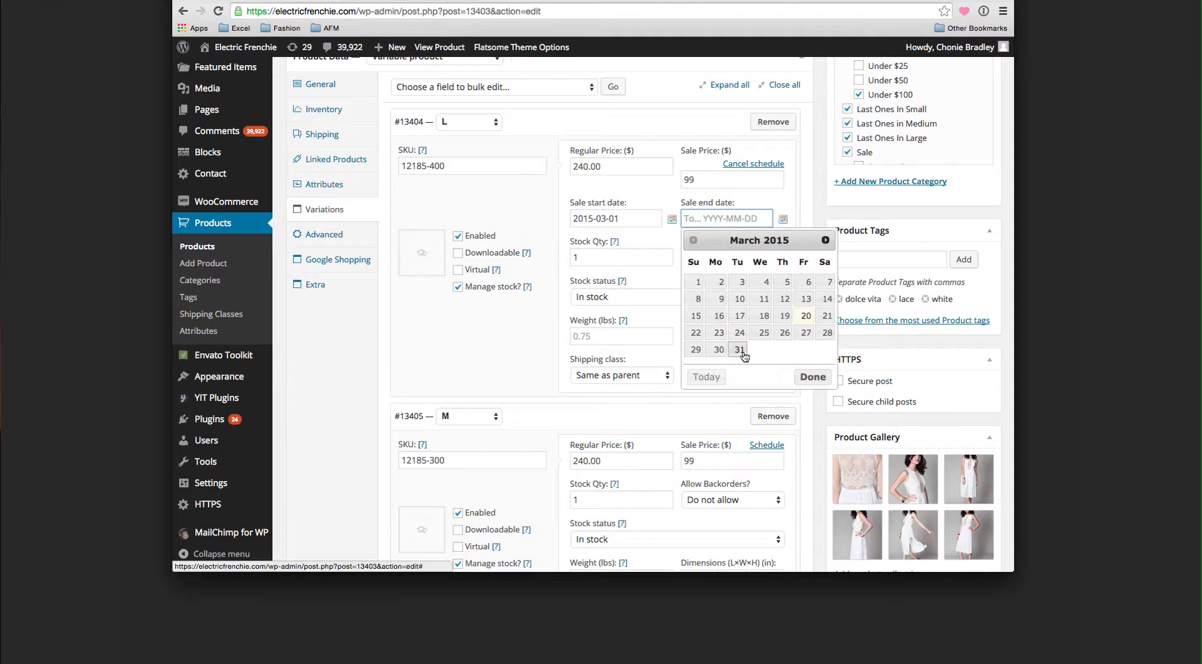
{"action": "left_click", "coordinate": [738, 350]}
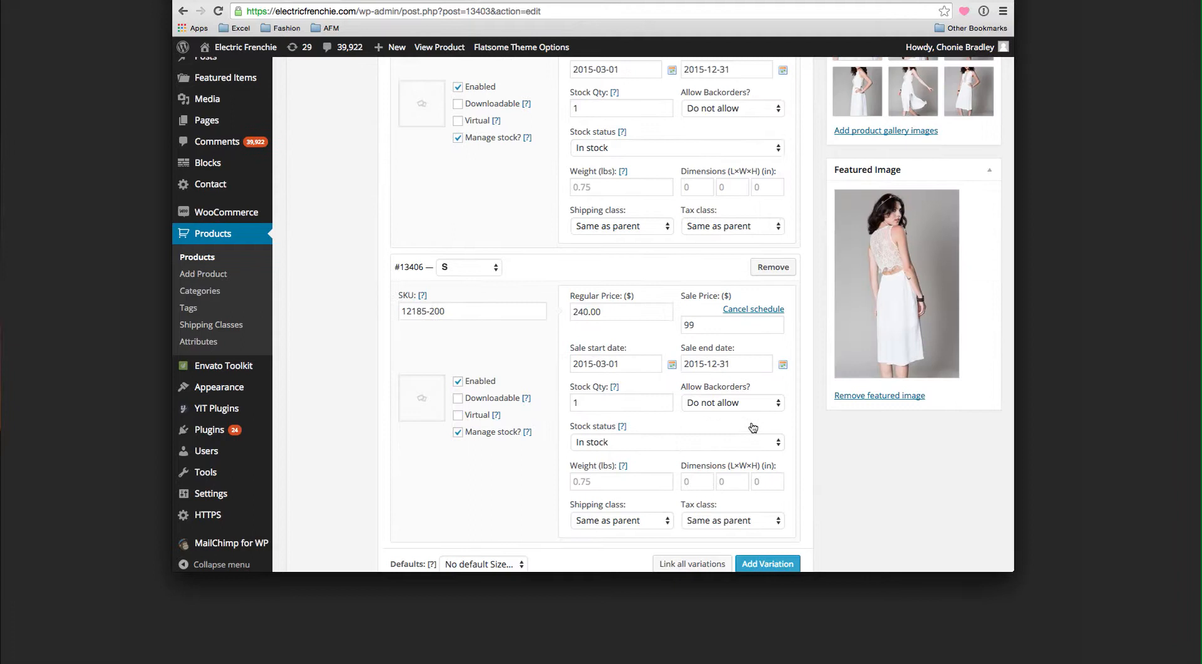
{"action": "scroll", "scroll_direction": "down", "scroll_amount": 3}
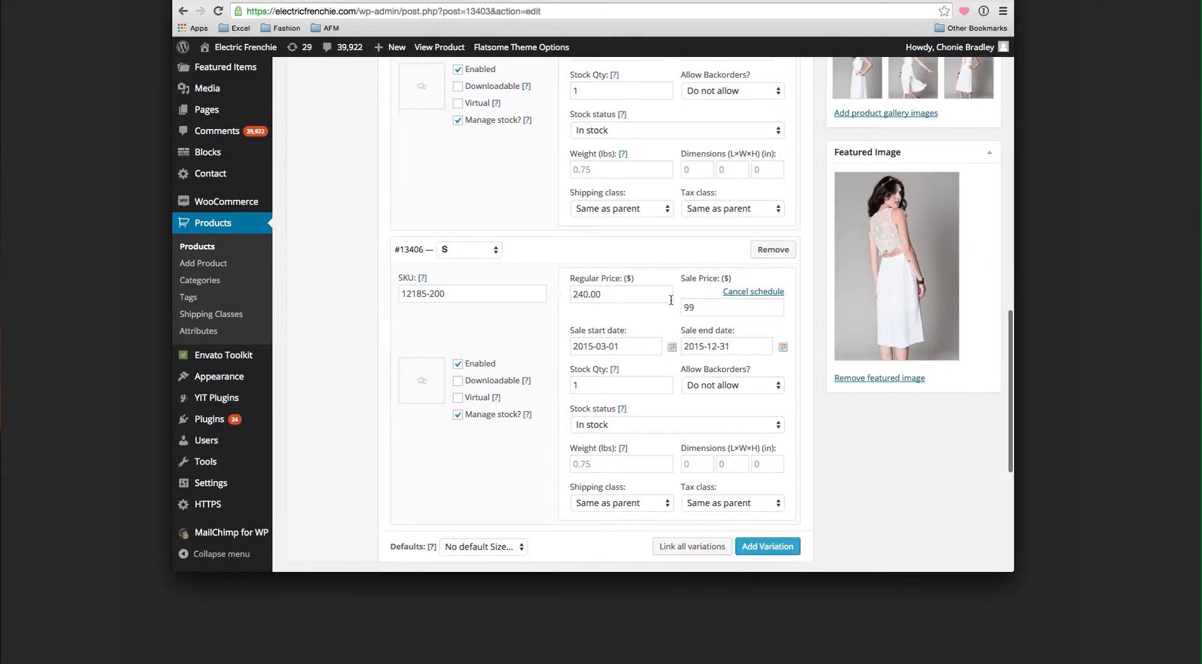
{"action": "mouse_move", "coordinate": [639, 274]}
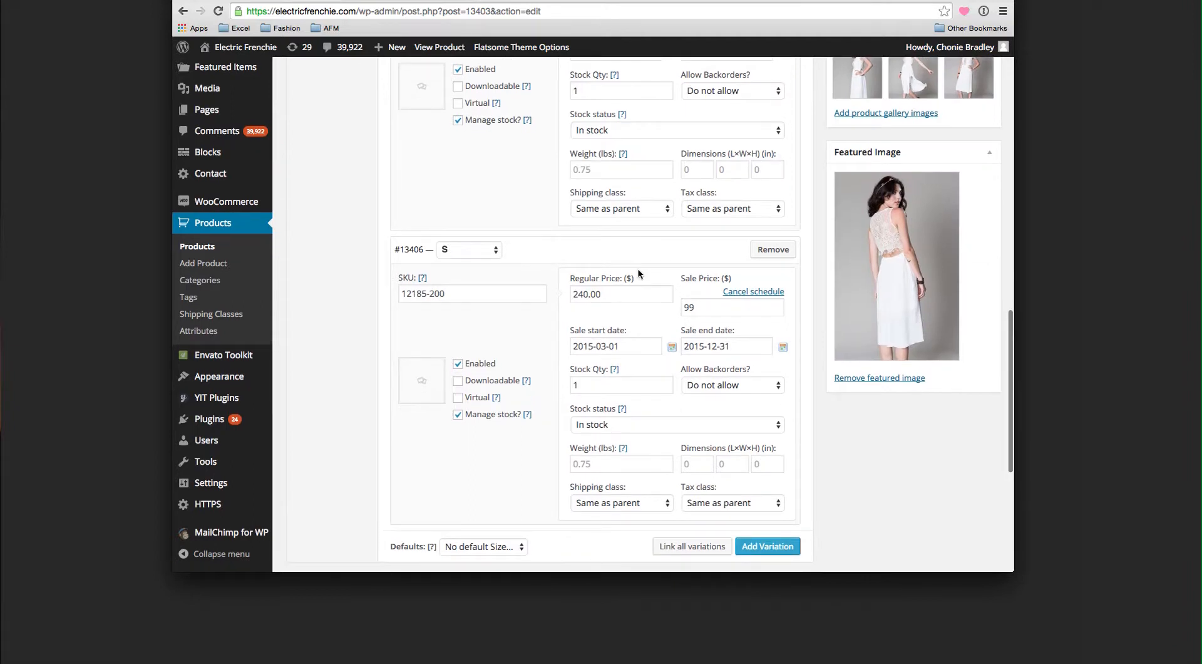
{"action": "mouse_move", "coordinate": [879, 311]}
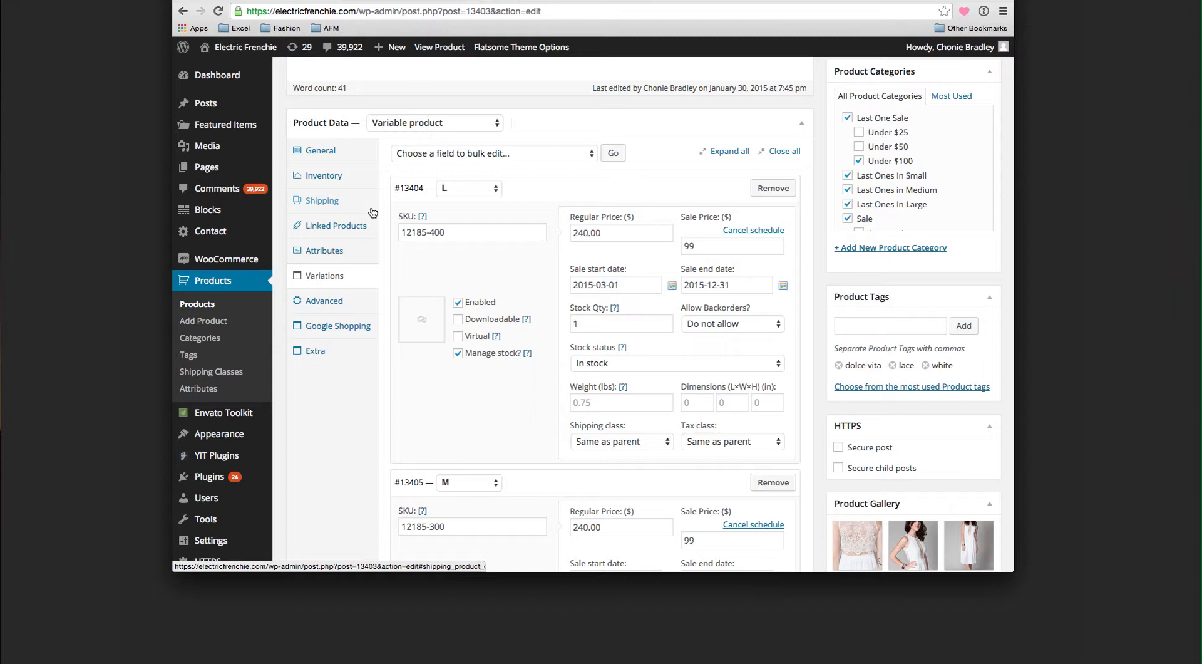
{"action": "mouse_move", "coordinate": [354, 304]}
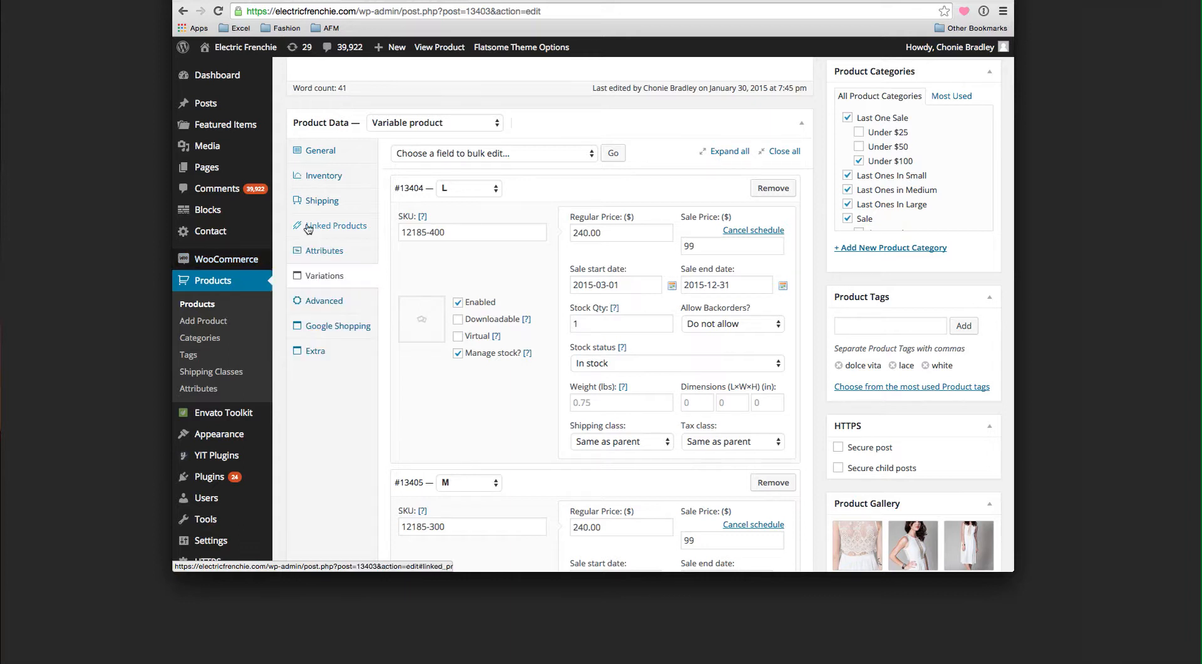
{"action": "mouse_move", "coordinate": [198, 389]}
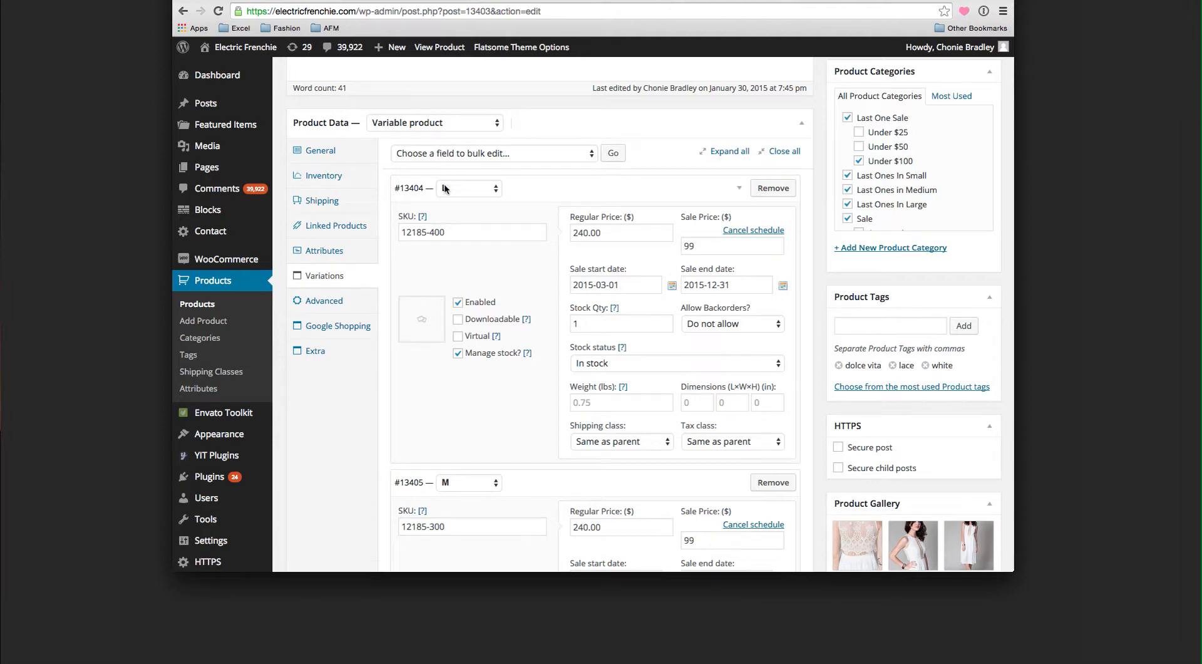
Step: Re-check the Google Shopping fields: new, Dolce Vita, adult, female, white, cotton
{"action": "left_click", "coordinate": [337, 325]}
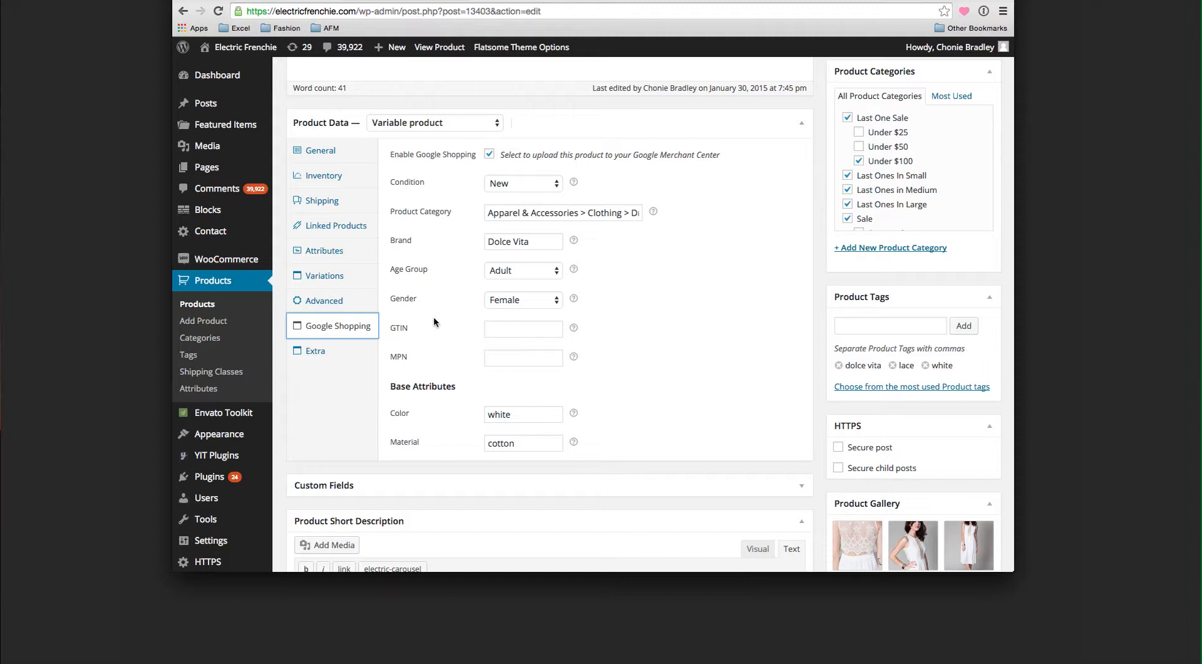
{"action": "mouse_move", "coordinate": [391, 420]}
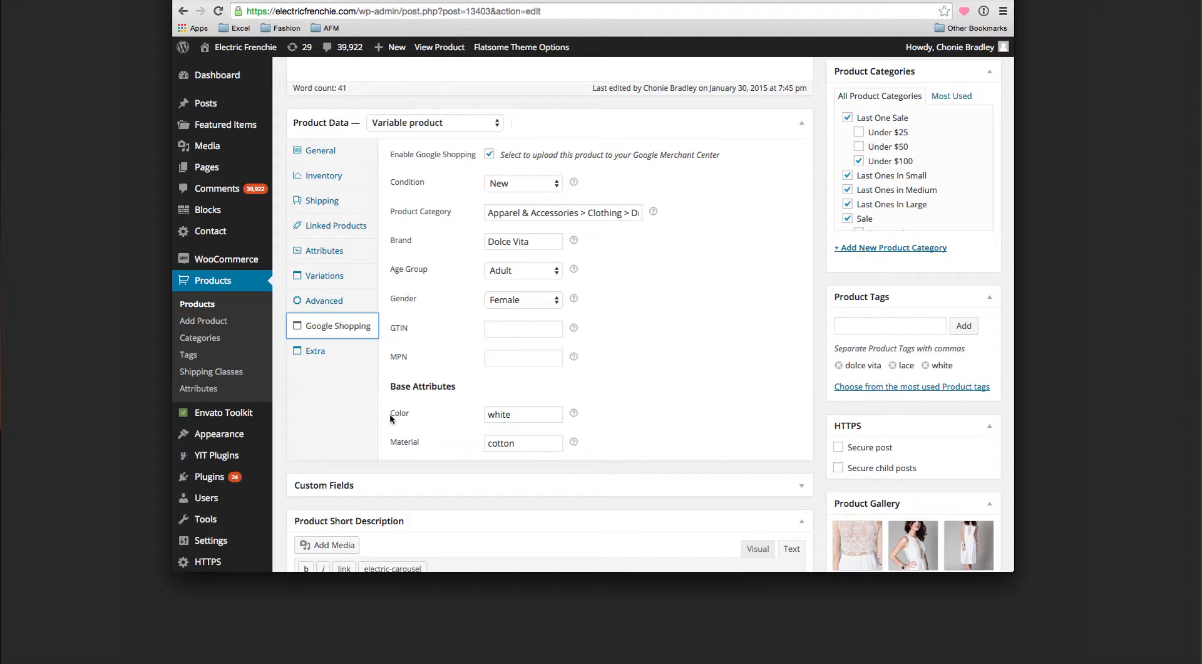
{"action": "mouse_move", "coordinate": [430, 422]}
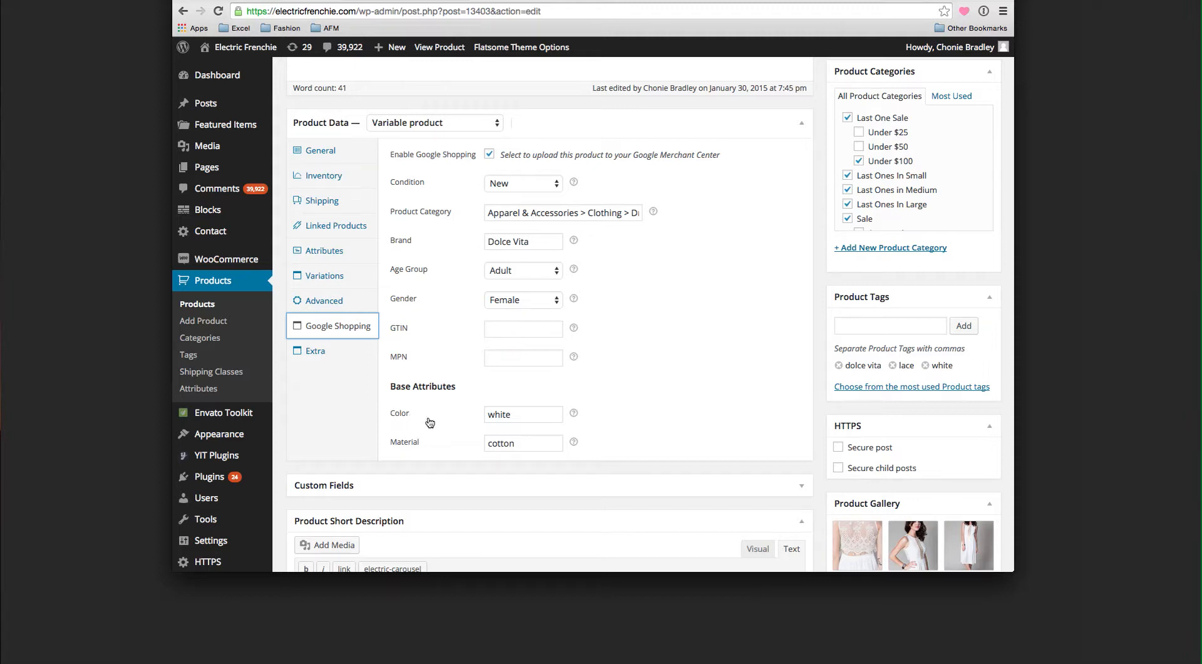
{"action": "mouse_move", "coordinate": [421, 386]}
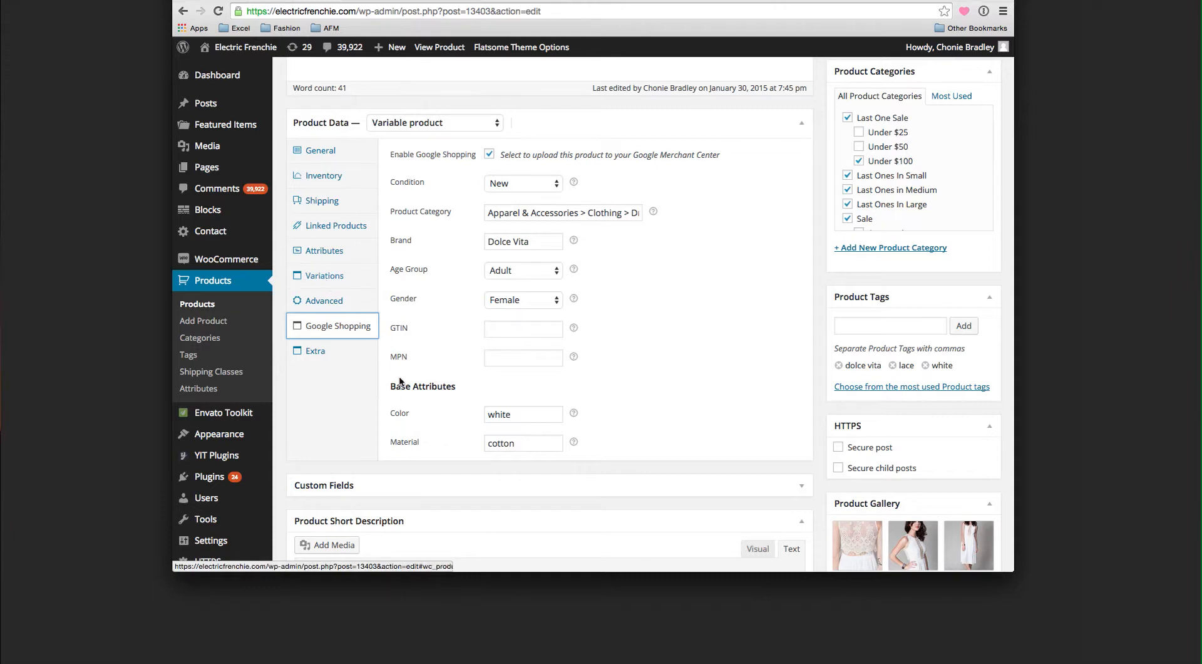
{"action": "mouse_move", "coordinate": [330, 286]}
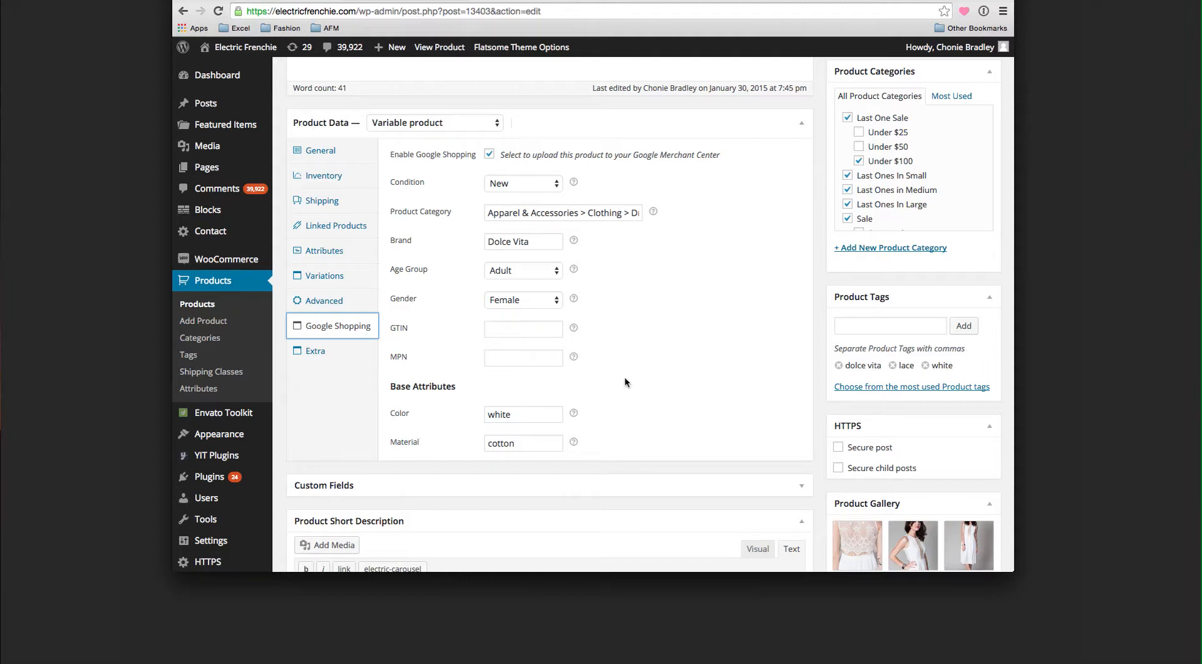
{"action": "scroll", "scroll_direction": "down", "scroll_amount": 3}
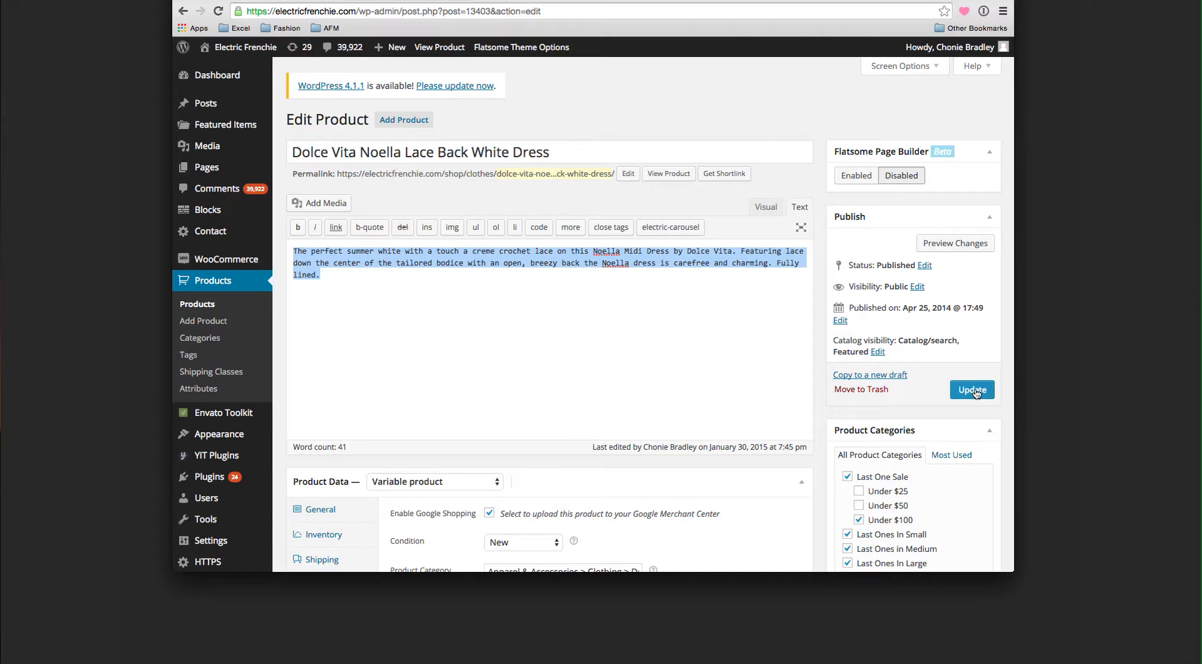
Step: Update the dress and select the 'updated in the Google Merchant Center' notice
{"action": "left_click", "coordinate": [971, 390]}
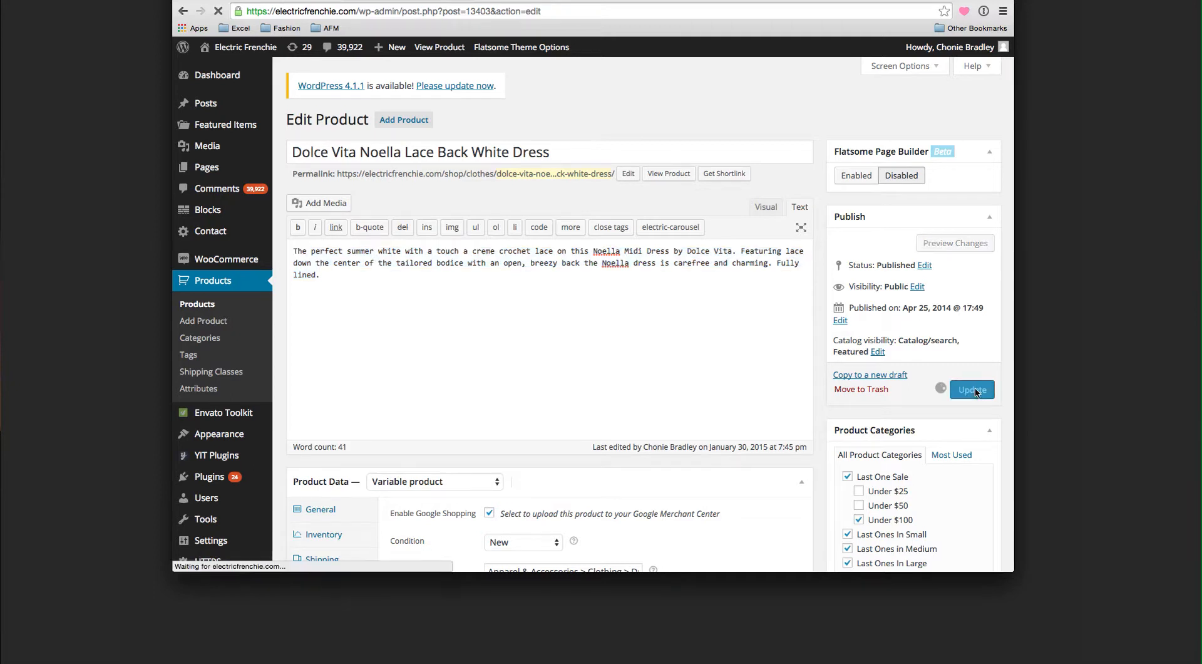
{"action": "left_click", "coordinate": [971, 389]}
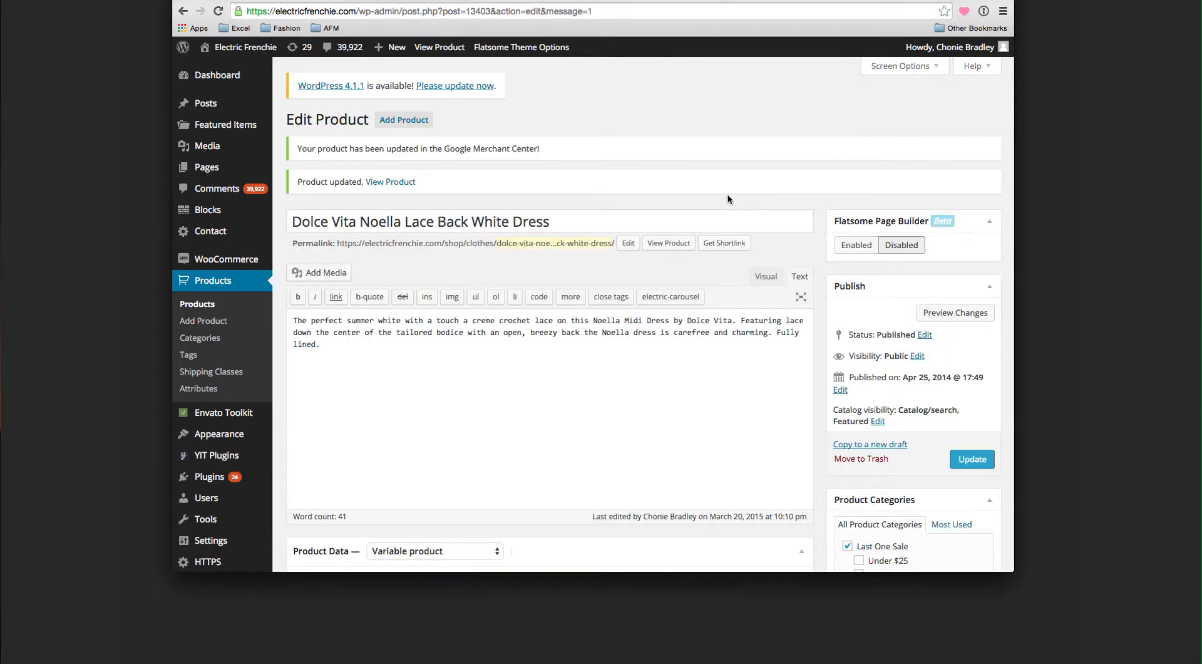
{"action": "mouse_move", "coordinate": [652, 141]}
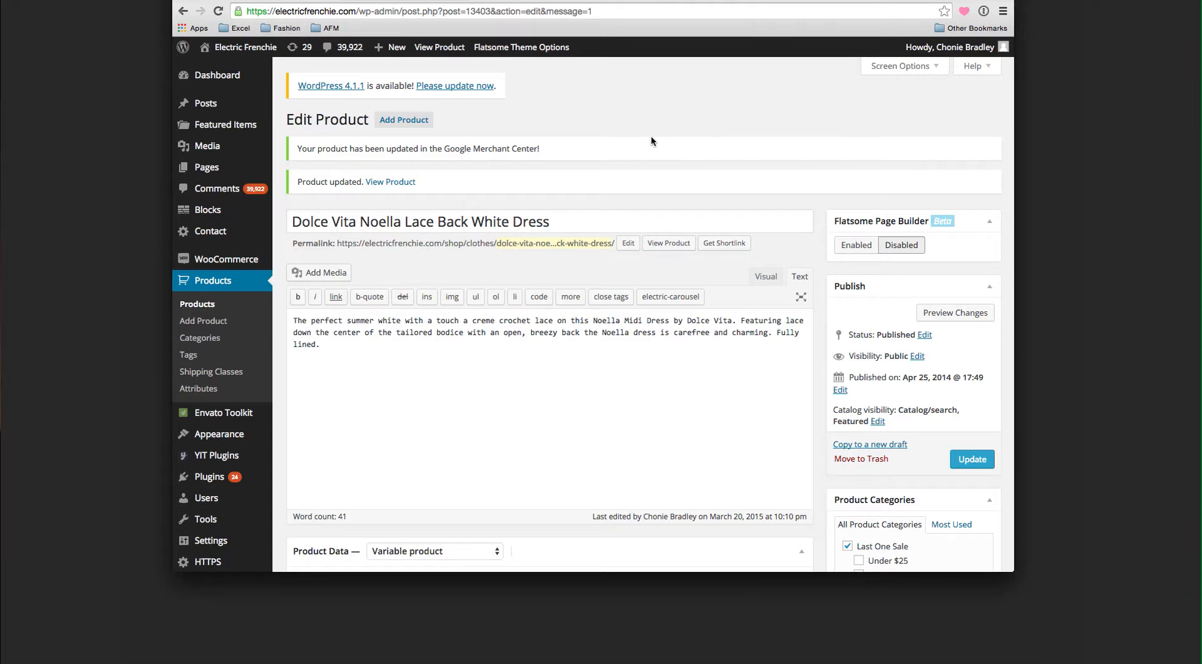
{"action": "double_click", "coordinate": [307, 148]}
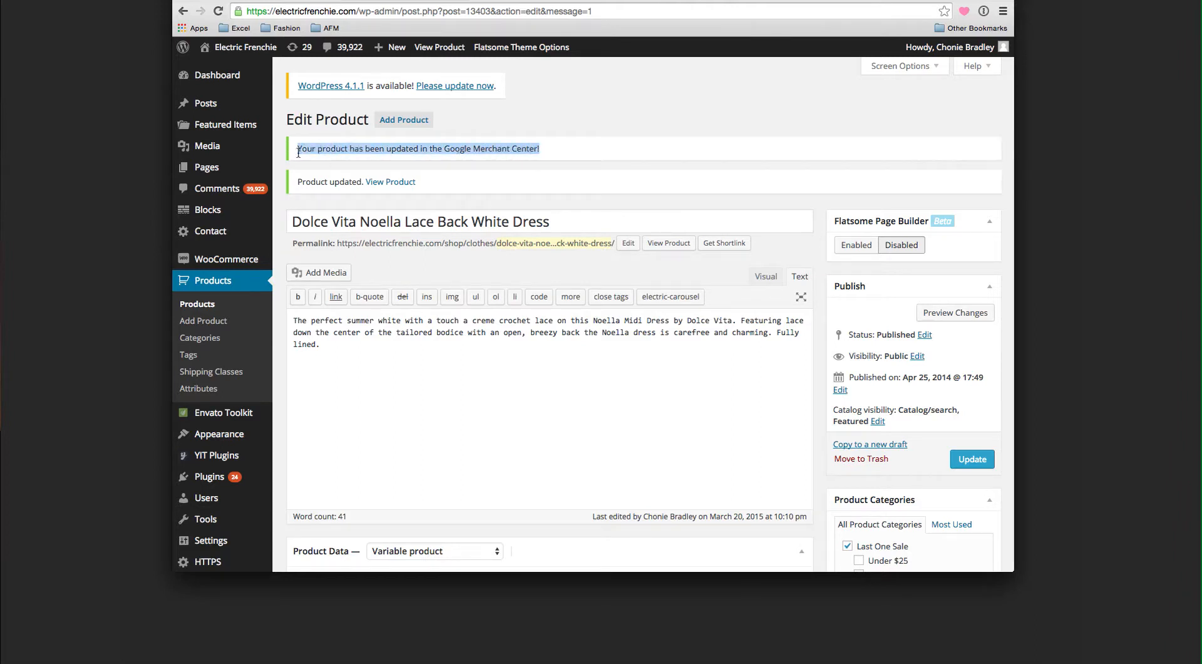
{"action": "left_click_drag", "start_coordinate": [297, 151], "coordinate": [531, 152]}
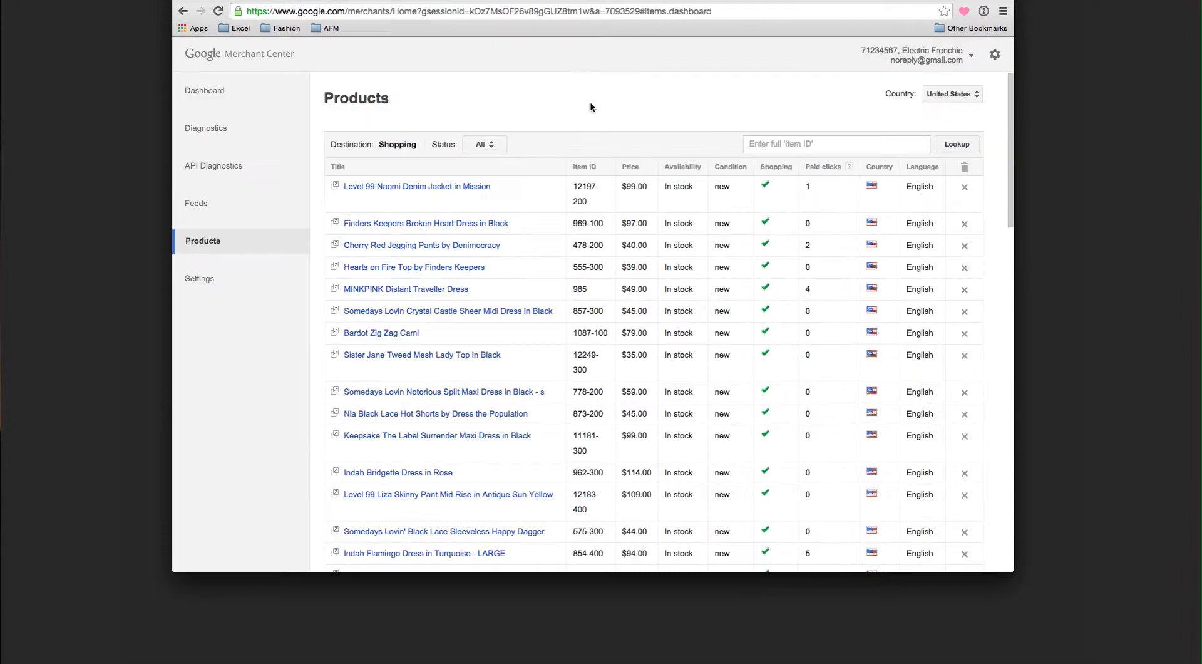
{"action": "mouse_move", "coordinate": [607, 106]}
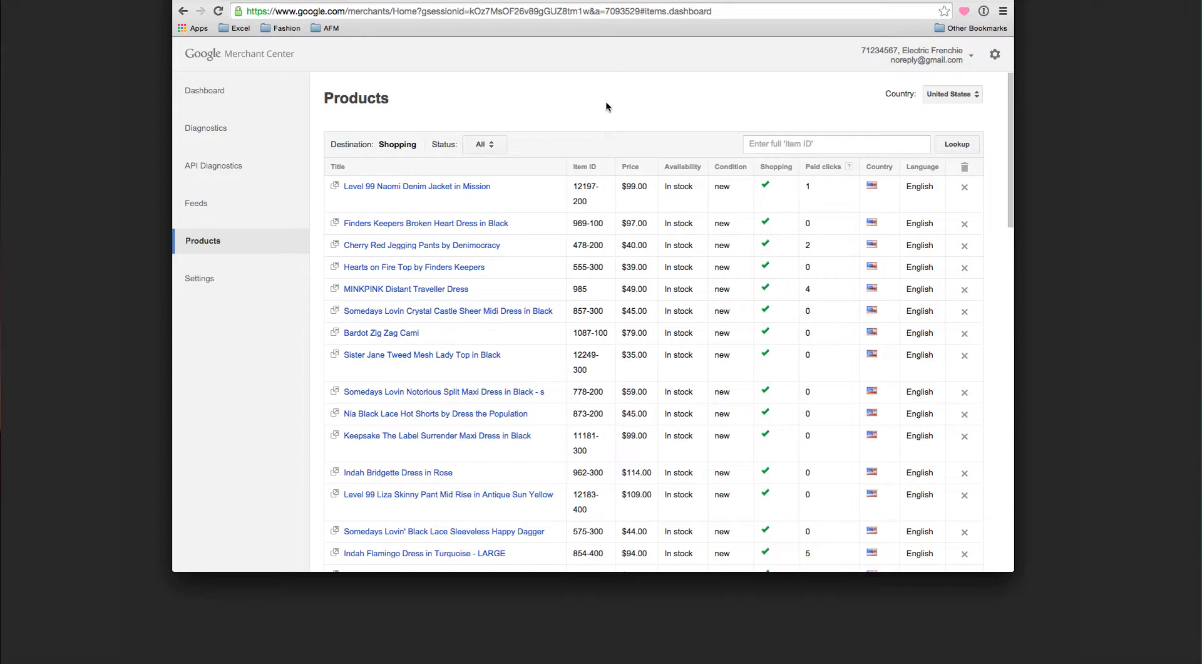
Step: Look up item ID 12185-400 to find the Dolce Vita Noella Lace Back White Dress
{"action": "left_click", "coordinate": [836, 143]}
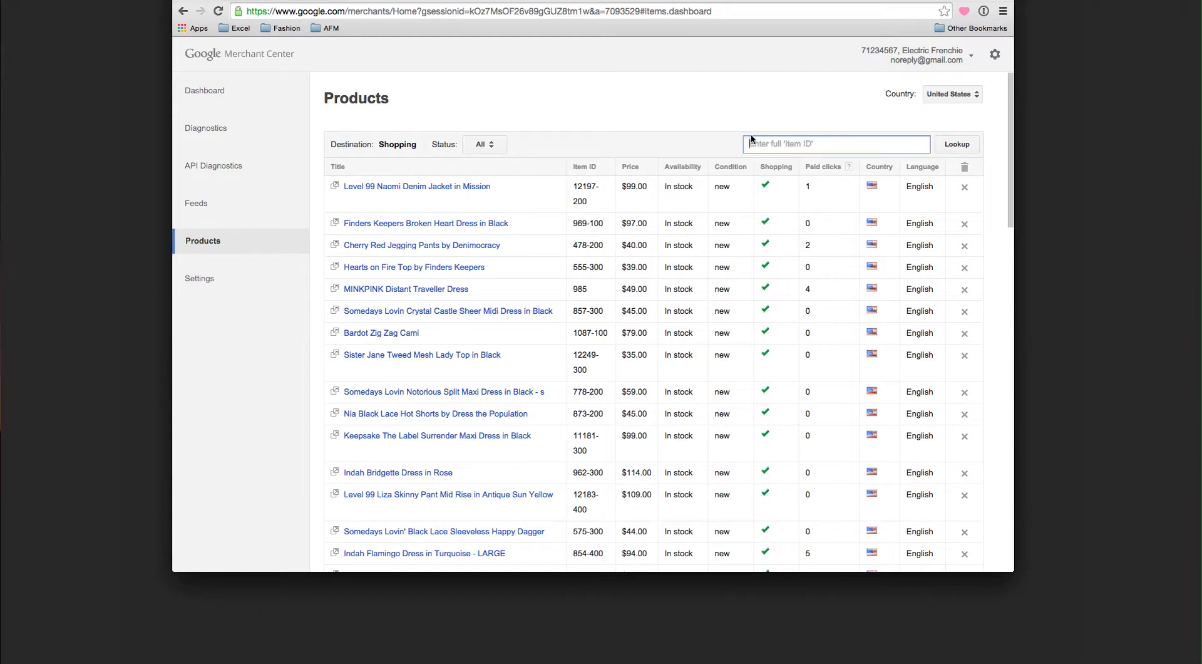
{"action": "mouse_move", "coordinate": [598, 113]}
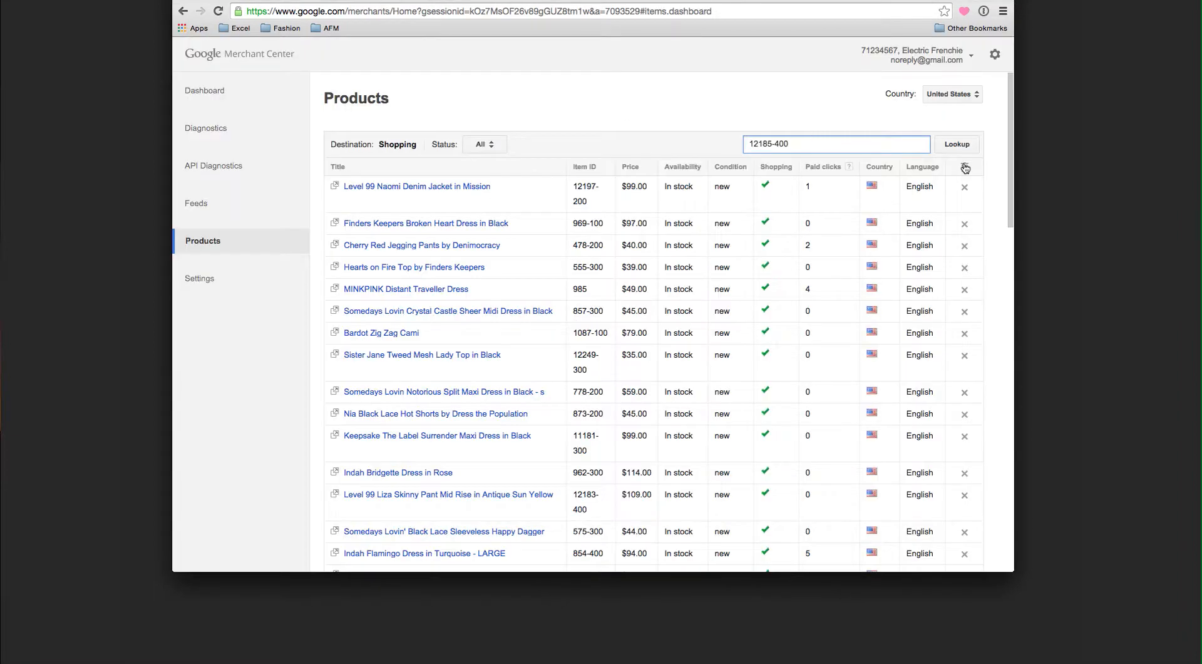
{"action": "left_click", "coordinate": [956, 144]}
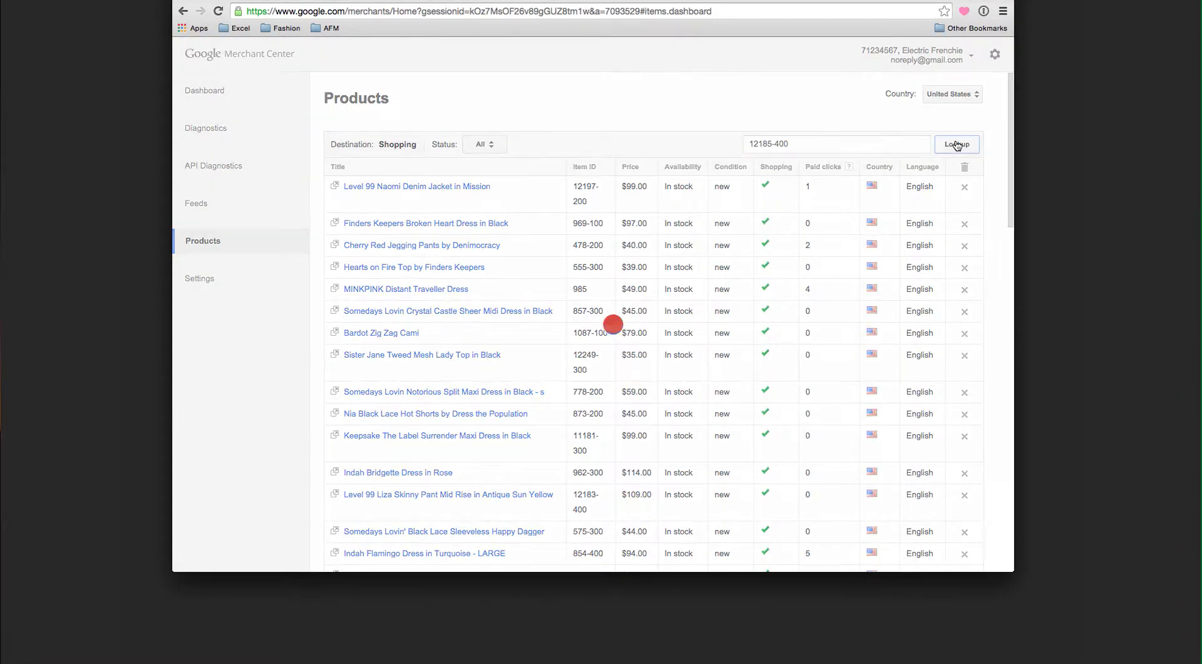
{"action": "left_click", "coordinate": [956, 144]}
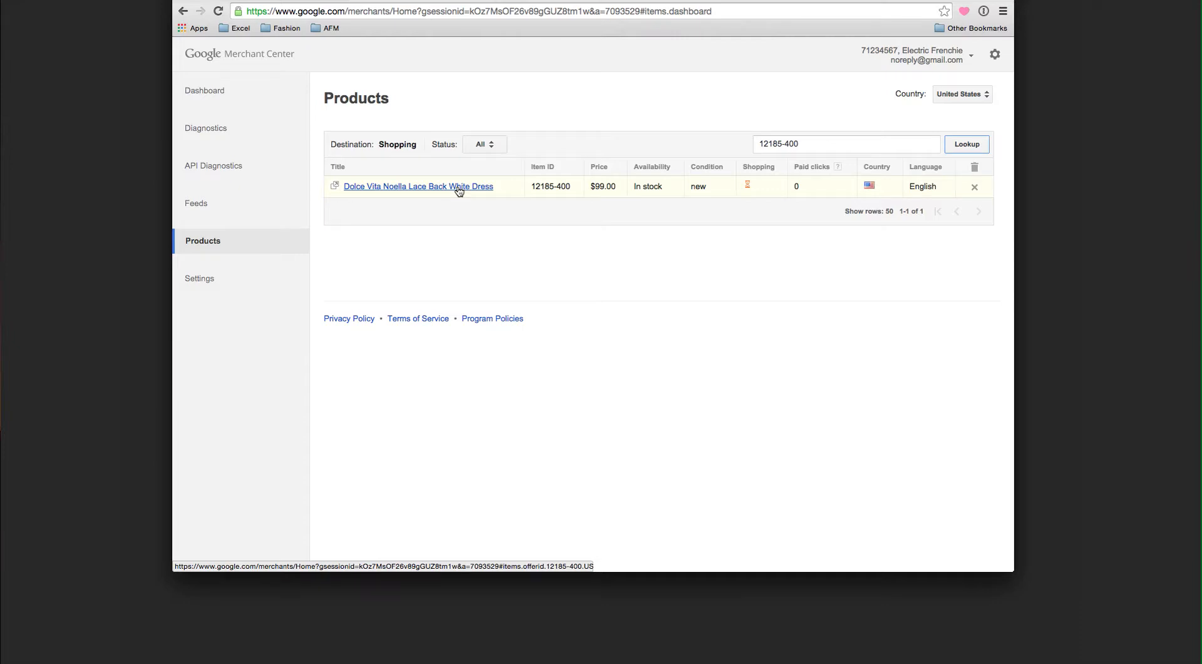
{"action": "mouse_move", "coordinate": [749, 190]}
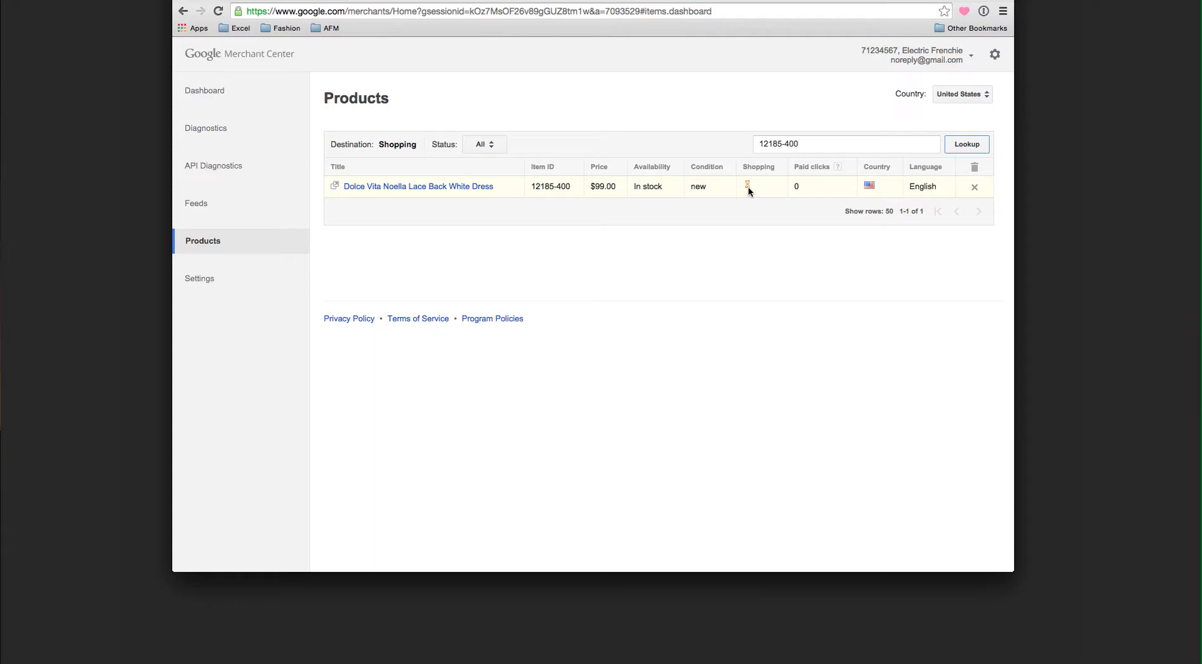
{"action": "mouse_move", "coordinate": [418, 186]}
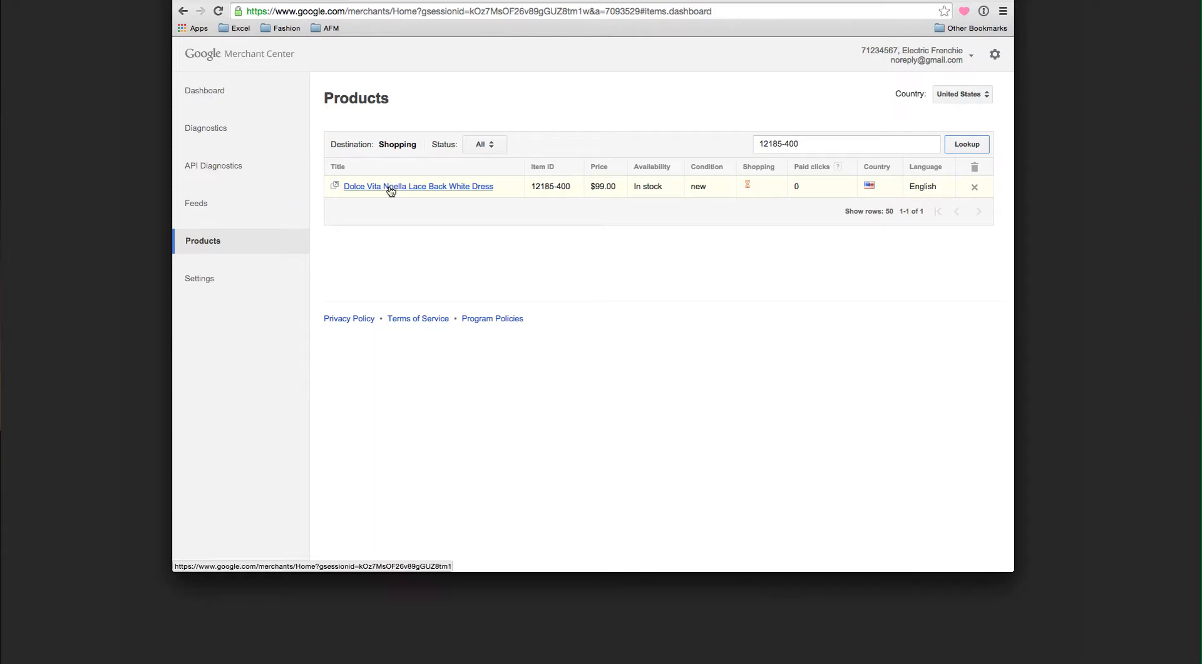
Step: Open the dress's detail page and scroll down to the submitted information
{"action": "left_click", "coordinate": [419, 185]}
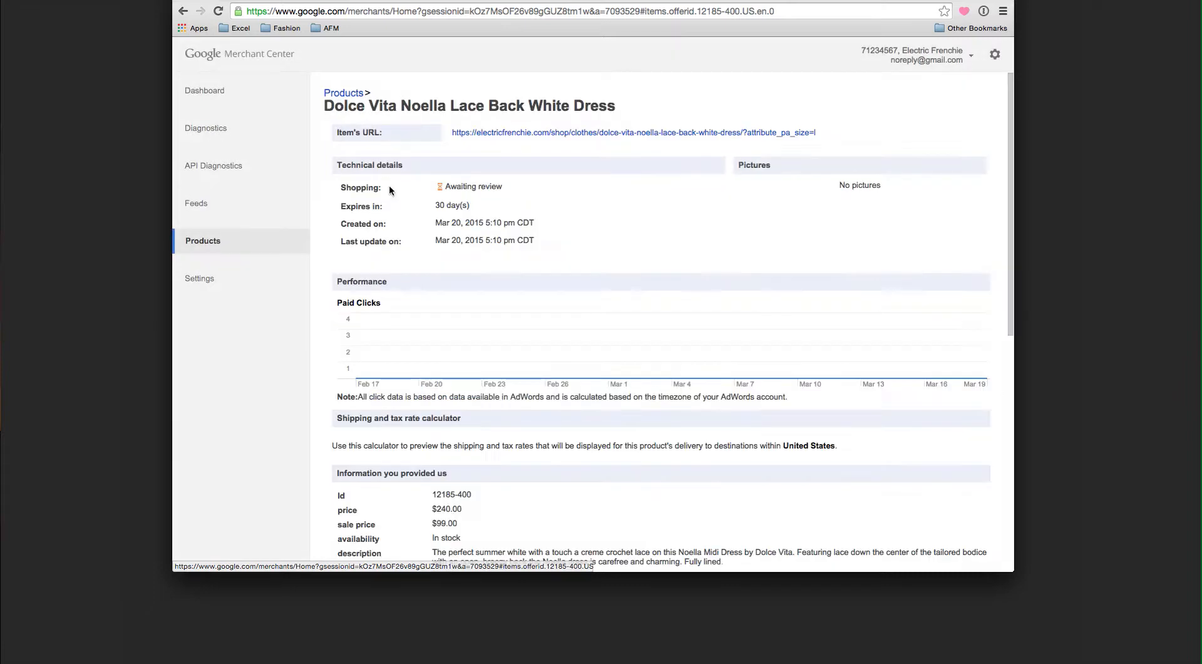
{"action": "scroll", "scroll_direction": "down", "scroll_amount": 3}
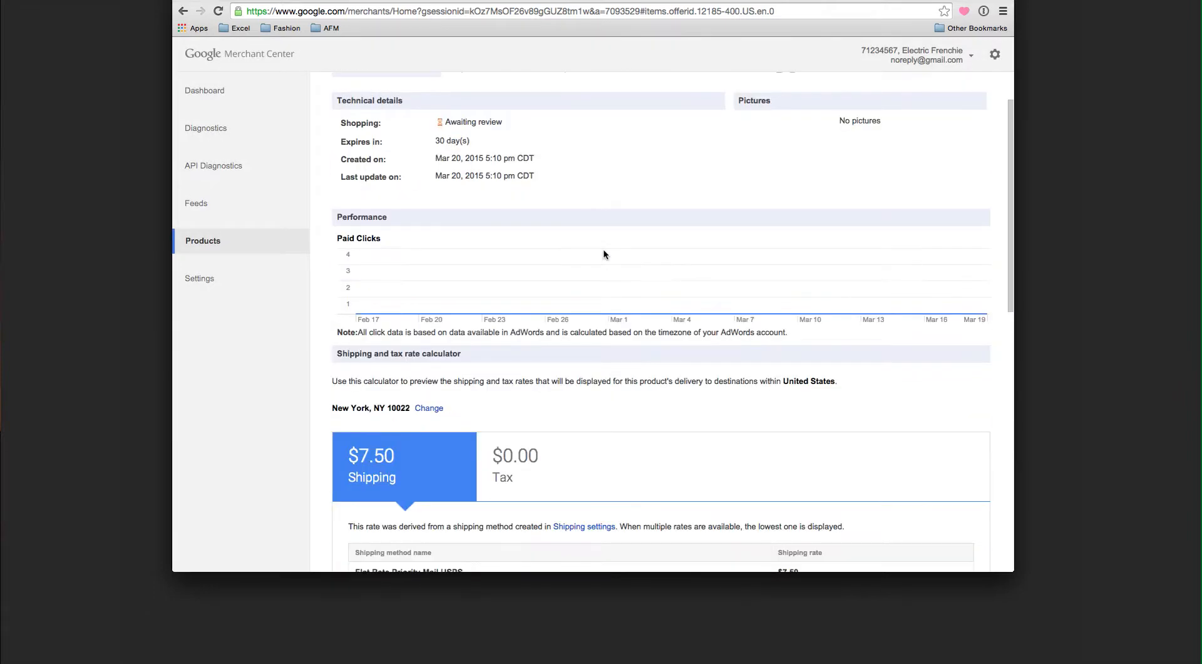
{"action": "scroll", "scroll_direction": "down", "scroll_amount": 3}
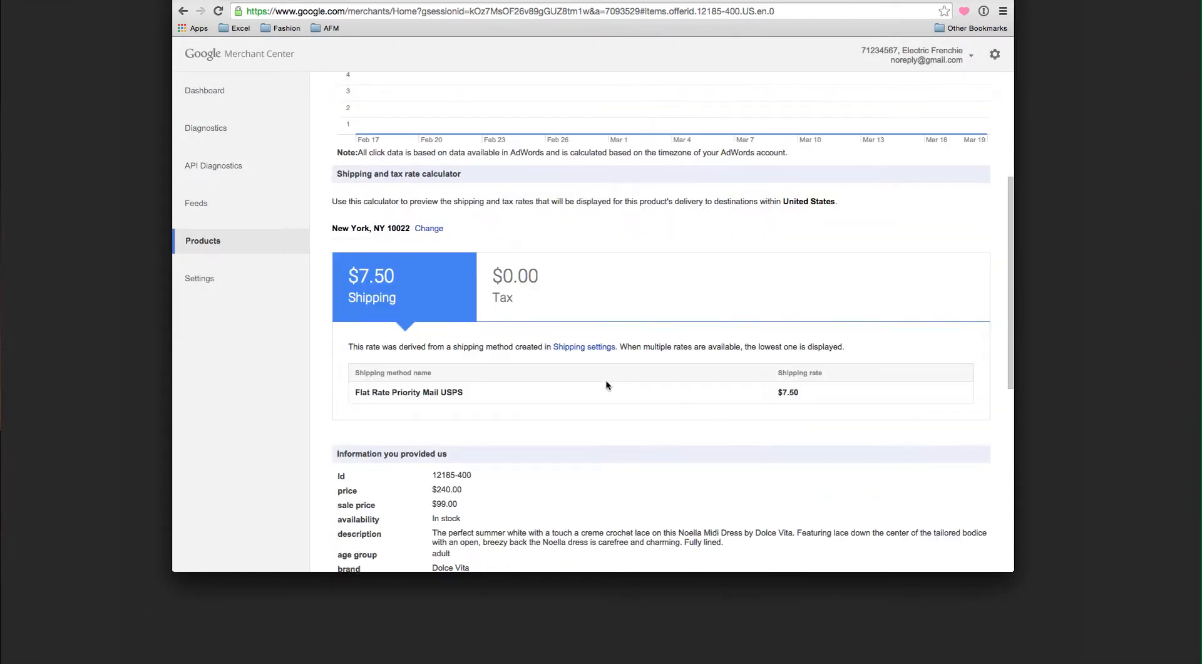
{"action": "scroll", "scroll_direction": "down", "scroll_amount": 3}
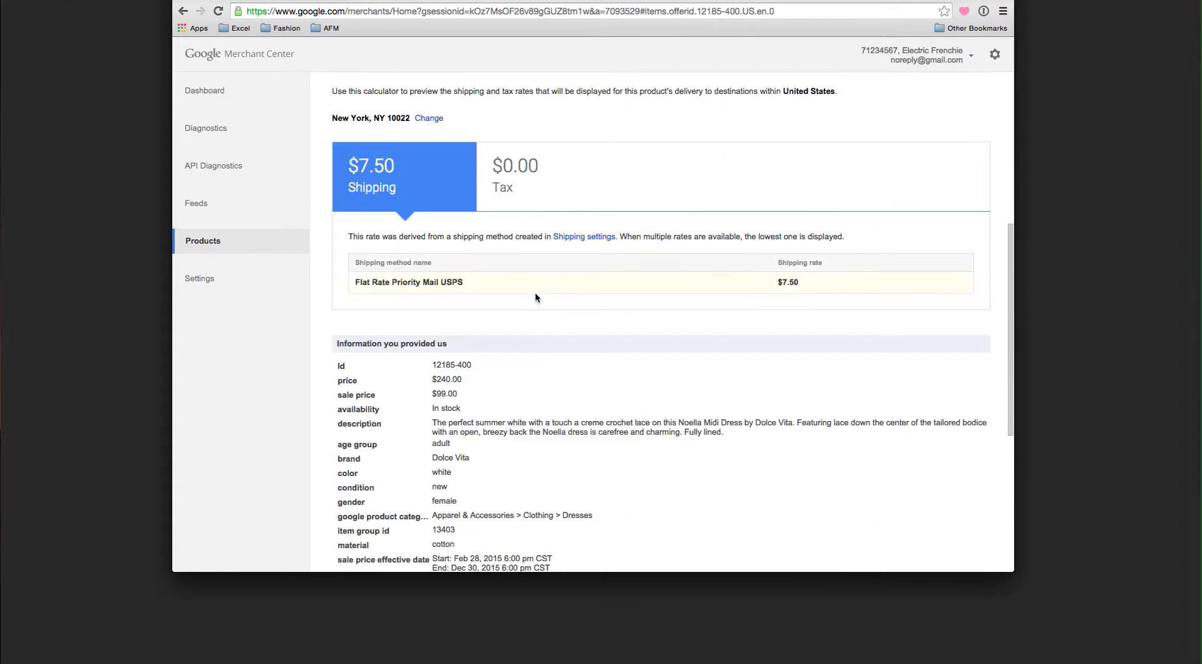
{"action": "scroll", "scroll_direction": "down", "scroll_amount": 3}
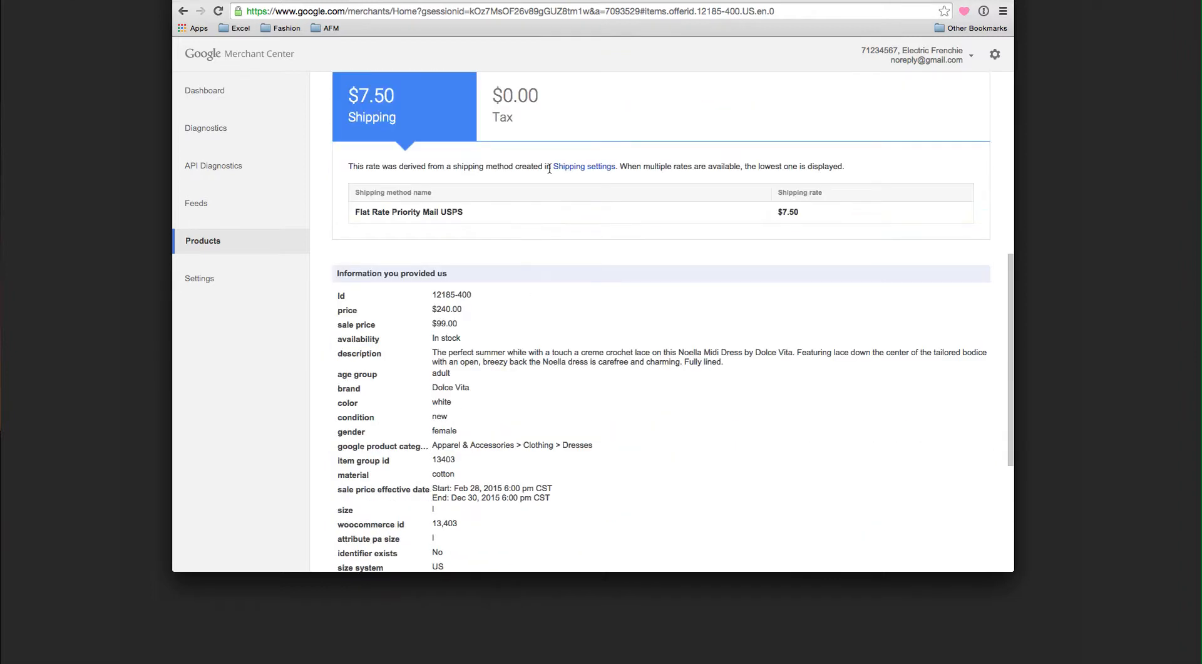
{"action": "scroll", "scroll_direction": "down", "scroll_amount": 3}
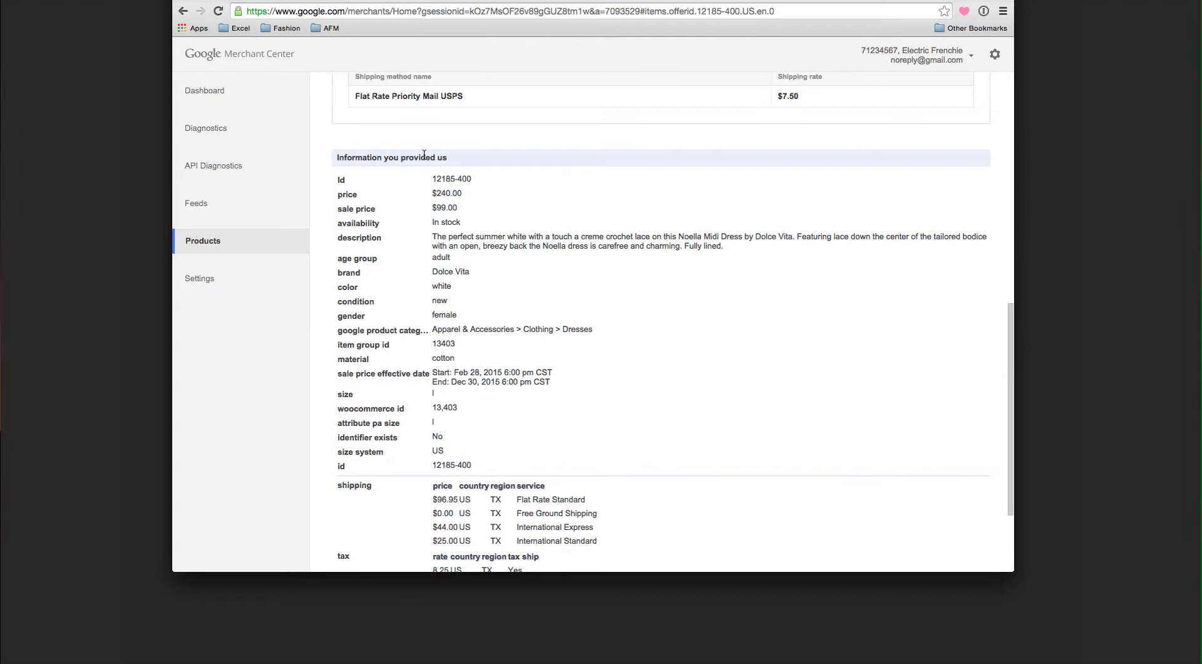
{"action": "scroll", "scroll_direction": "down", "scroll_amount": 3}
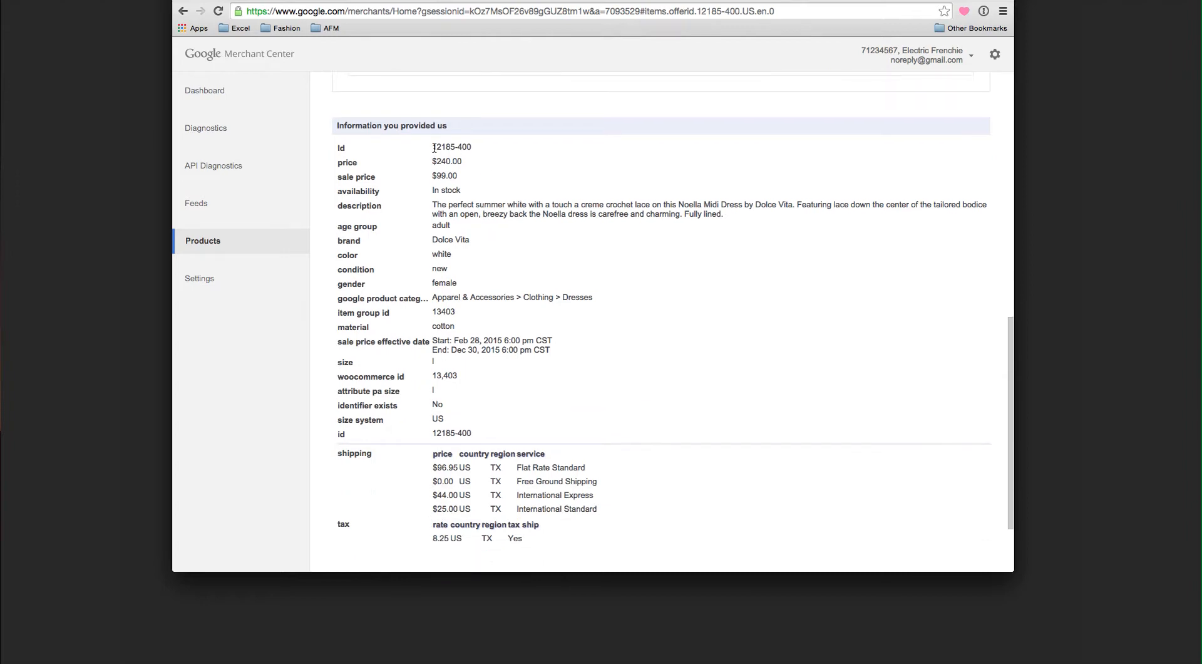
{"action": "mouse_move", "coordinate": [479, 157]}
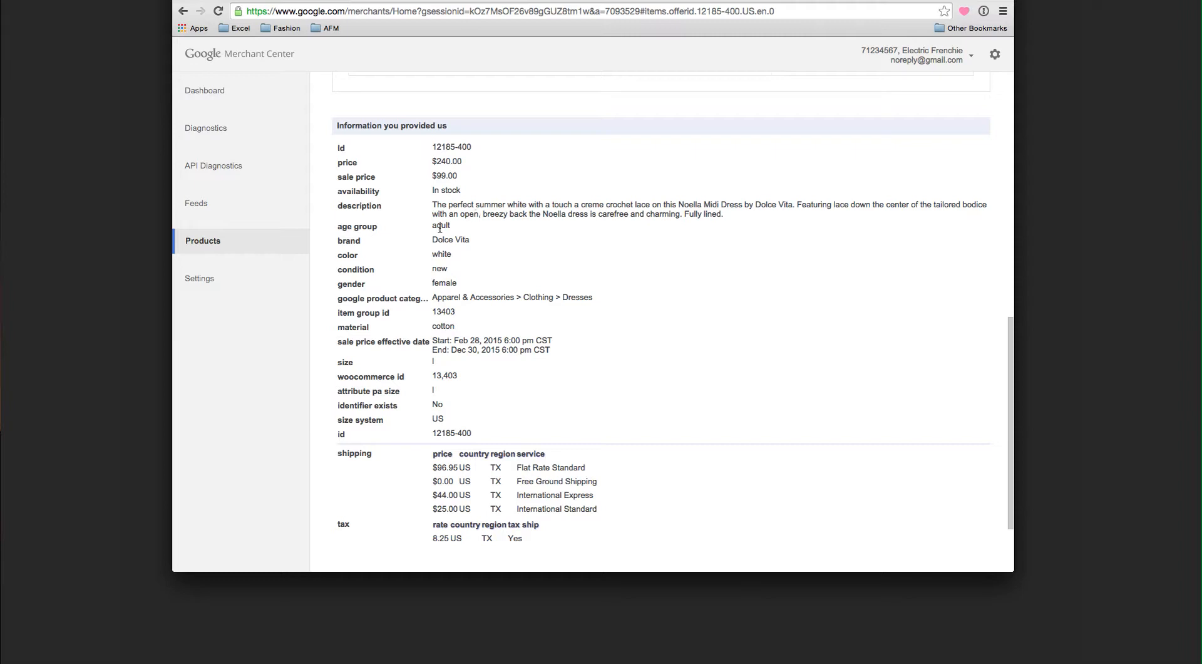
Step: Highlight age group 'adult', item group ID 13403 and the WooCommerce ID attribute
{"action": "double_click", "coordinate": [440, 226]}
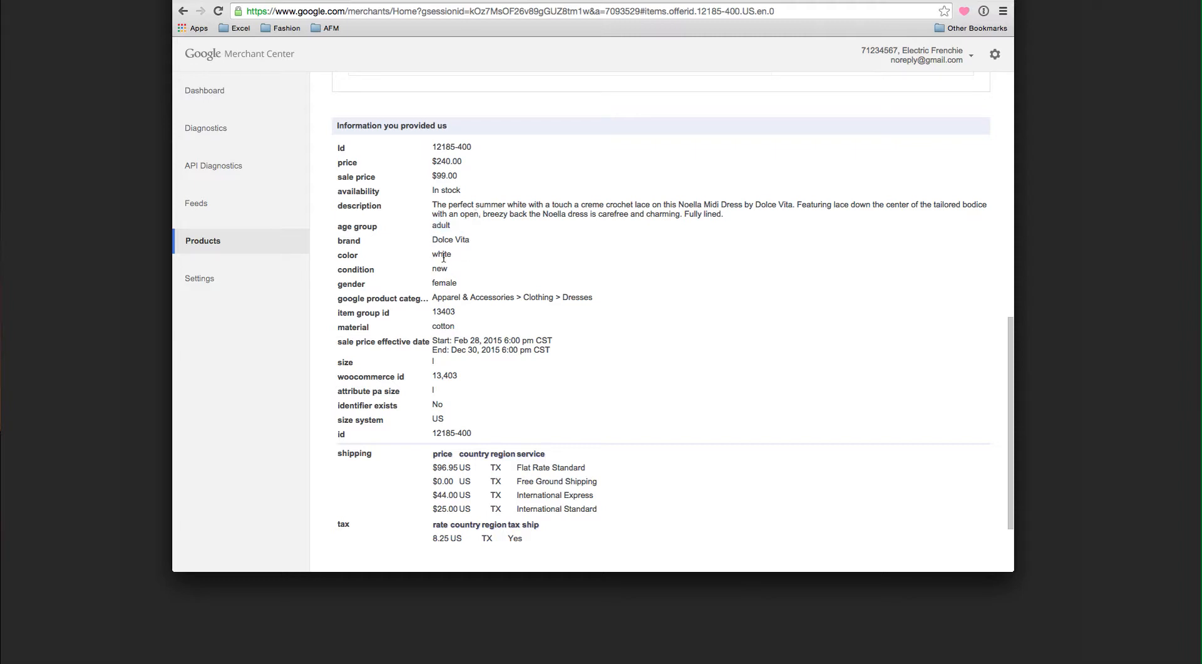
{"action": "mouse_move", "coordinate": [434, 298]}
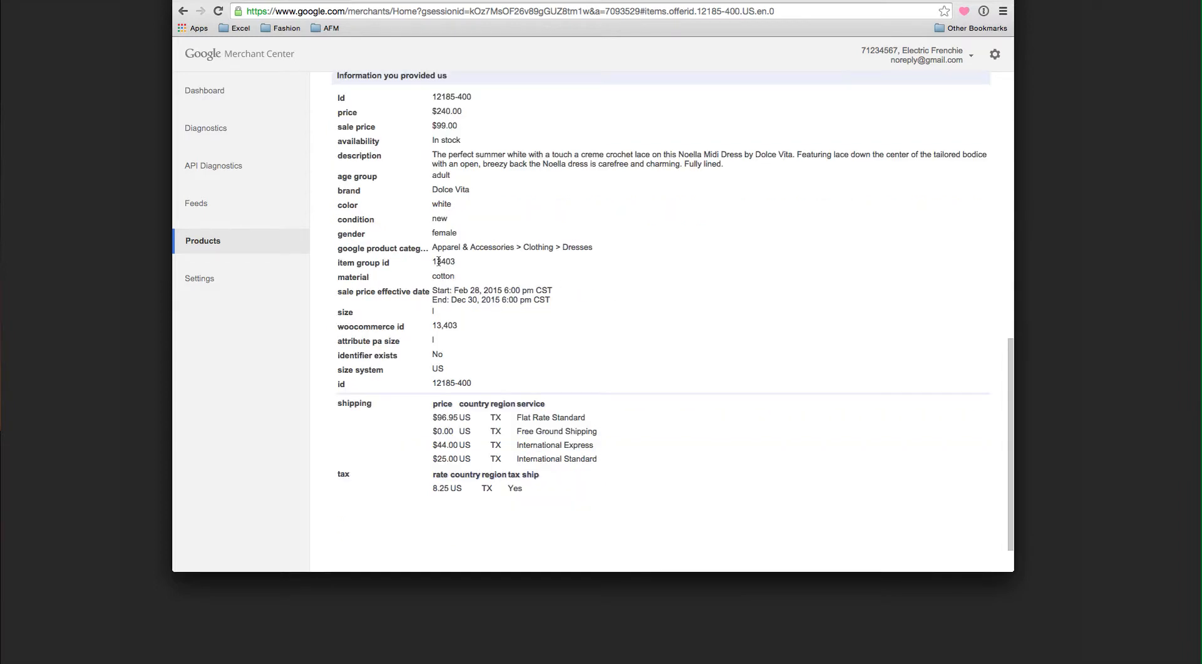
{"action": "double_click", "coordinate": [443, 263]}
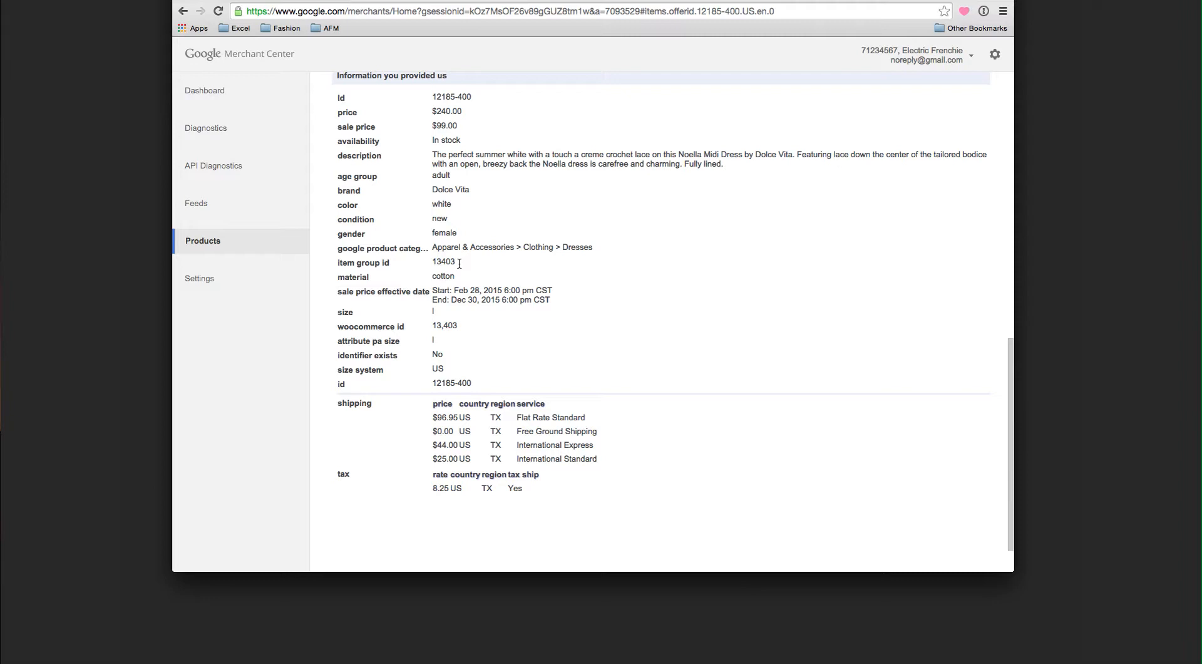
{"action": "mouse_move", "coordinate": [566, 290]}
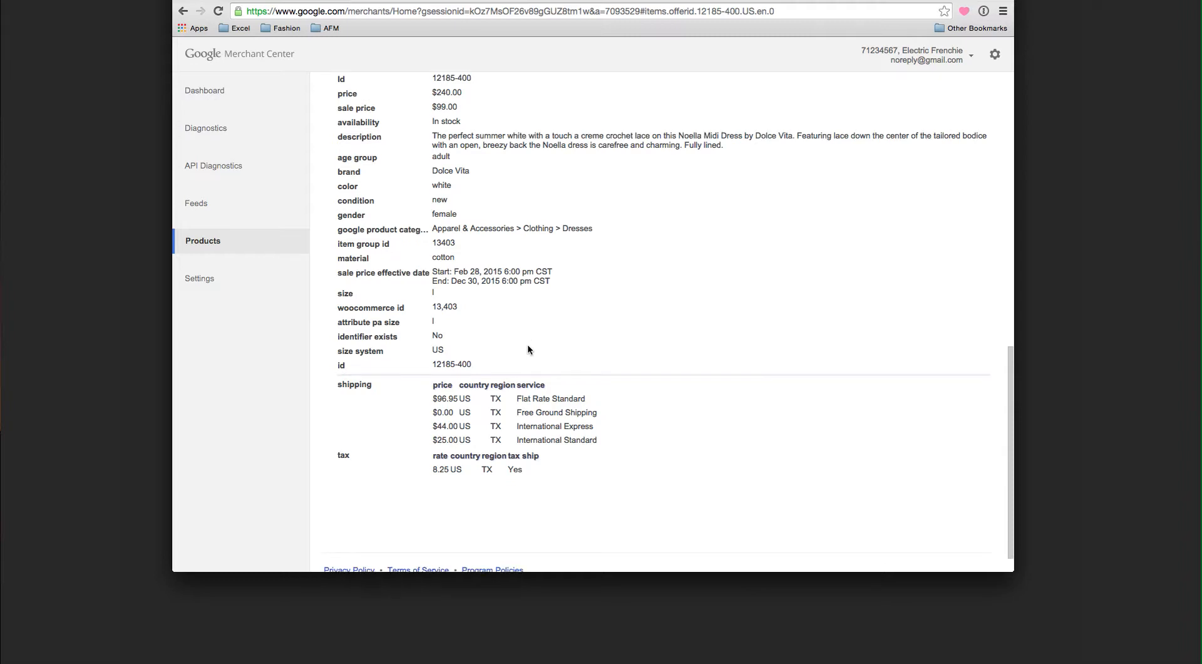
{"action": "mouse_move", "coordinate": [368, 320]}
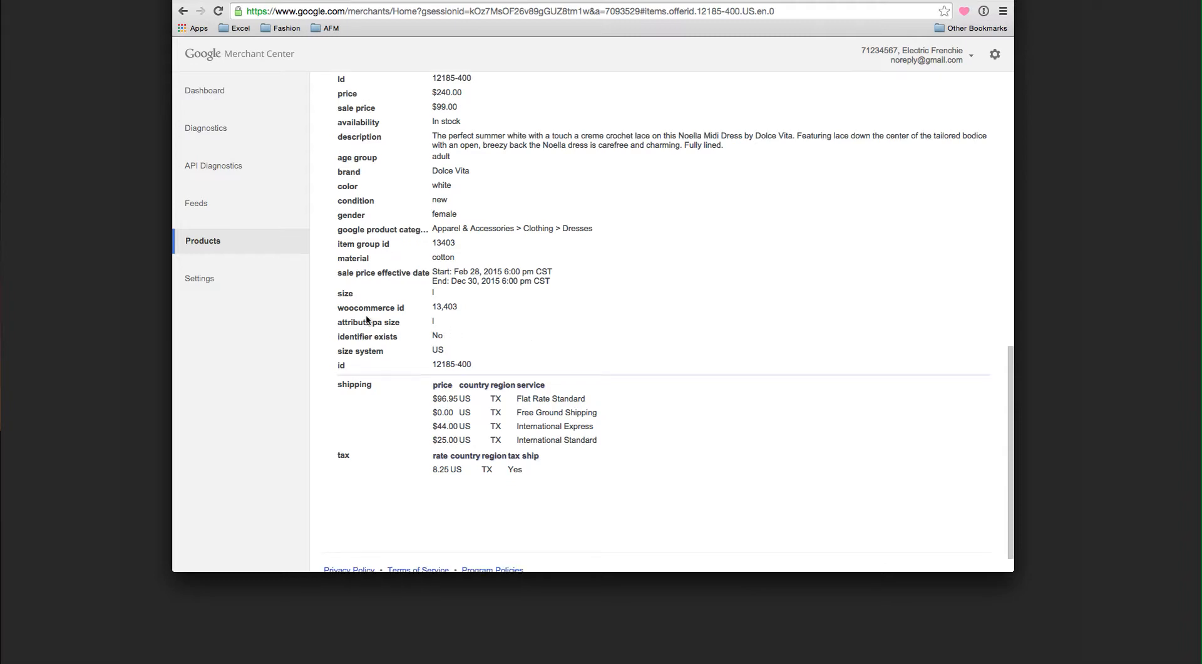
{"action": "double_click", "coordinate": [370, 308]}
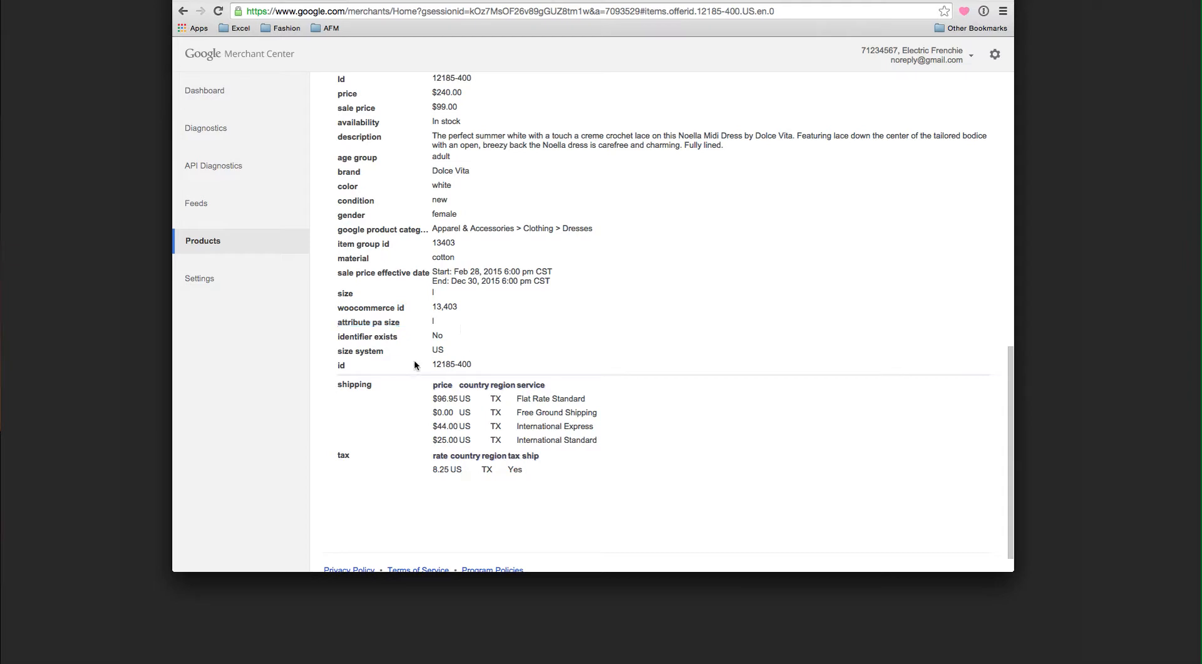
{"action": "mouse_move", "coordinate": [482, 366]}
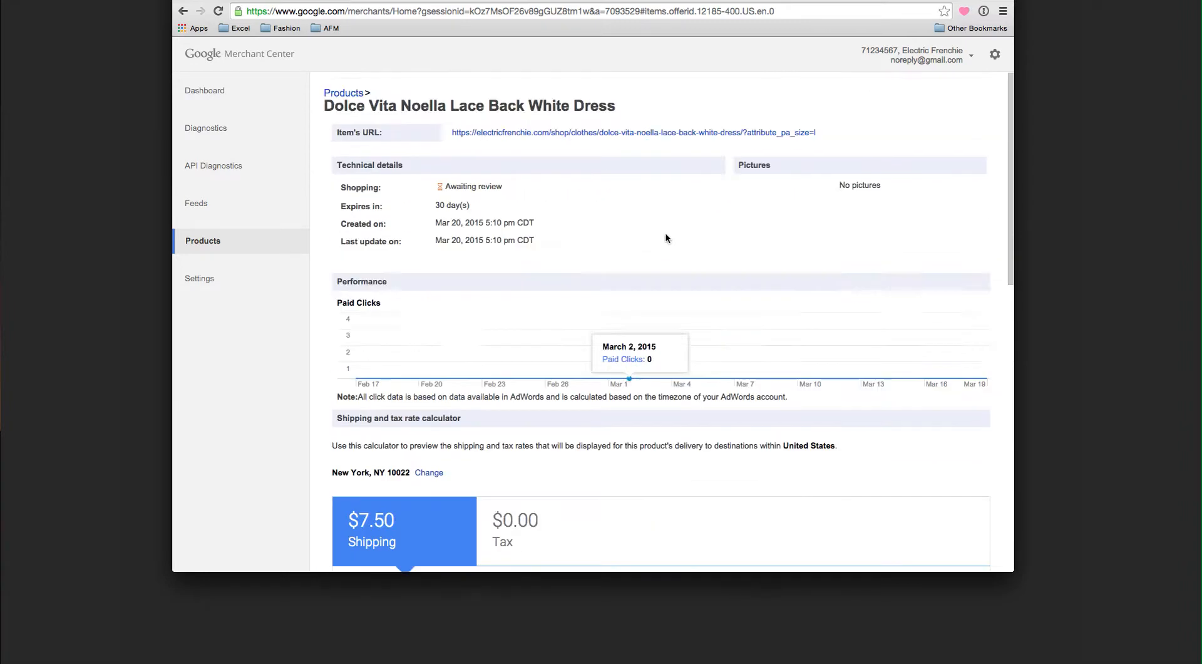
{"action": "mouse_move", "coordinate": [797, 282]}
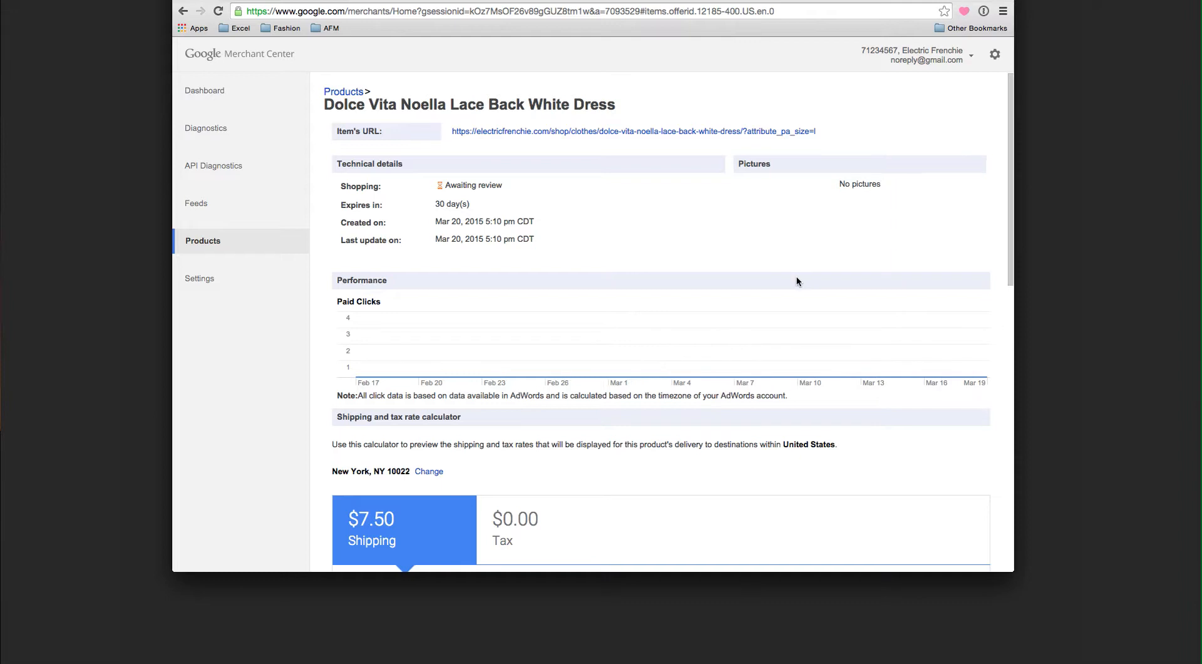
{"action": "mouse_move", "coordinate": [407, 235]}
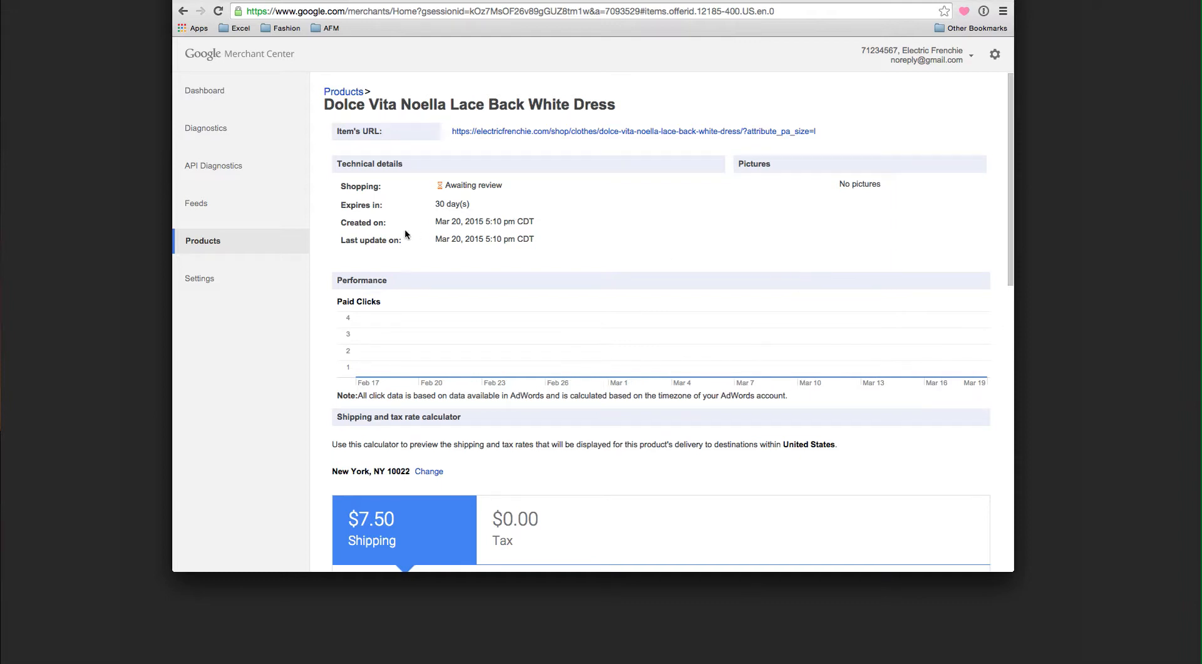
{"action": "mouse_move", "coordinate": [445, 185]}
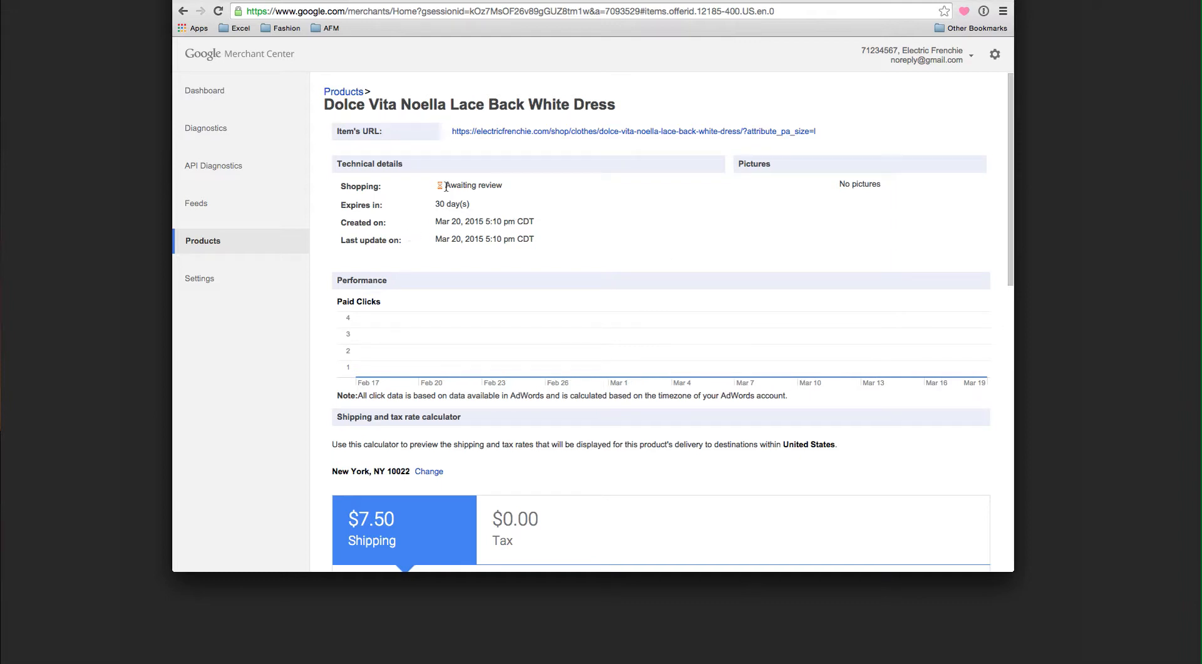
{"action": "mouse_move", "coordinate": [495, 207]}
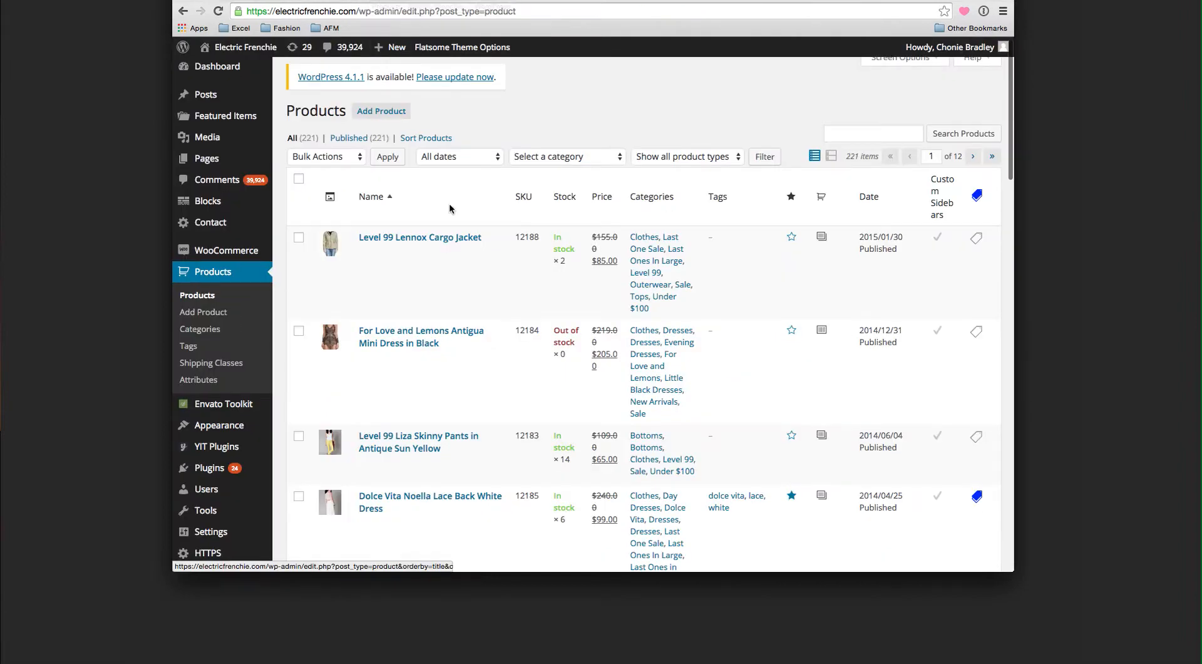
Step: Open the Dolce Vita Noella Lace Back White Dress's edit page from the product list
{"action": "scroll", "scroll_direction": "down", "scroll_amount": 3}
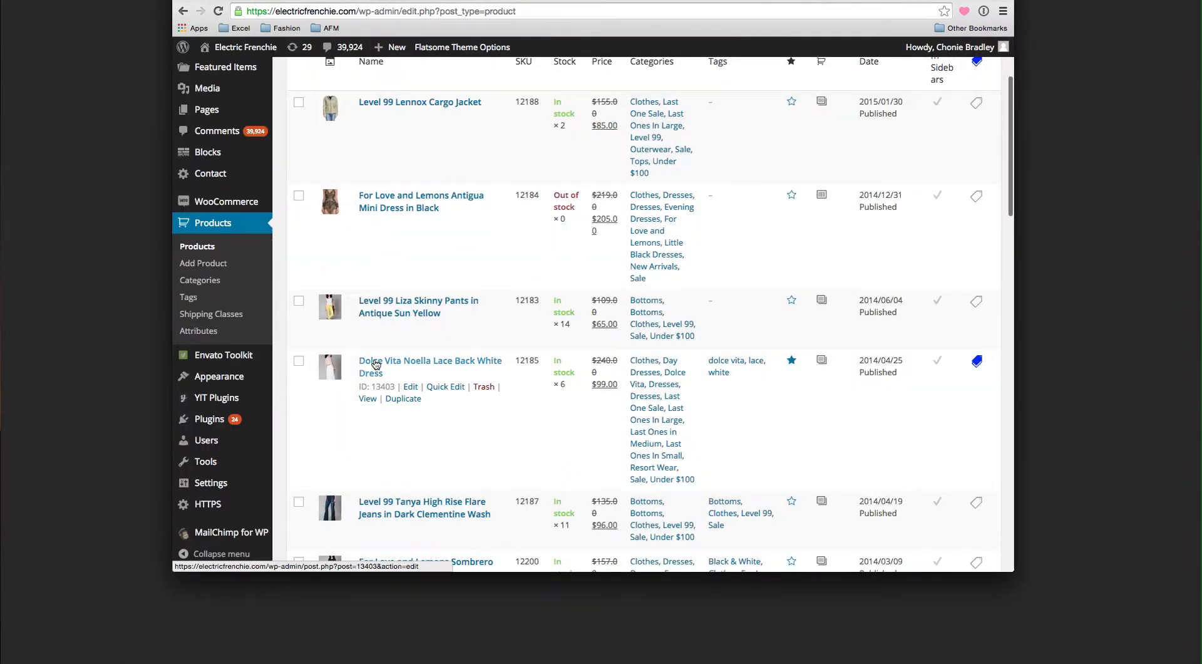
{"action": "mouse_move", "coordinate": [896, 369]}
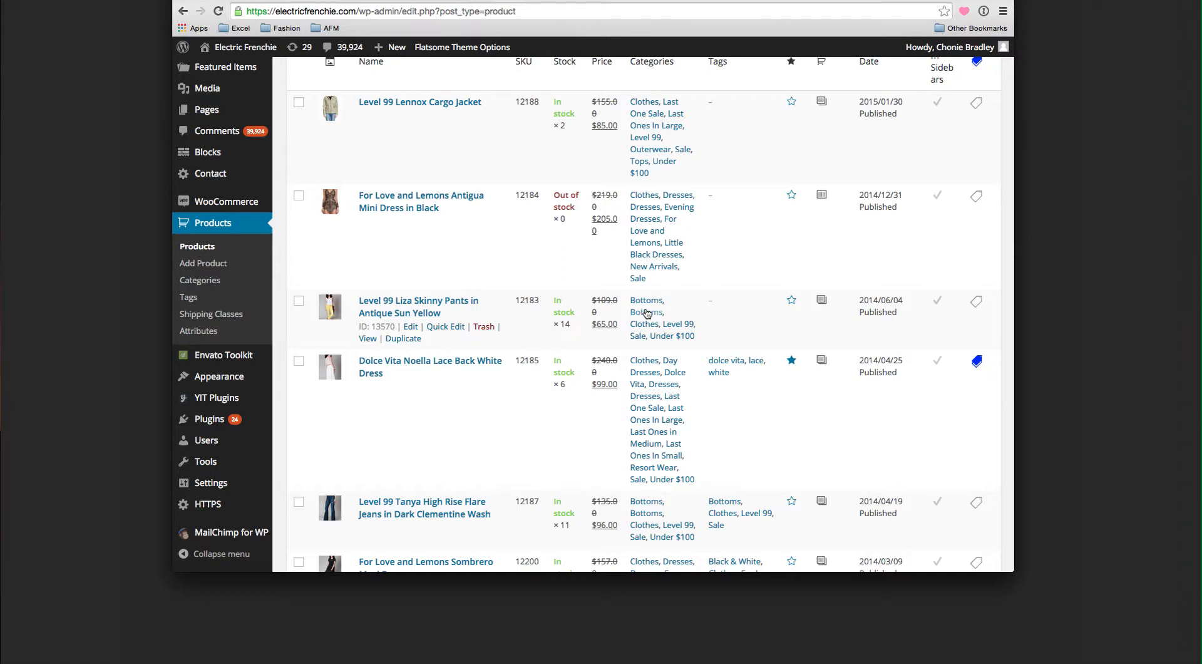
{"action": "mouse_move", "coordinate": [878, 345]}
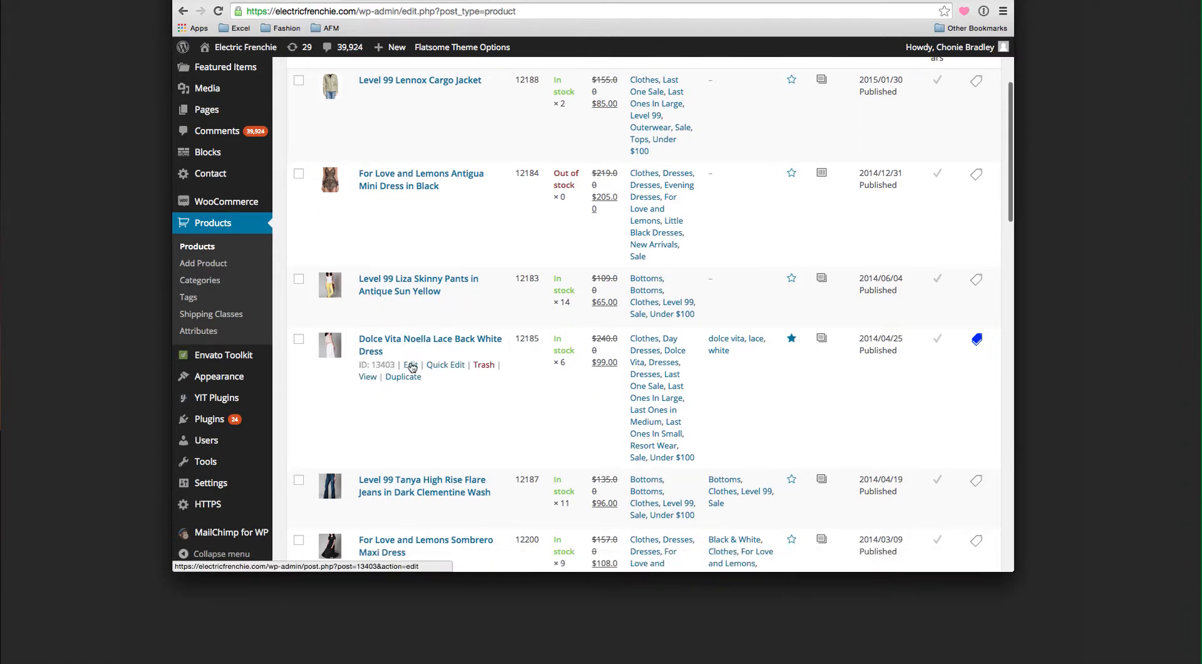
{"action": "left_click", "coordinate": [410, 364]}
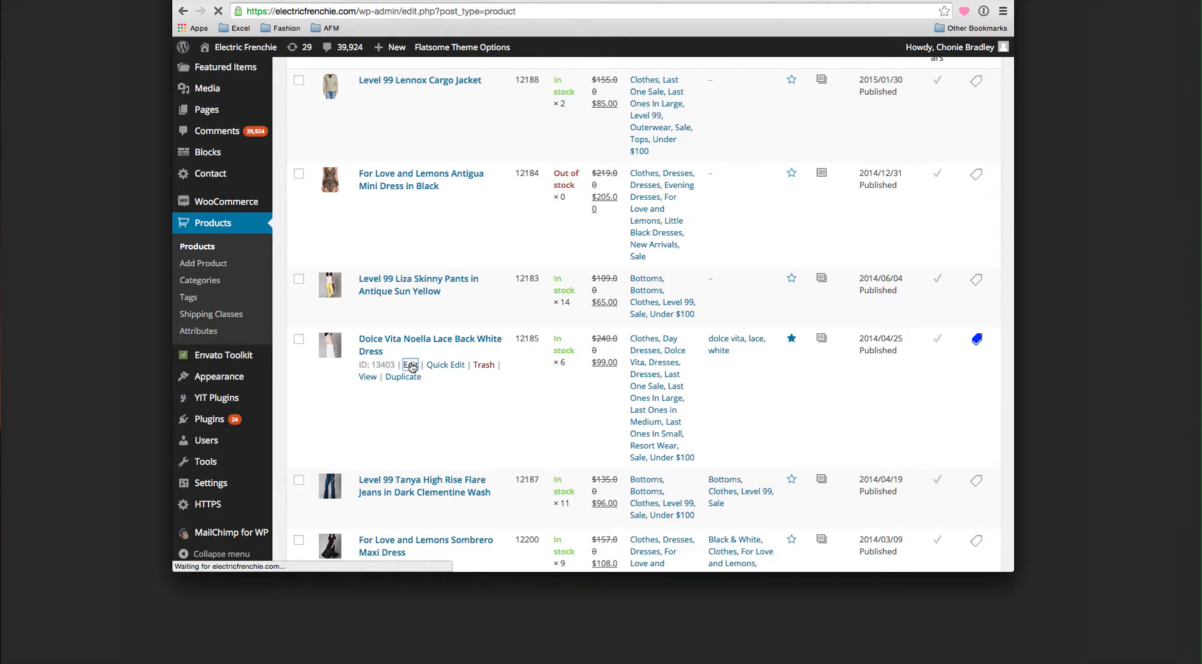
{"action": "left_click", "coordinate": [411, 364]}
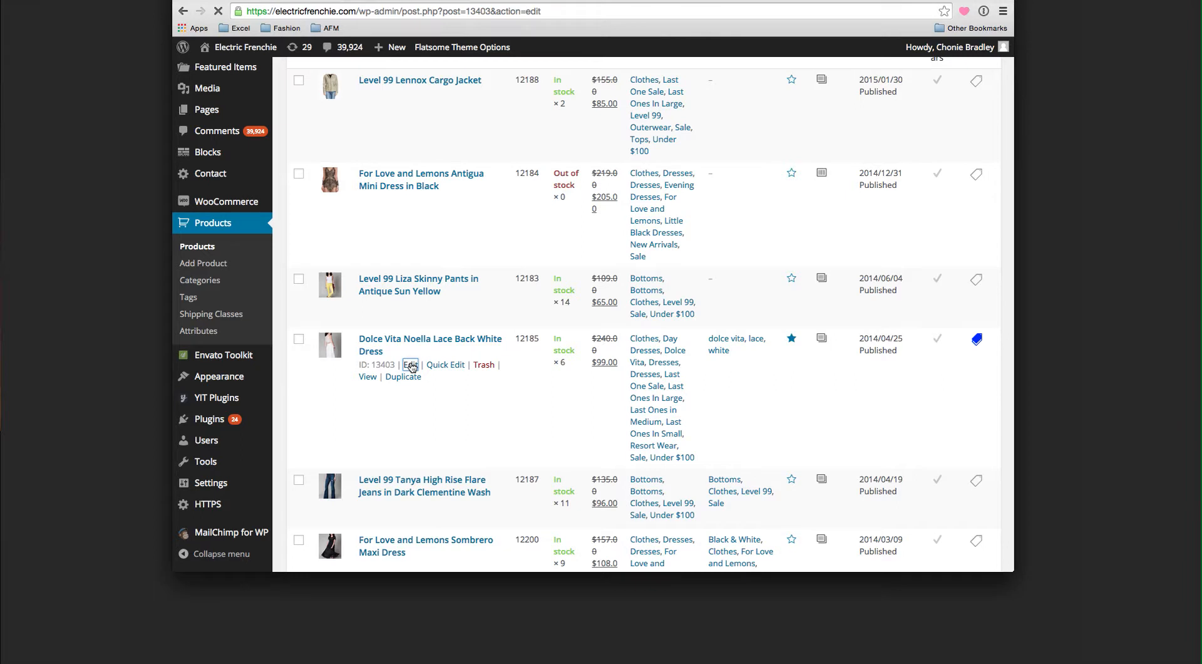
Step: Expand all the dress's size variations, confirming size L has 1 in stock
{"action": "left_click", "coordinate": [410, 363]}
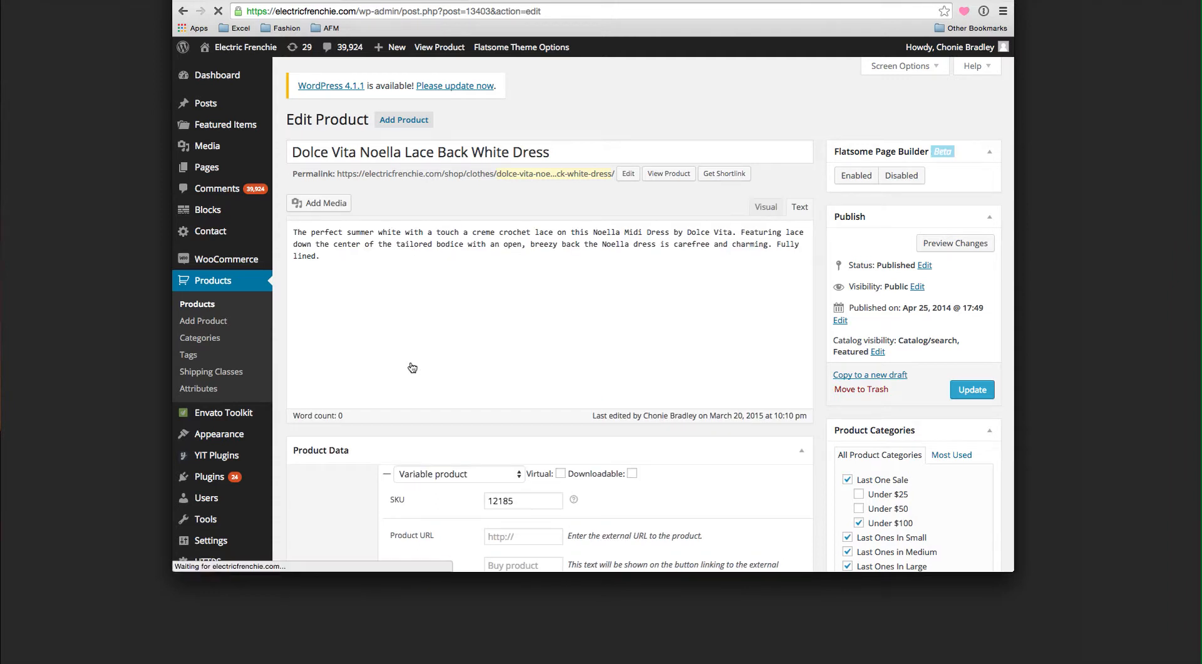
{"action": "mouse_move", "coordinate": [629, 117]}
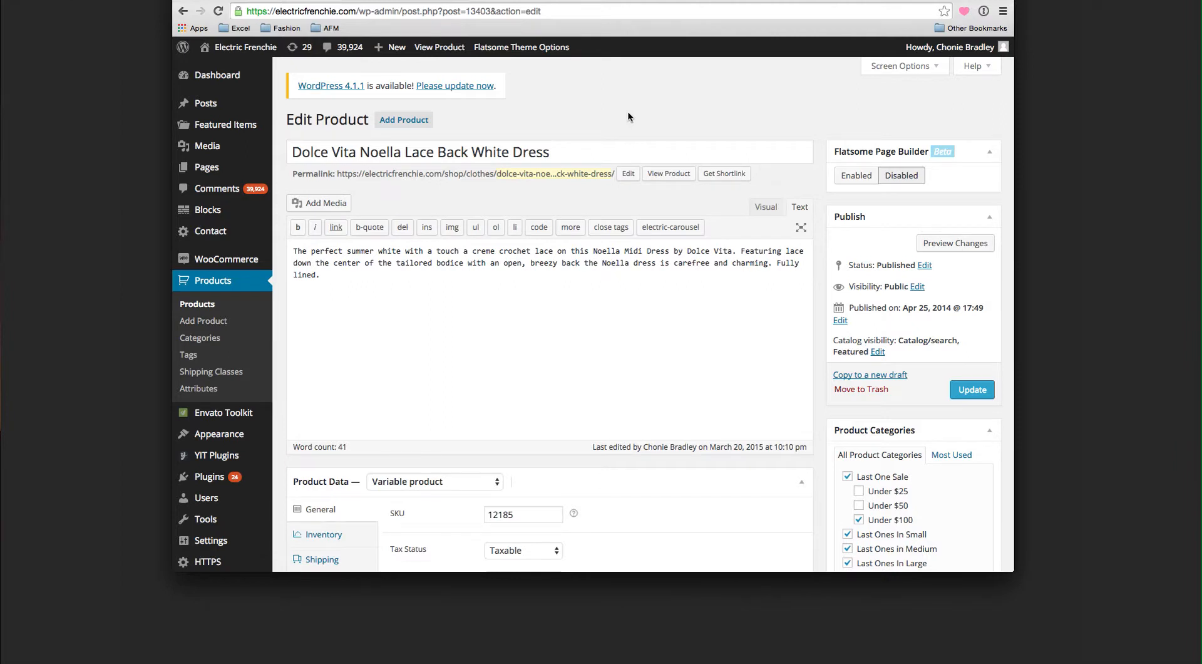
{"action": "mouse_move", "coordinate": [653, 126]}
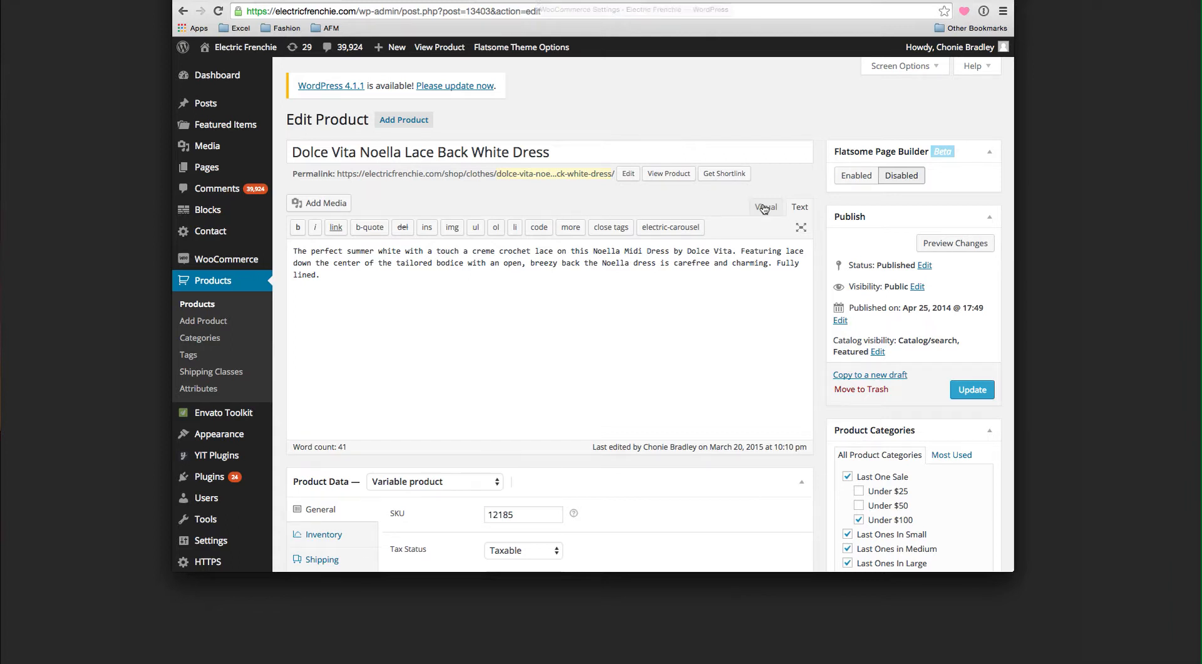
{"action": "scroll", "scroll_direction": "down", "scroll_amount": 3}
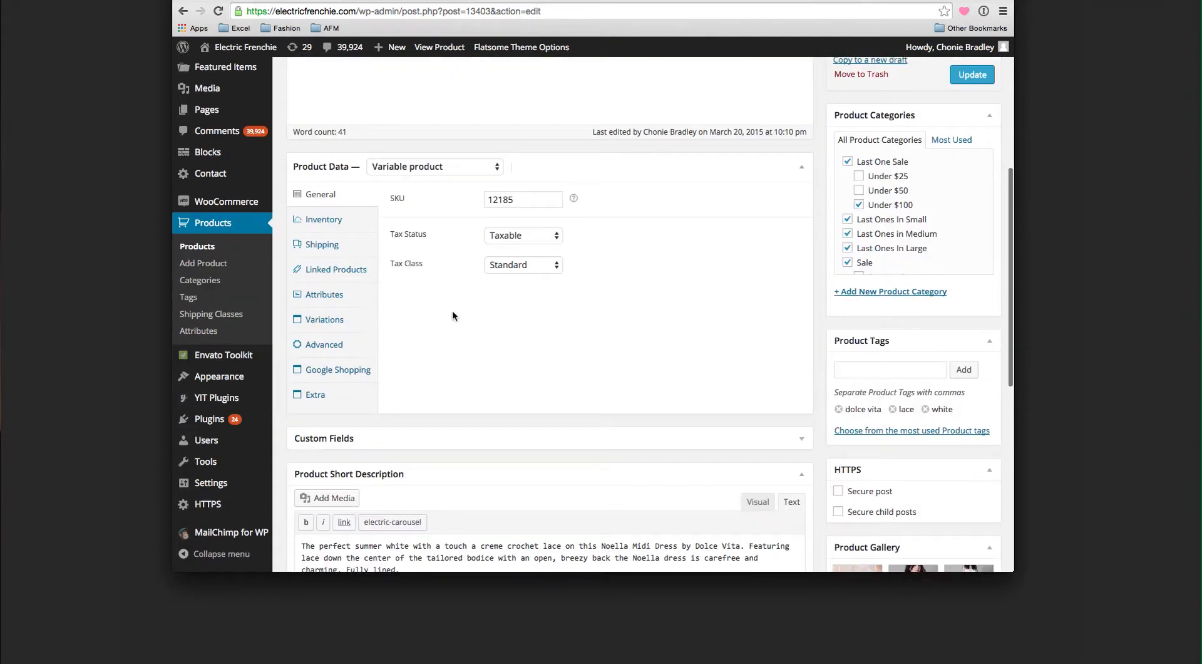
{"action": "left_click", "coordinate": [324, 319]}
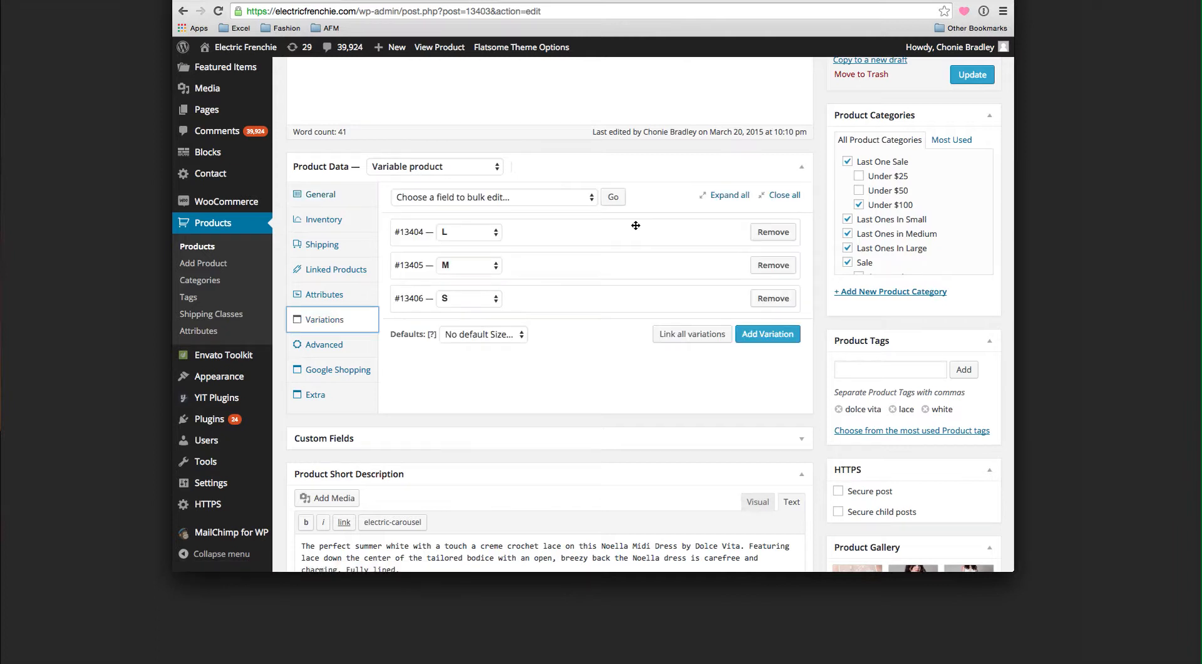
{"action": "left_click", "coordinate": [728, 195]}
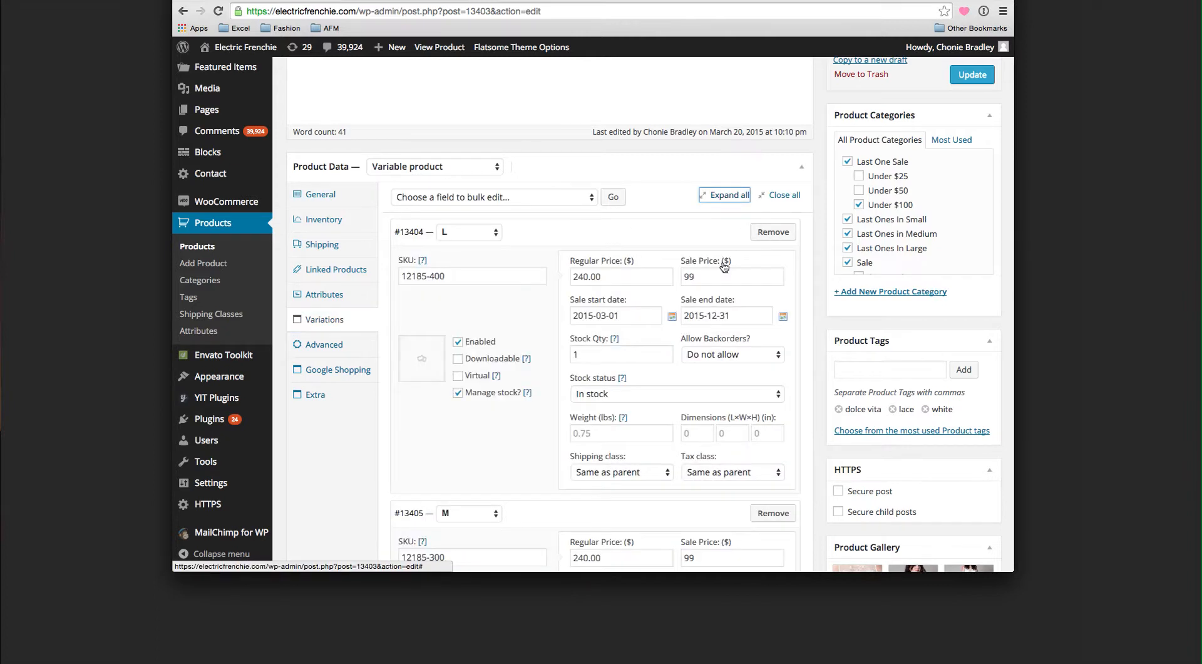
{"action": "scroll", "scroll_direction": "down", "scroll_amount": 3}
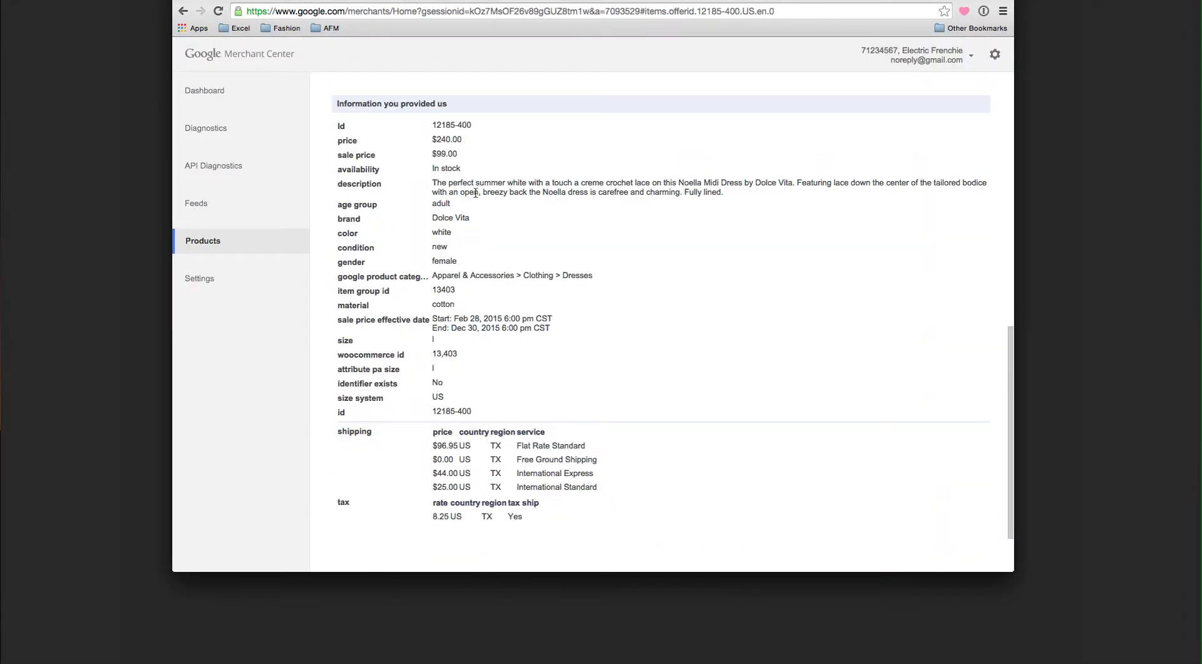
{"action": "double_click", "coordinate": [445, 168]}
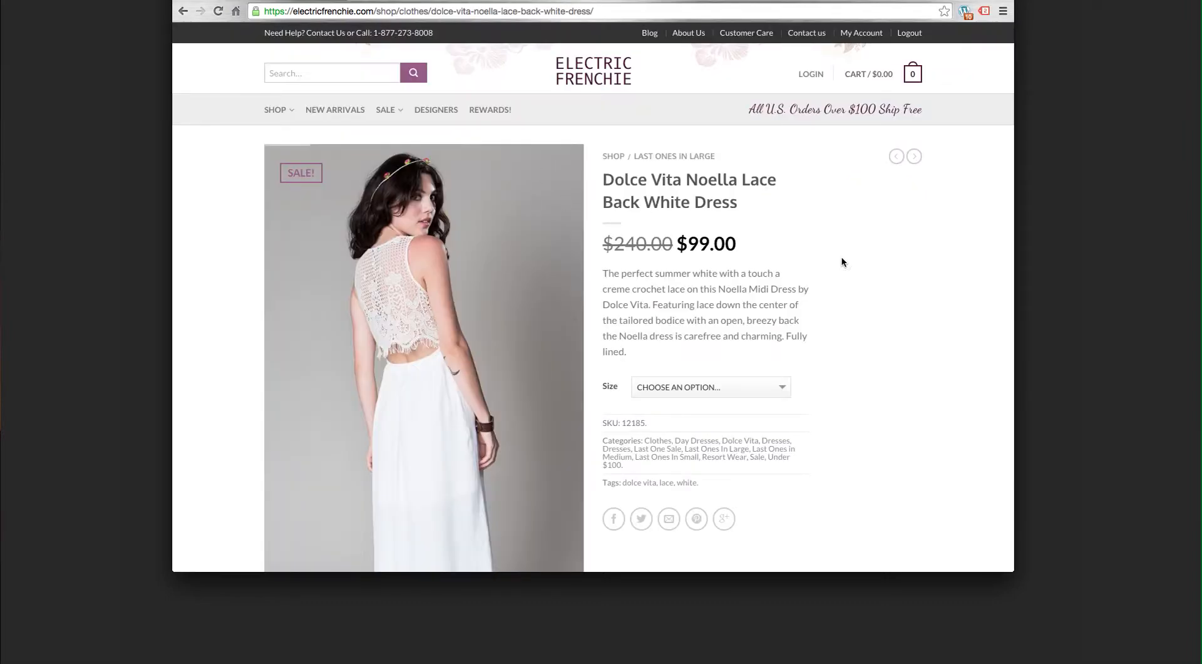
Step: Add the dress in size L to the cart and view the $104.00 cart
{"action": "scroll", "scroll_direction": "down", "scroll_amount": 3}
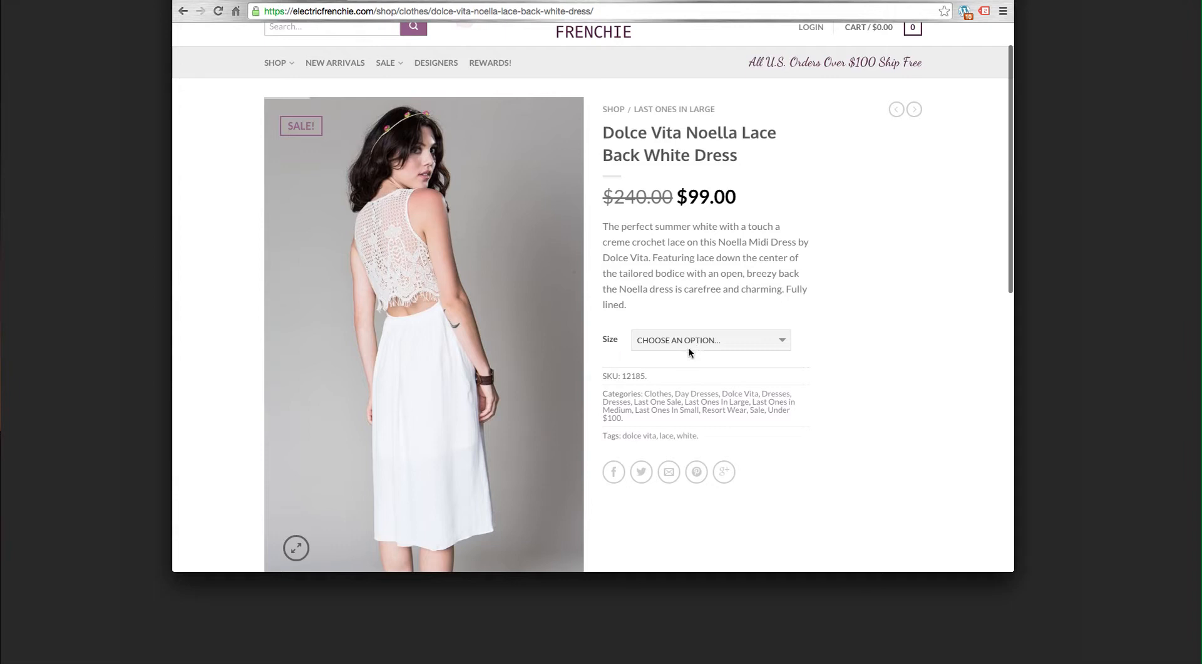
{"action": "left_click", "coordinate": [710, 339]}
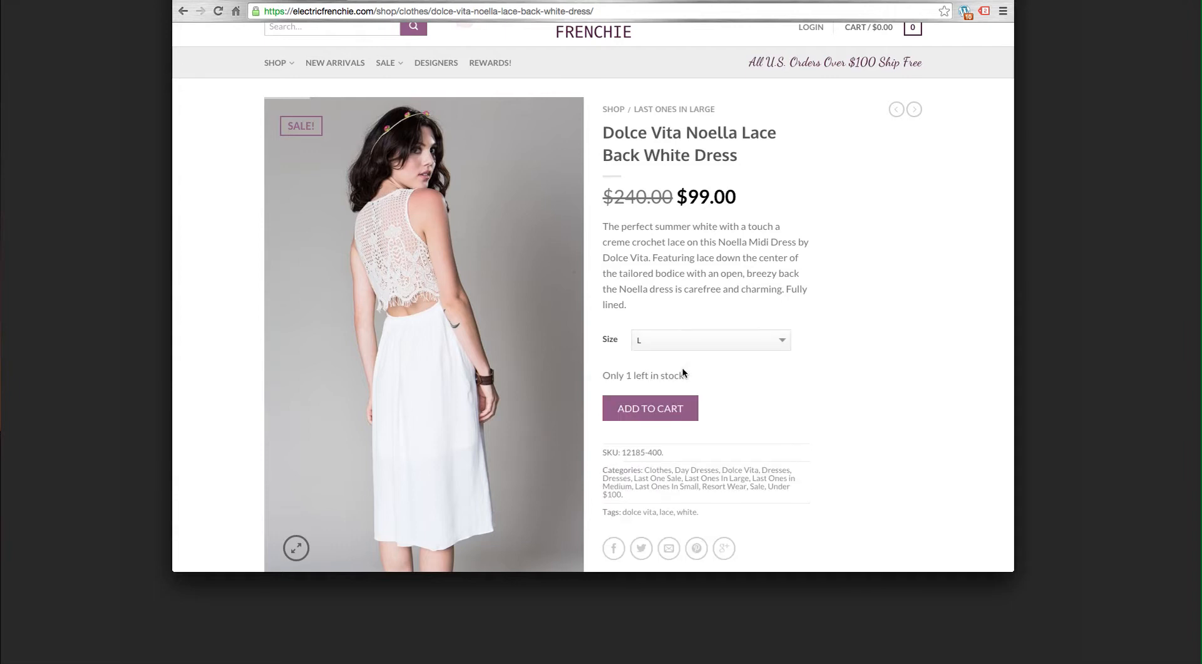
{"action": "left_click", "coordinate": [650, 407]}
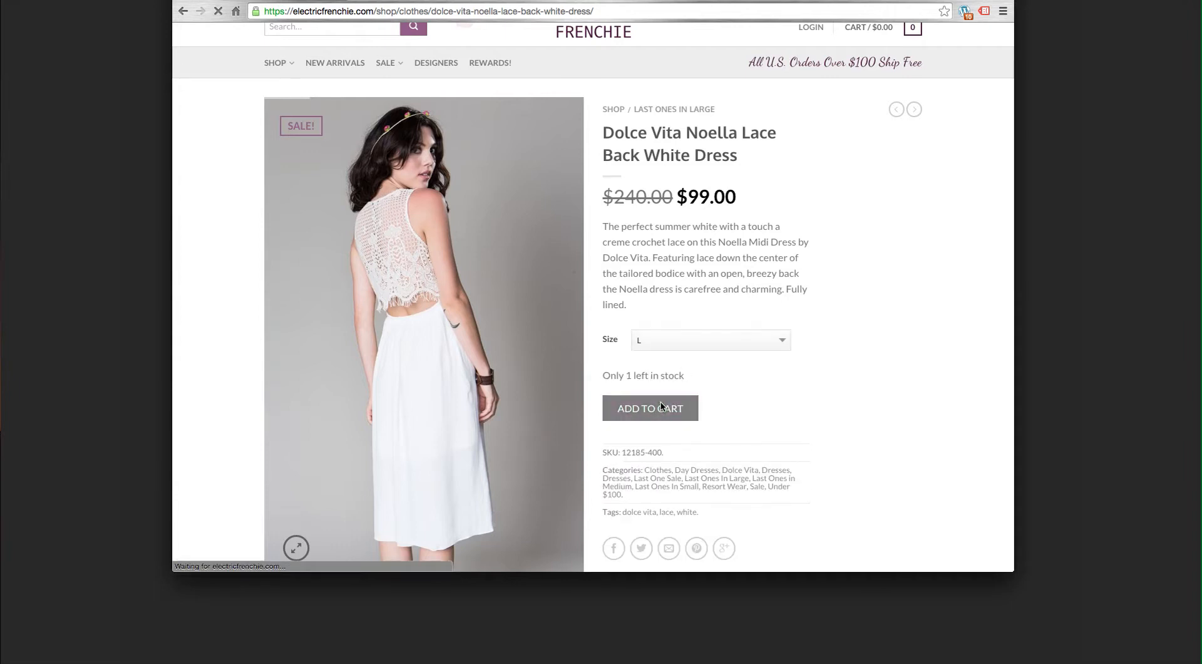
{"action": "left_click", "coordinate": [649, 407]}
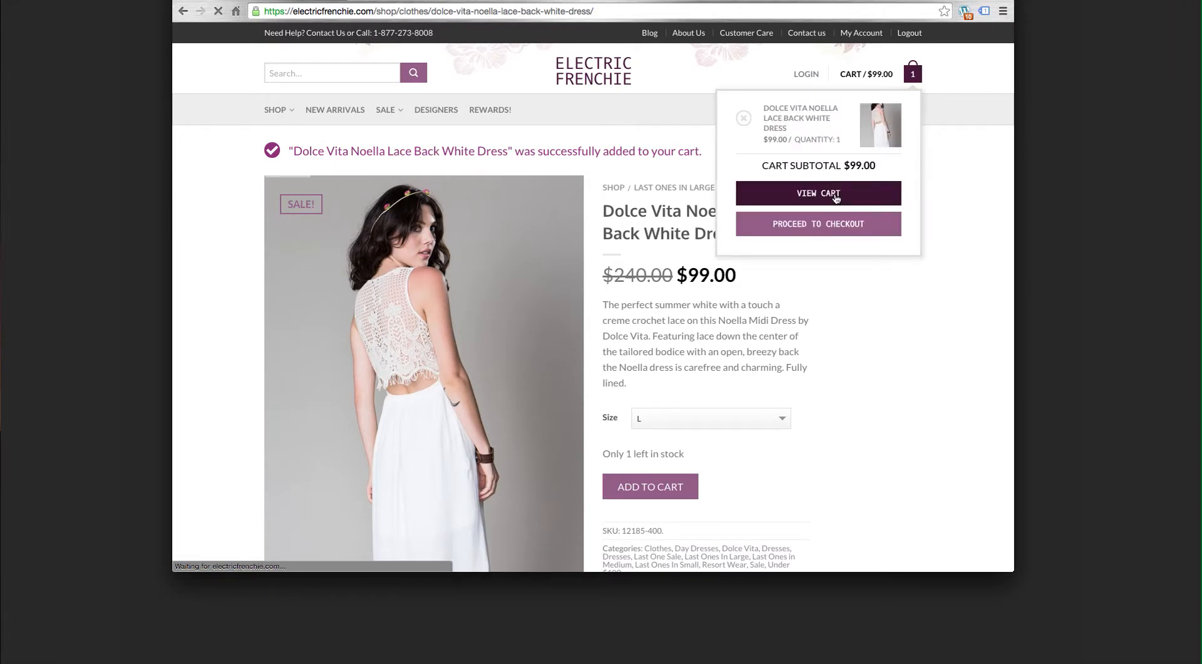
{"action": "left_click", "coordinate": [817, 193]}
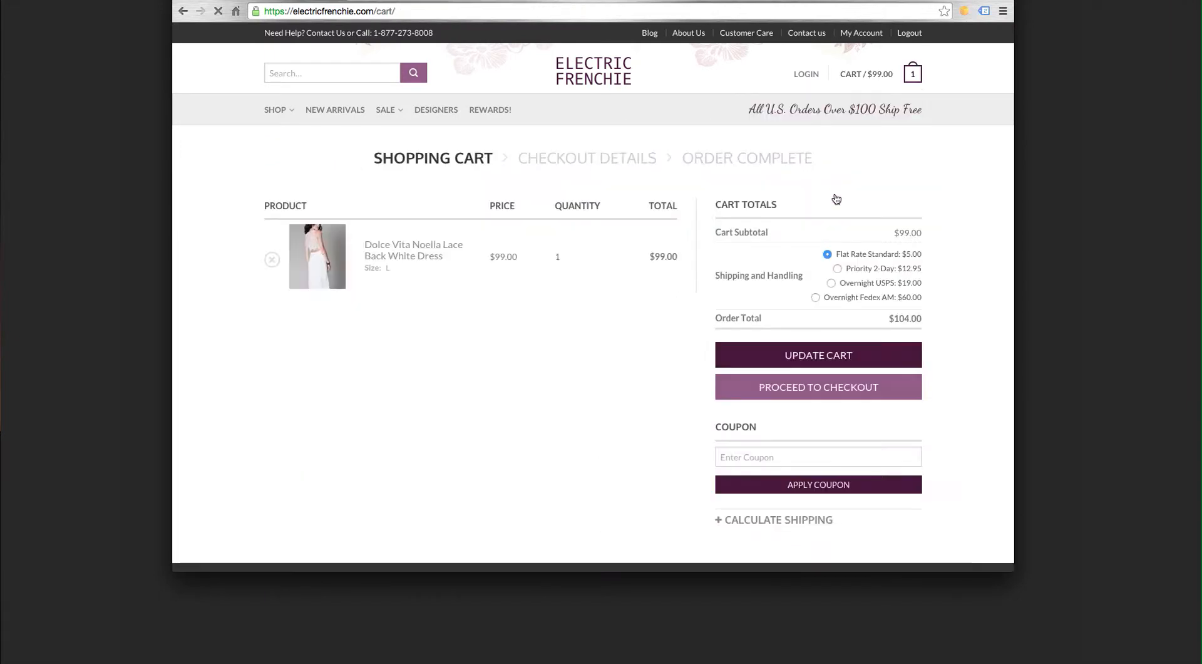
{"action": "left_click", "coordinate": [817, 387]}
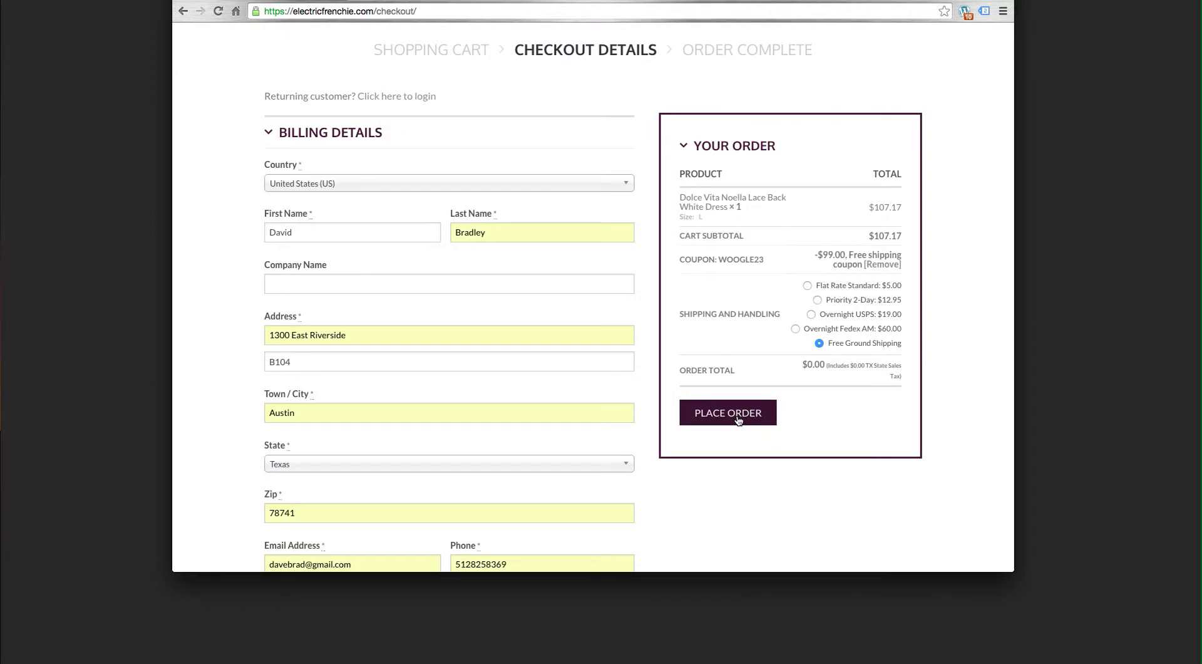
{"action": "left_click", "coordinate": [727, 412]}
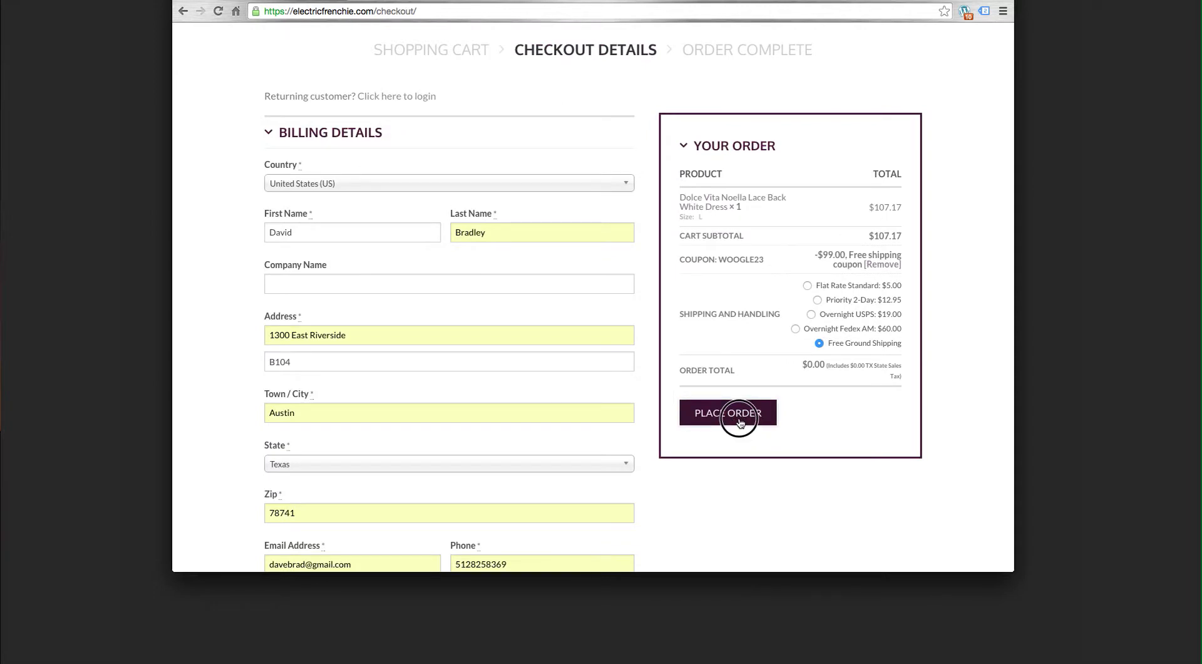
{"action": "left_click", "coordinate": [727, 413]}
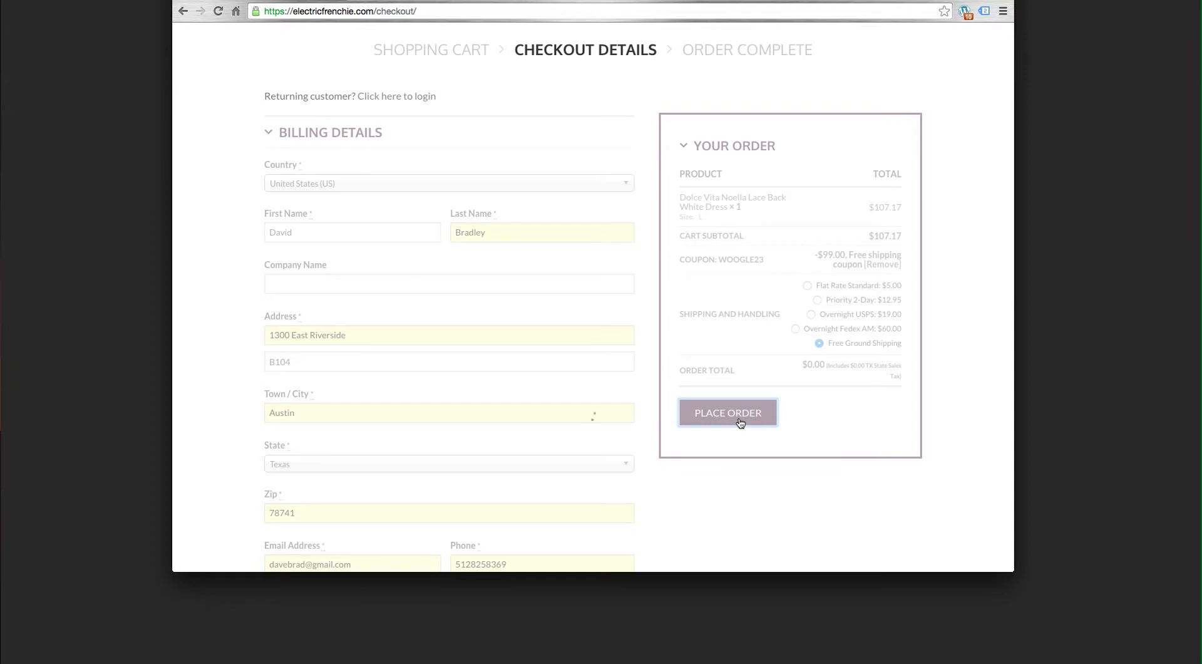
{"action": "left_click", "coordinate": [727, 413]}
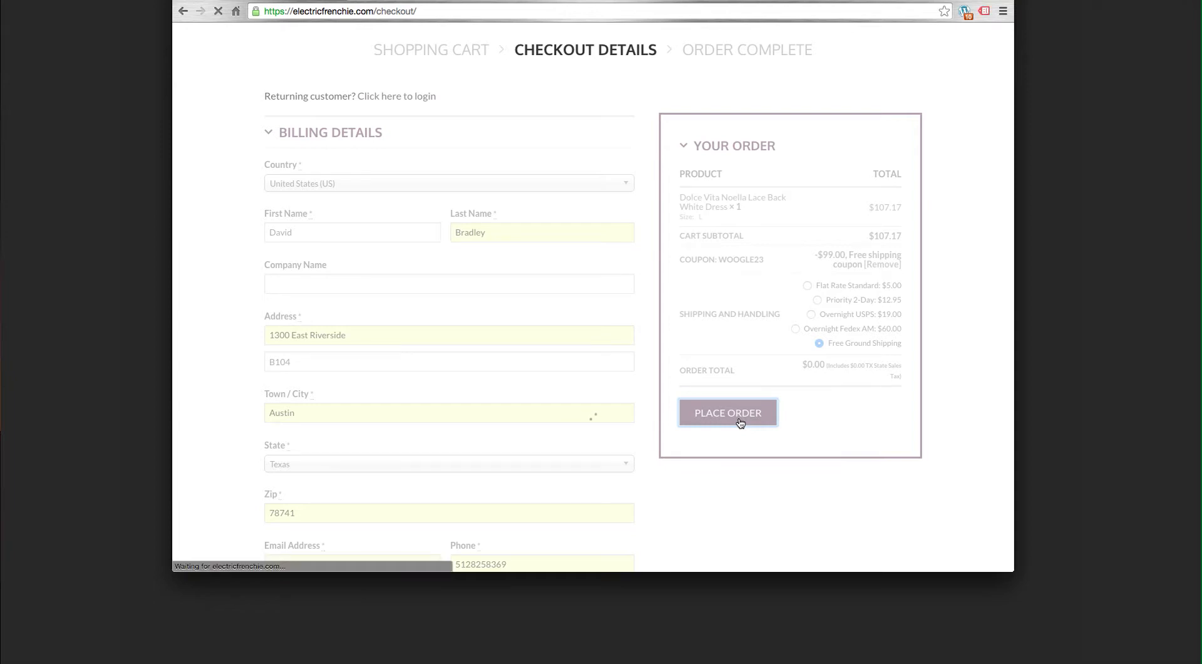
{"action": "left_click", "coordinate": [727, 413]}
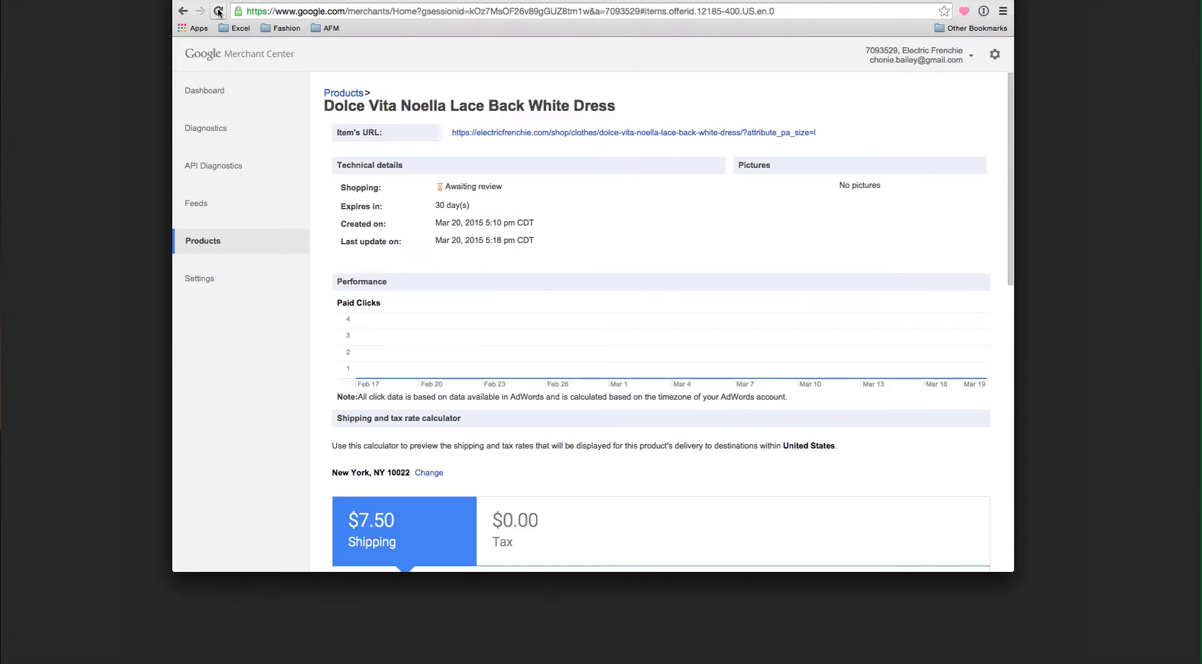
Step: Reload the Merchant Center dress details and highlight availability now showing Out of stock
{"action": "left_click", "coordinate": [218, 11]}
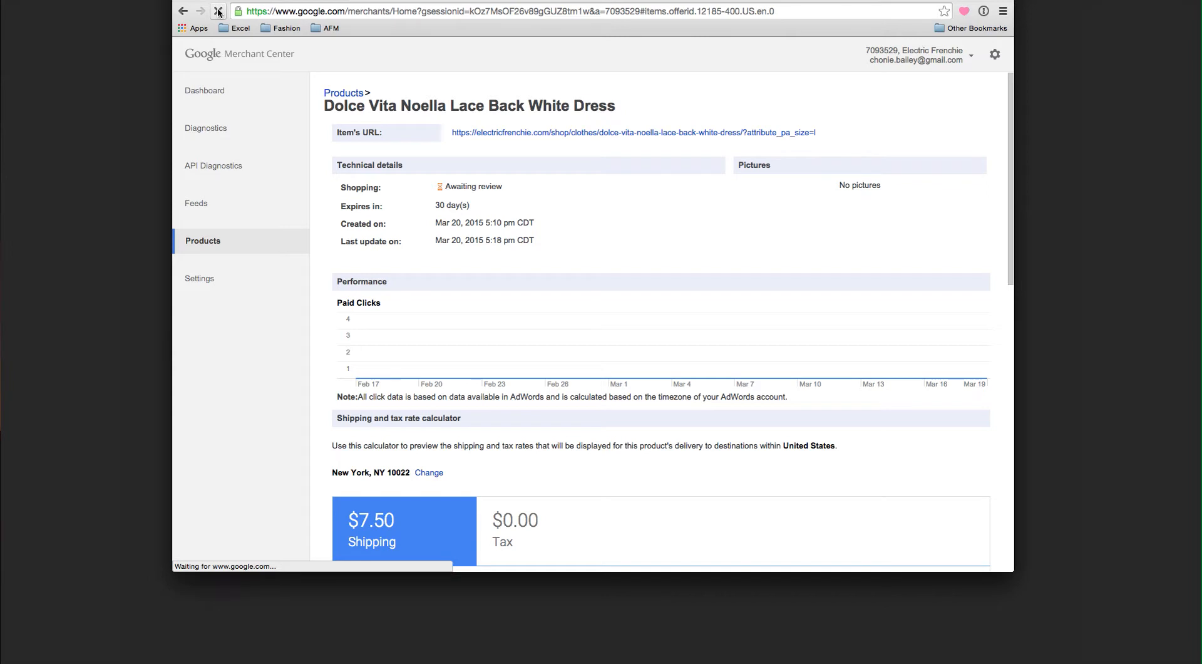
{"action": "left_click", "coordinate": [218, 11]}
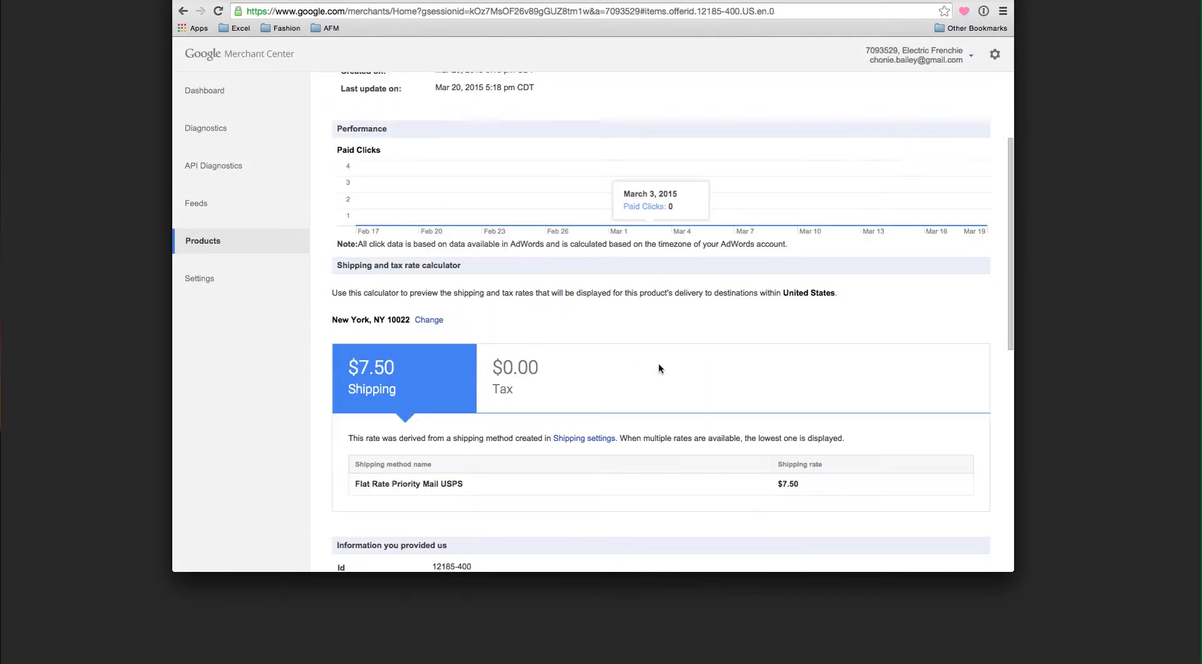
{"action": "scroll", "scroll_direction": "down", "scroll_amount": 3}
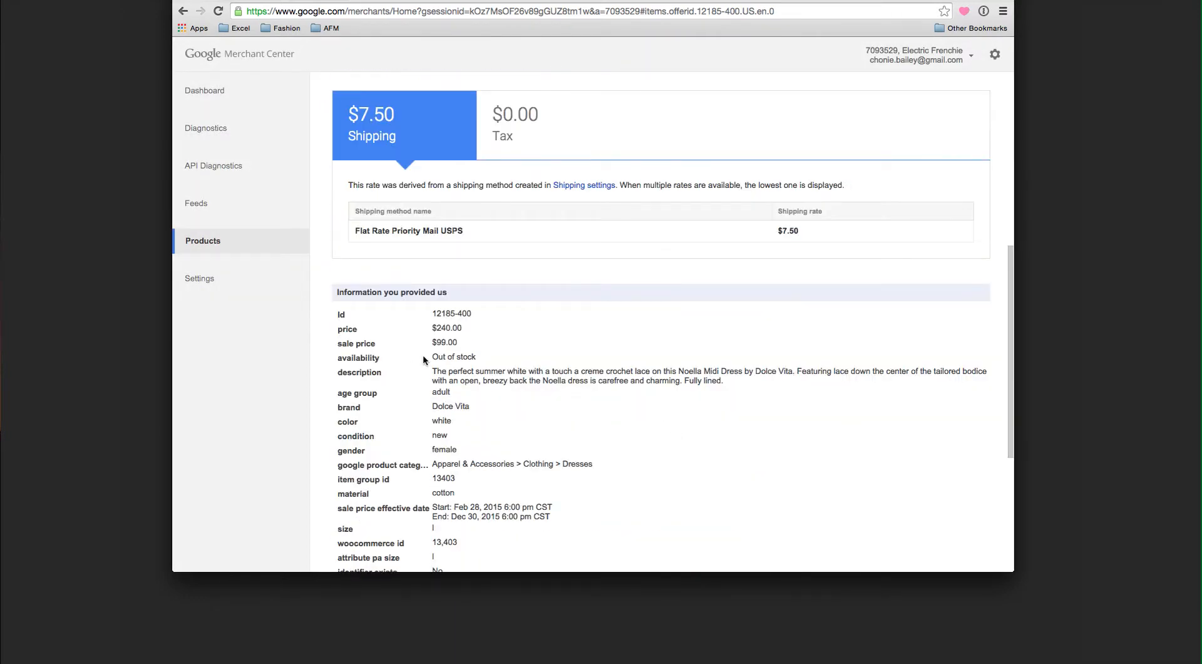
{"action": "double_click", "coordinate": [453, 357]}
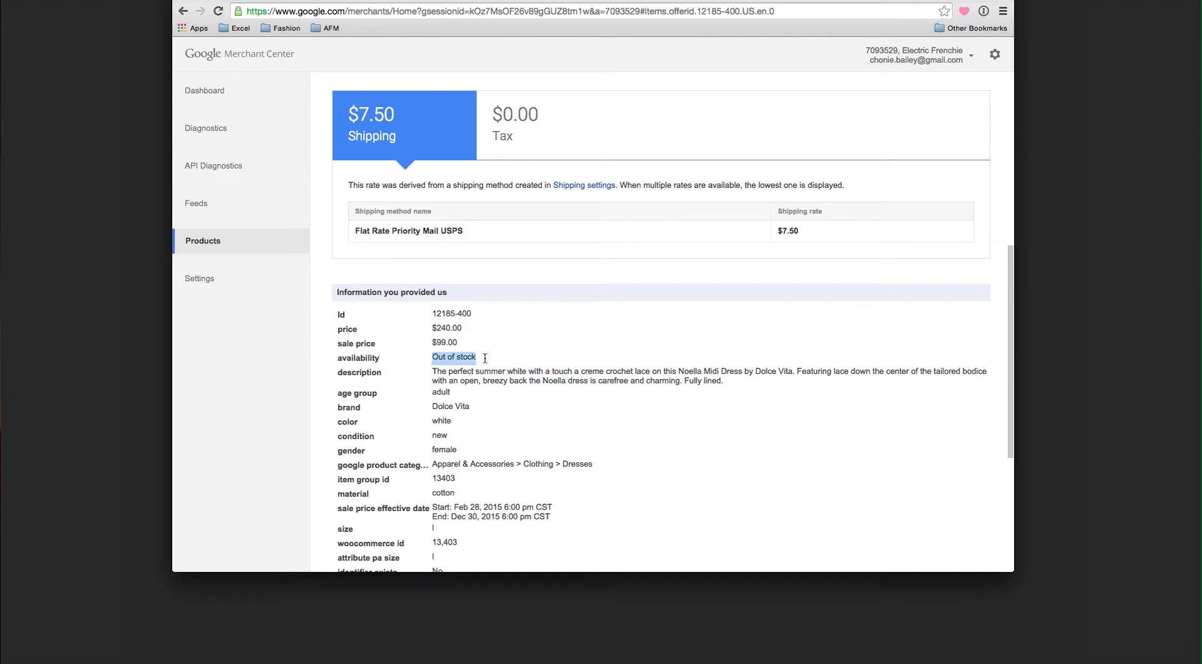